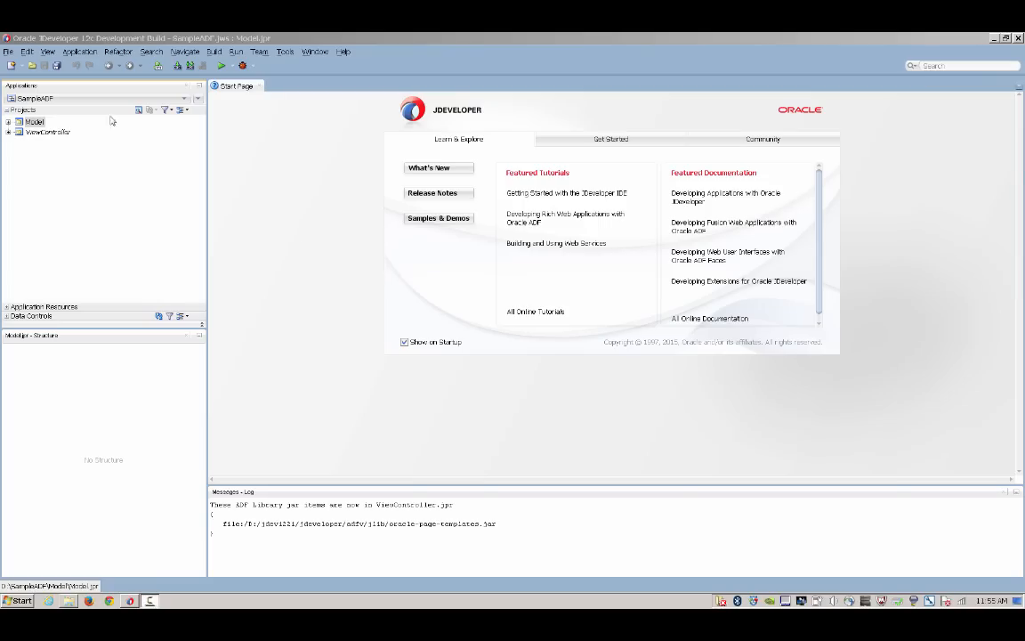
Step: Start initializing the Model project for business components and begin a new database connection
{"action": "right_click", "coordinate": [33, 121]}
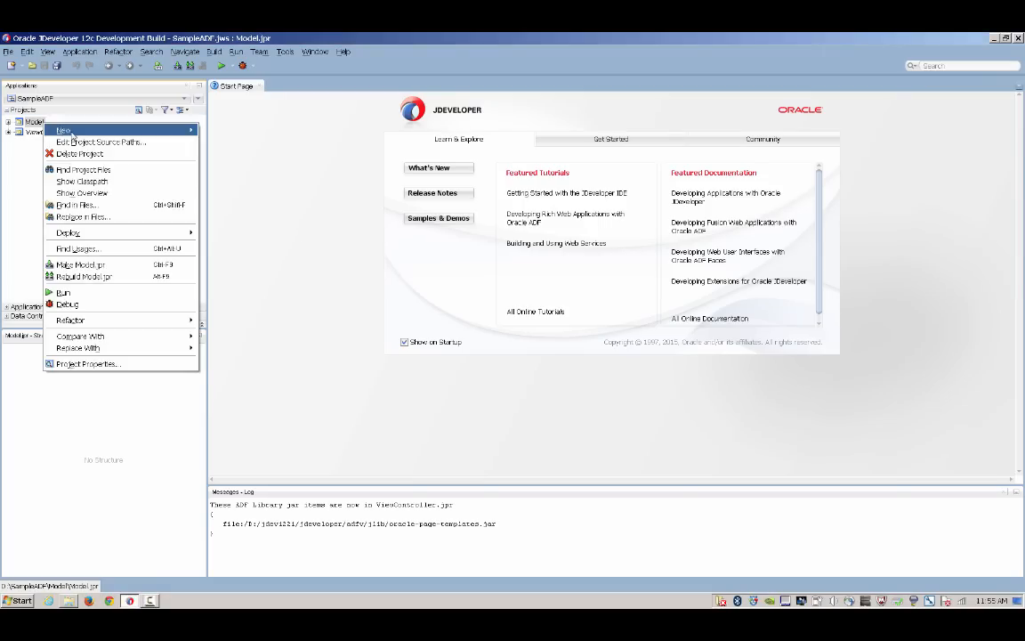
{"action": "left_click", "coordinate": [278, 167]}
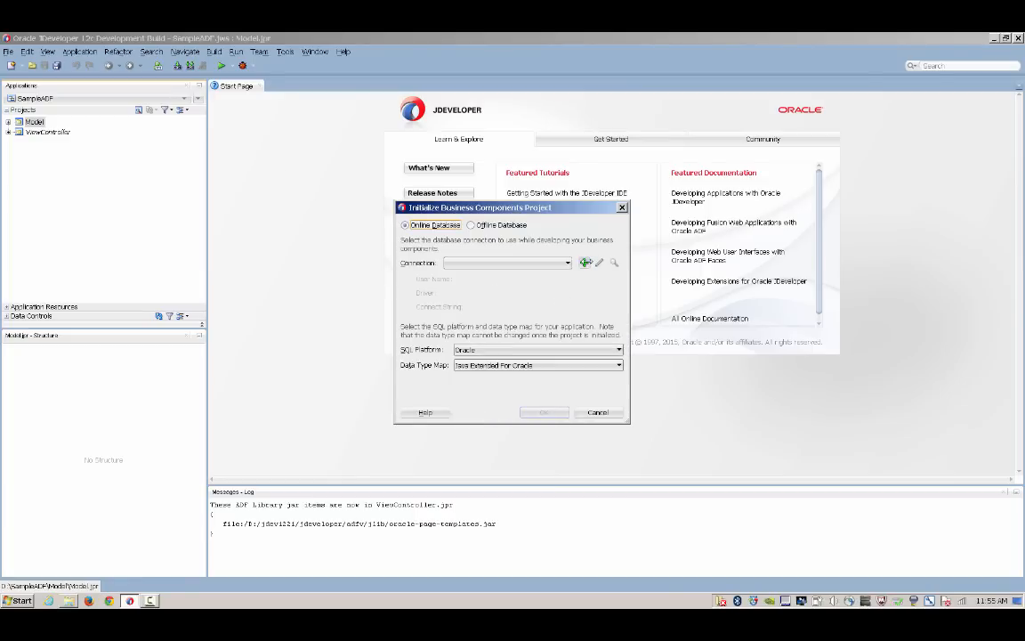
{"action": "left_click", "coordinate": [586, 262]}
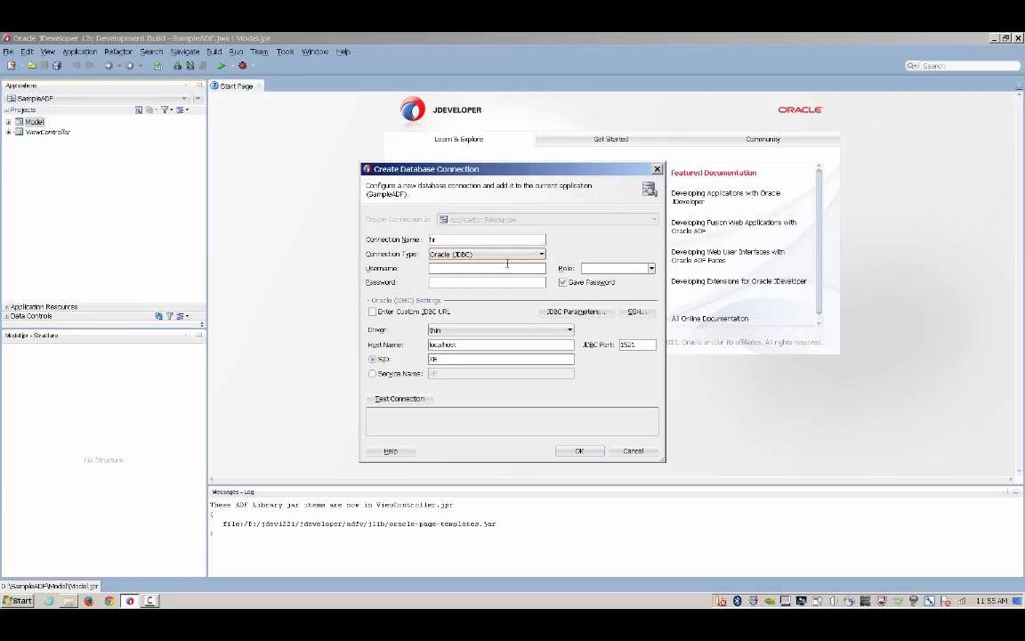
Step: Create the 'hr' database connection and confirm it for the Model project's business components
{"action": "type", "text": "hr"}
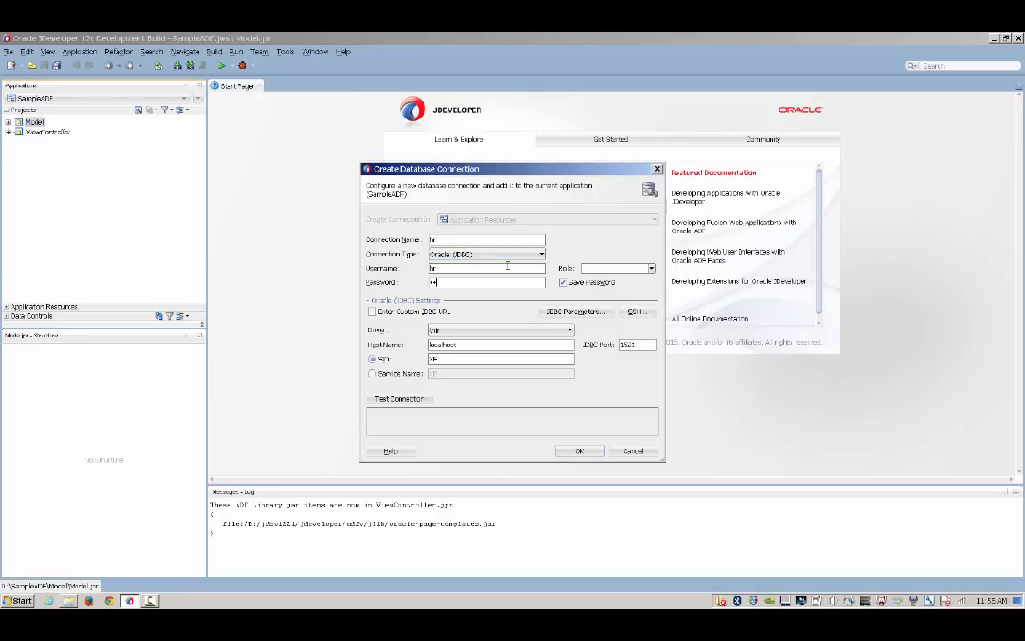
{"action": "left_click", "coordinate": [580, 450]}
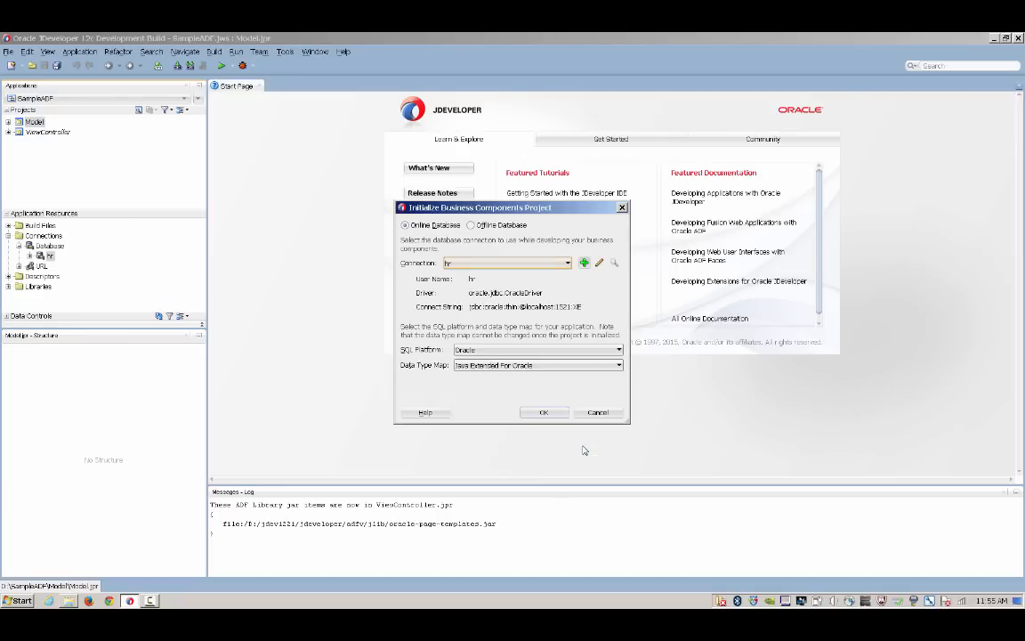
{"action": "left_click", "coordinate": [545, 413]}
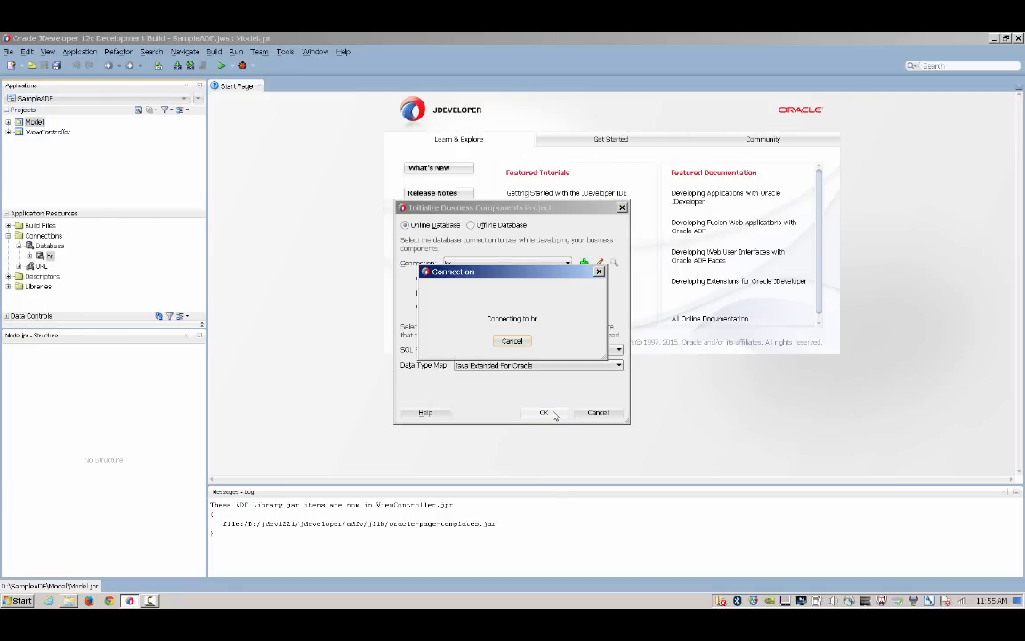
Step: Query the hr schema tables and select DEPARTMENTS, EMPLOYEES and JOBS as entity objects
{"action": "left_click", "coordinate": [545, 413]}
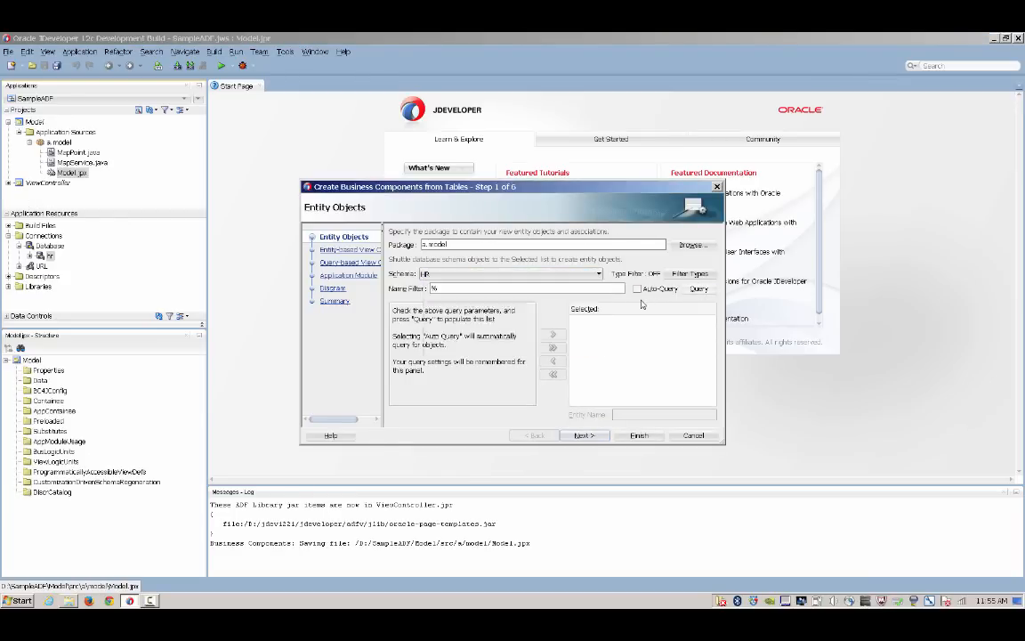
{"action": "left_click", "coordinate": [700, 289]}
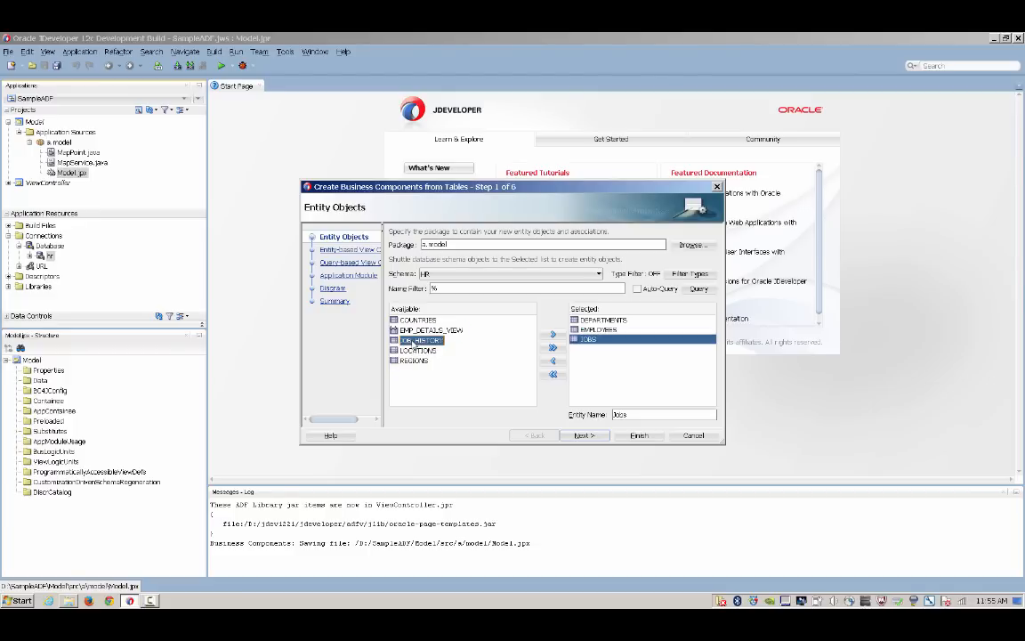
{"action": "left_click", "coordinate": [584, 434]}
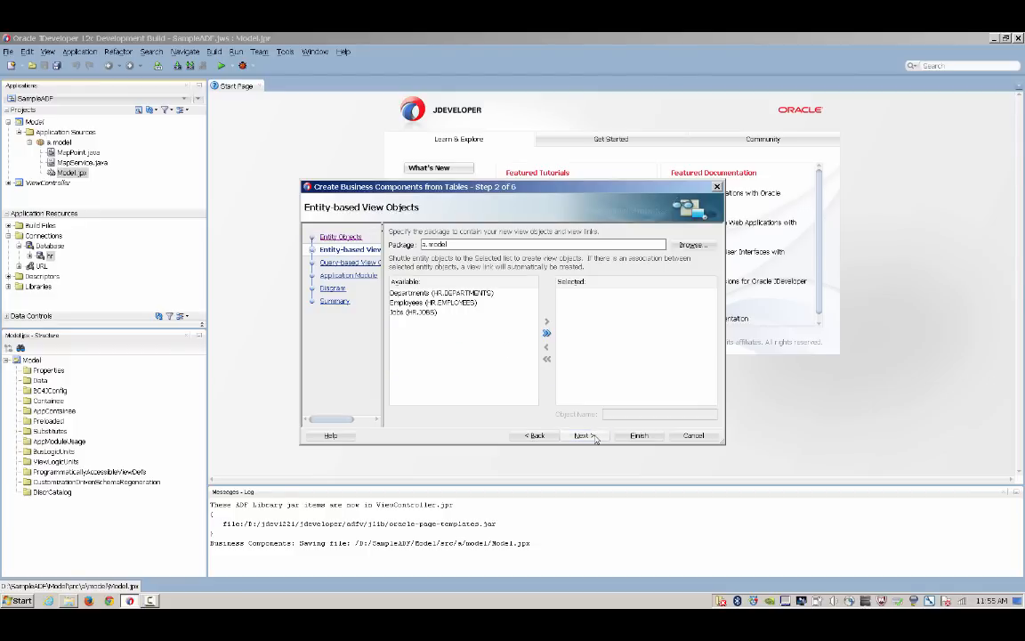
Step: Add view objects for every entity and finish generating the application module
{"action": "left_click", "coordinate": [547, 320]}
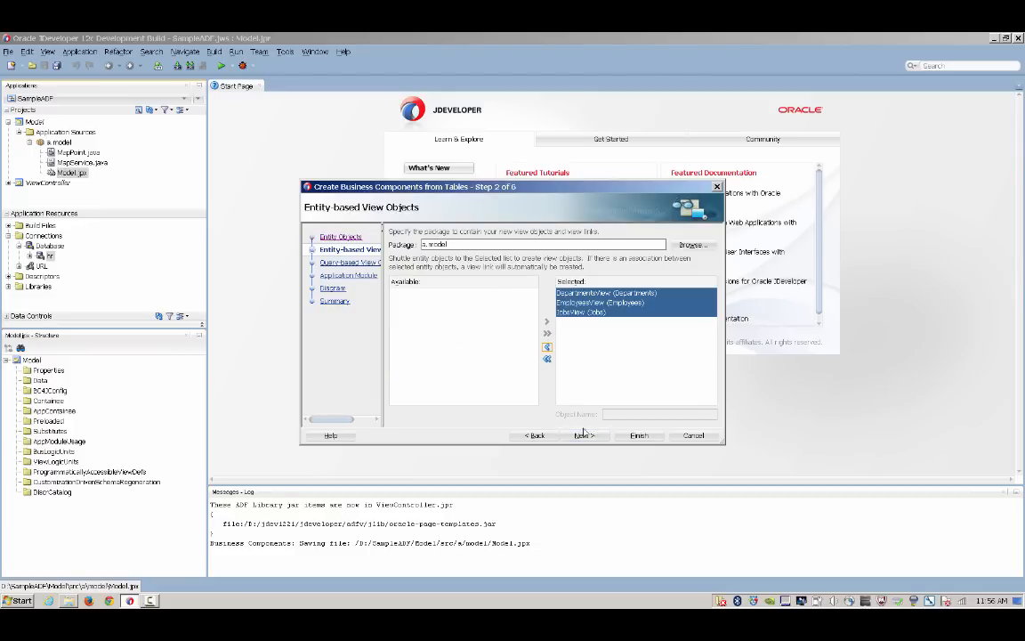
{"action": "left_click", "coordinate": [584, 435]}
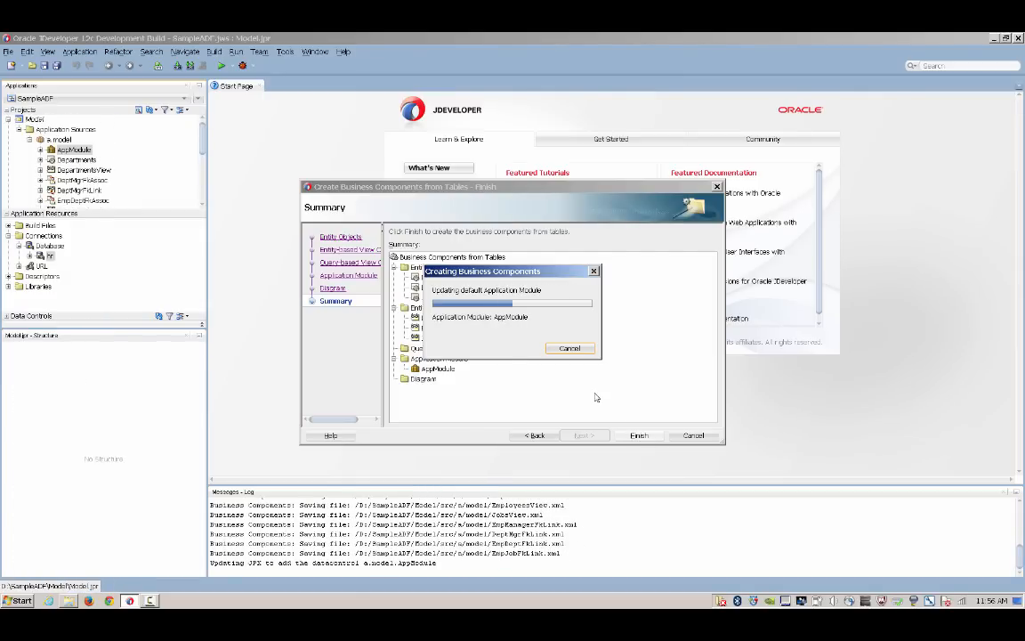
{"action": "left_click", "coordinate": [639, 434]}
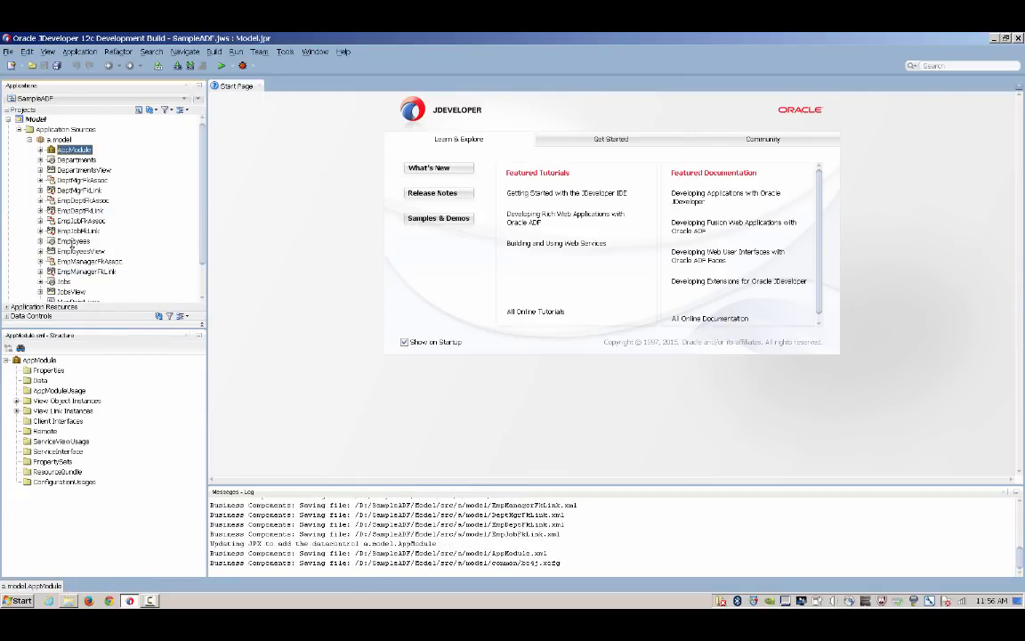
Step: Add a Range validation rule with minimum 50 to the Employees Salary attribute
{"action": "left_click", "coordinate": [73, 240]}
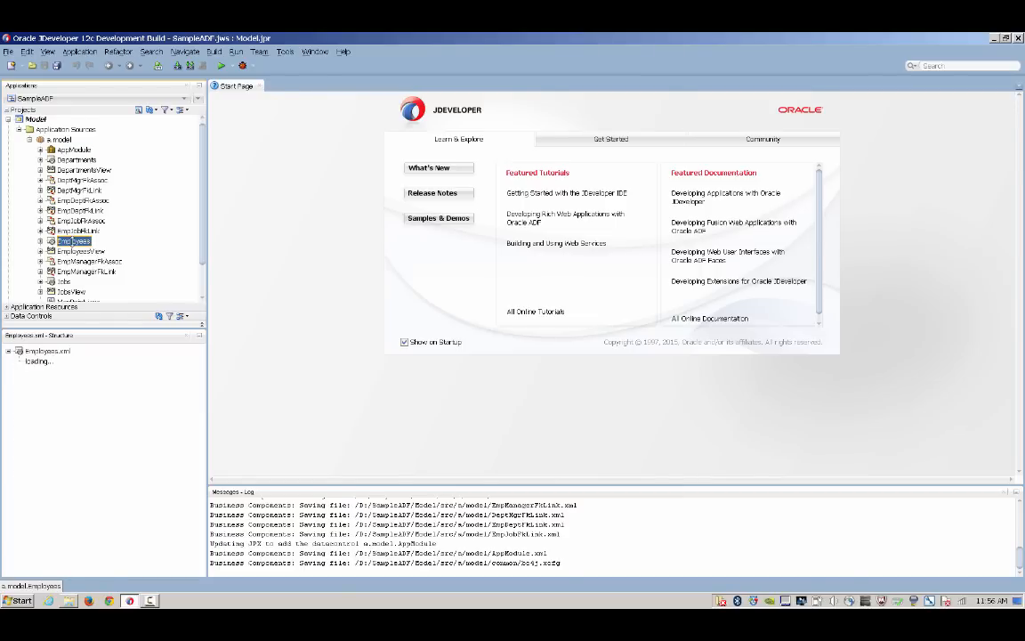
{"action": "double_click", "coordinate": [73, 240]}
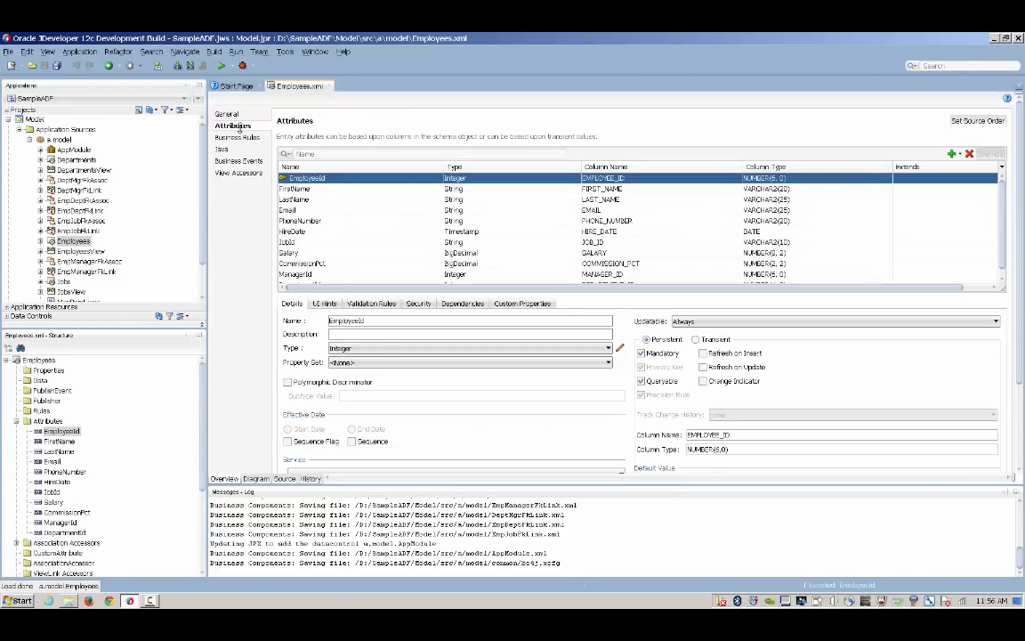
{"action": "left_click", "coordinate": [288, 253]}
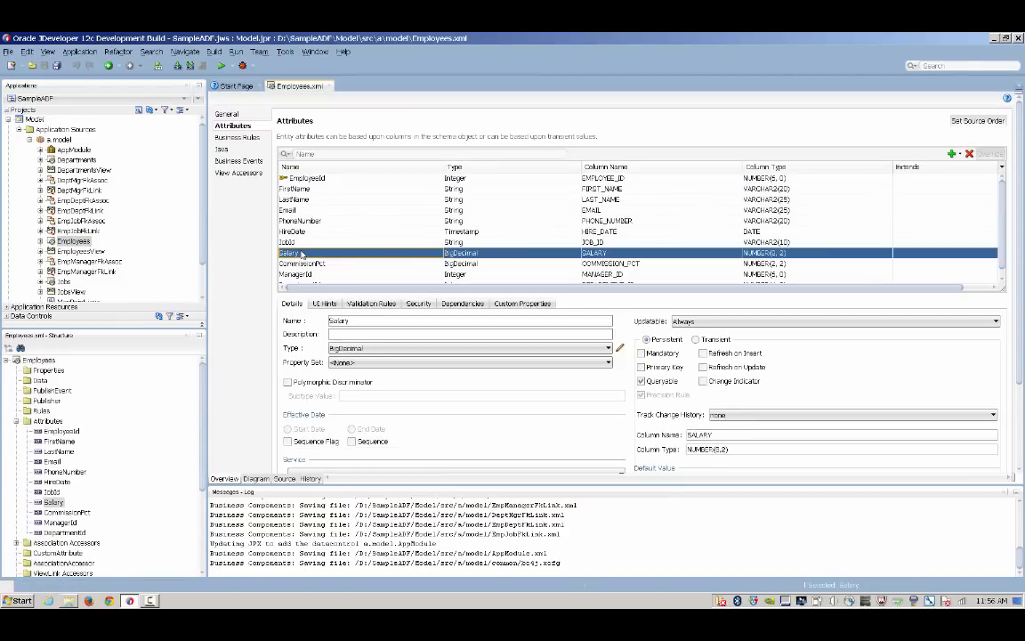
{"action": "left_click", "coordinate": [370, 303]}
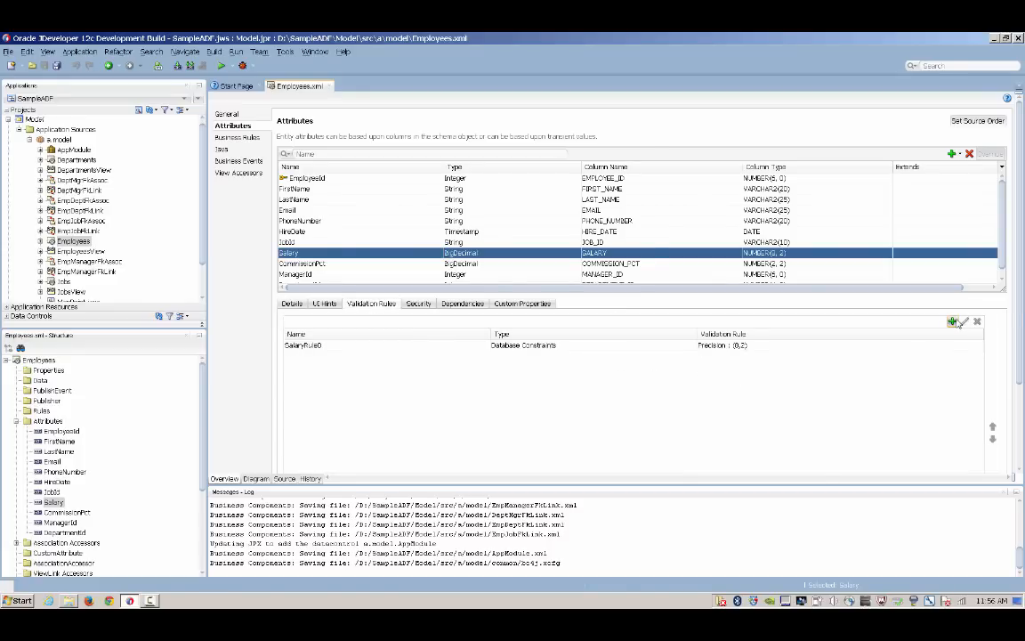
{"action": "left_click", "coordinate": [954, 320]}
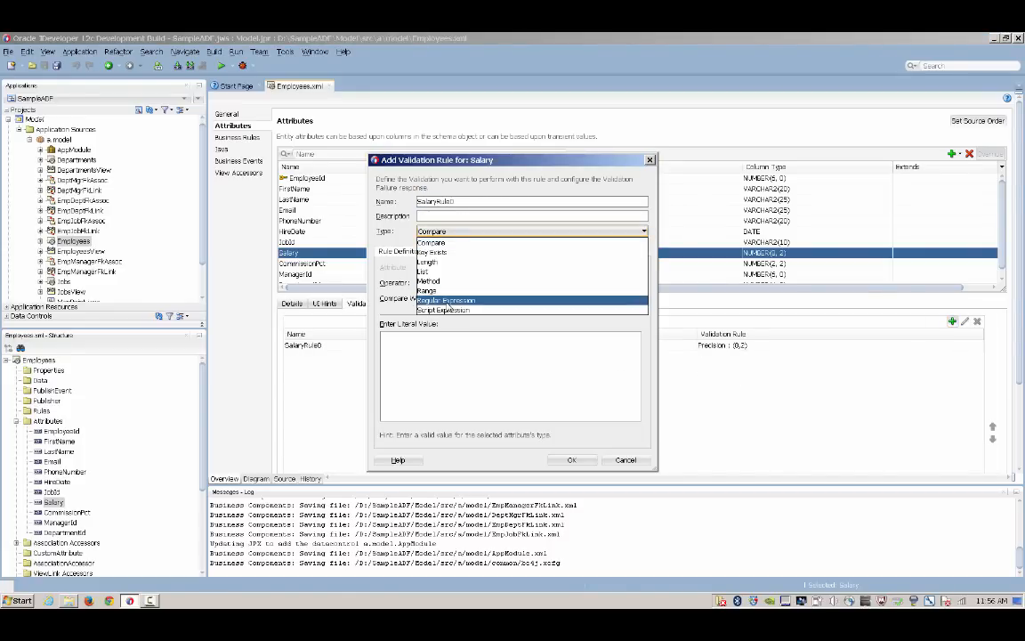
{"action": "left_click", "coordinate": [427, 288]}
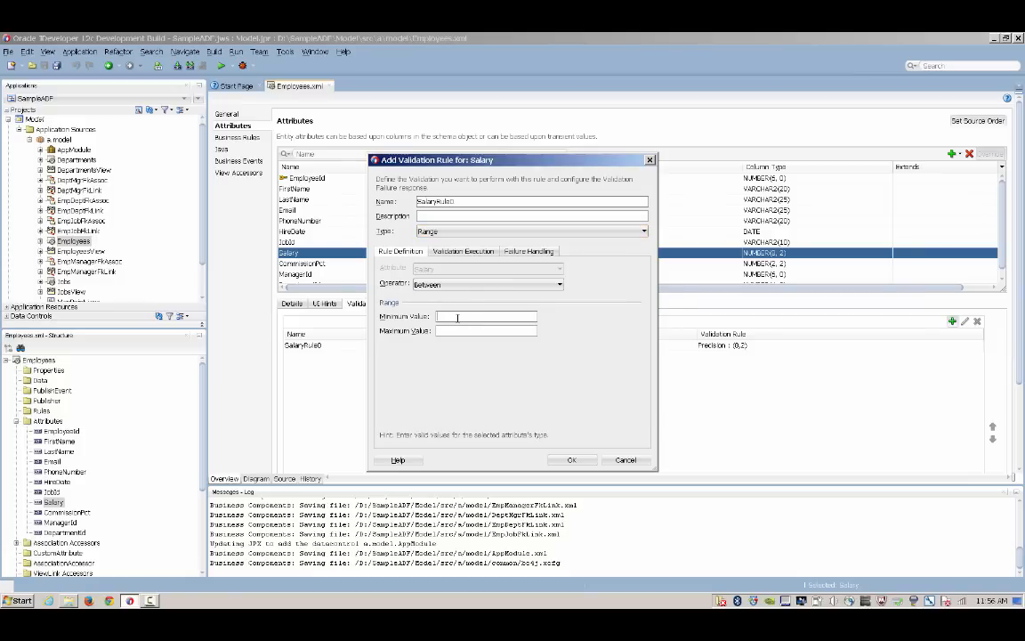
{"action": "type", "text": "50000"}
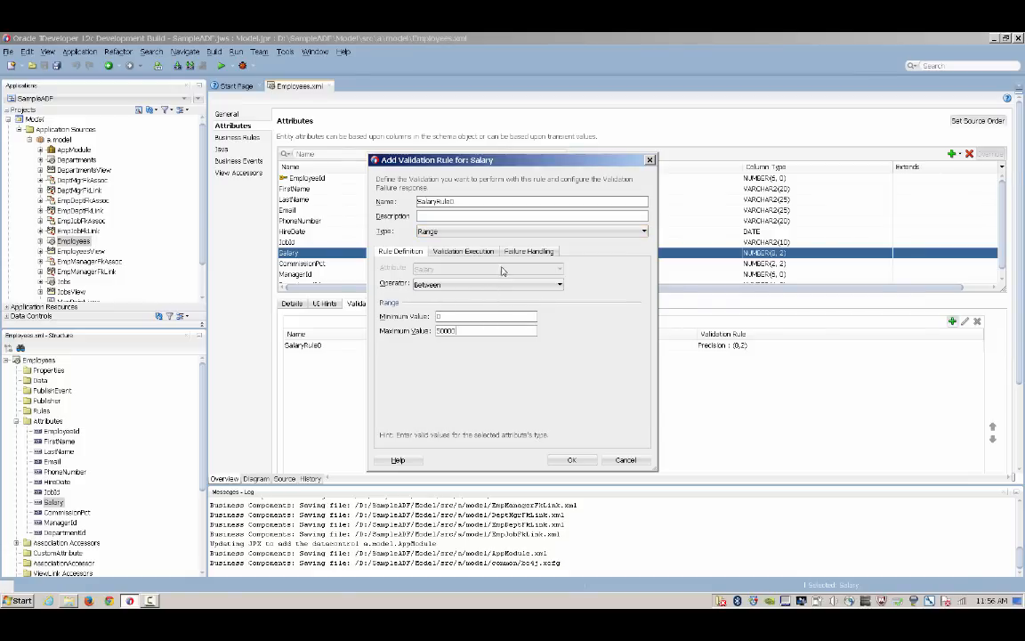
Step: Give the Salary range rule a custom failure message about the salary range and save it
{"action": "left_click", "coordinate": [529, 251]}
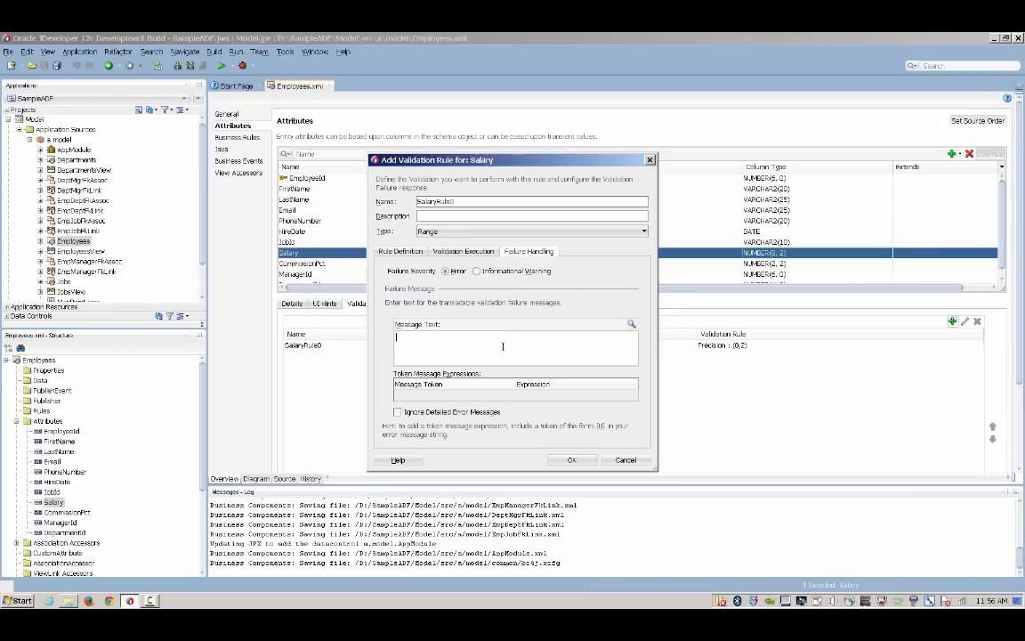
{"action": "type", "text": "Salary is out of ra"}
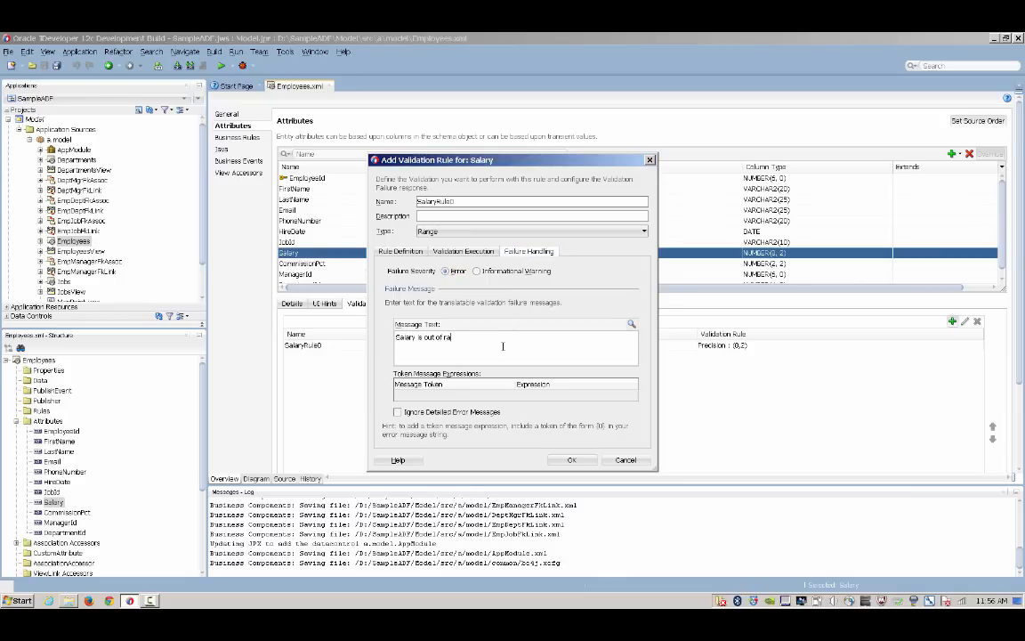
{"action": "type", "text": "nge"}
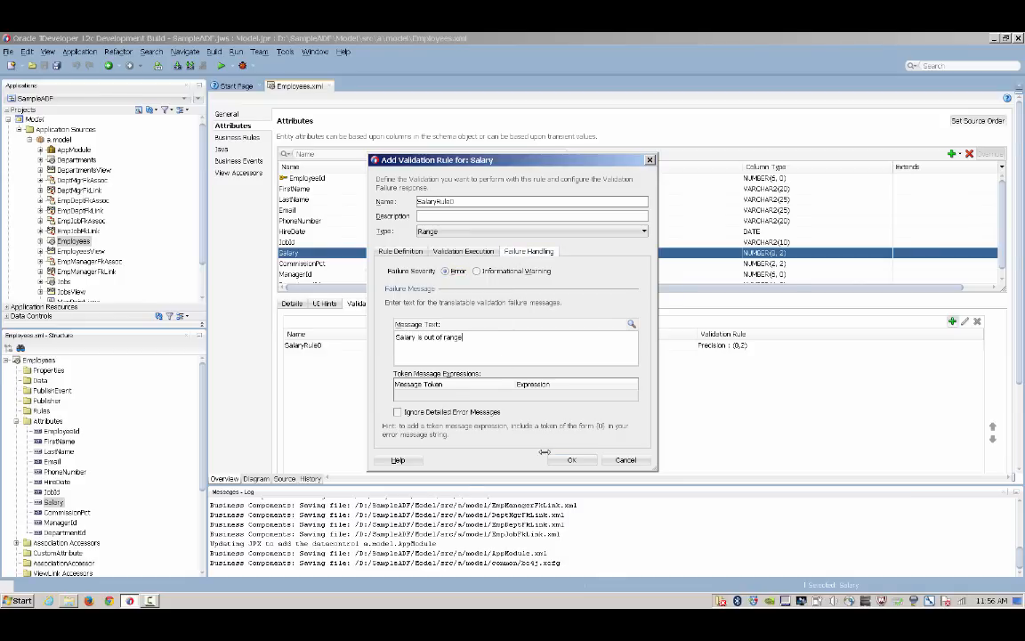
{"action": "left_click", "coordinate": [572, 459]}
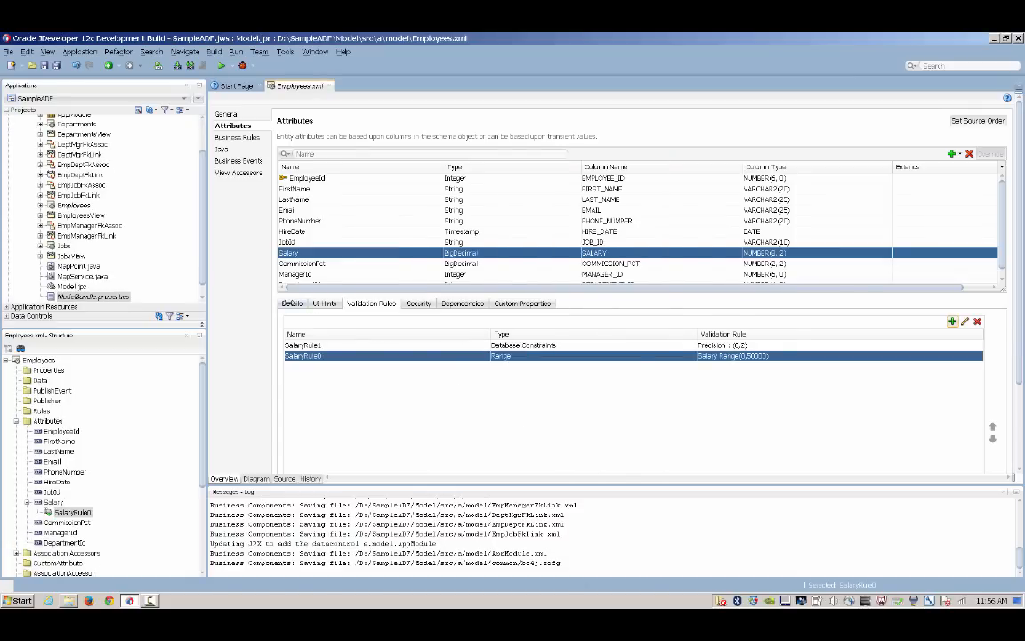
Step: Give the HireDate attribute the display label 'Hired On' in its UI hints
{"action": "left_click", "coordinate": [292, 302]}
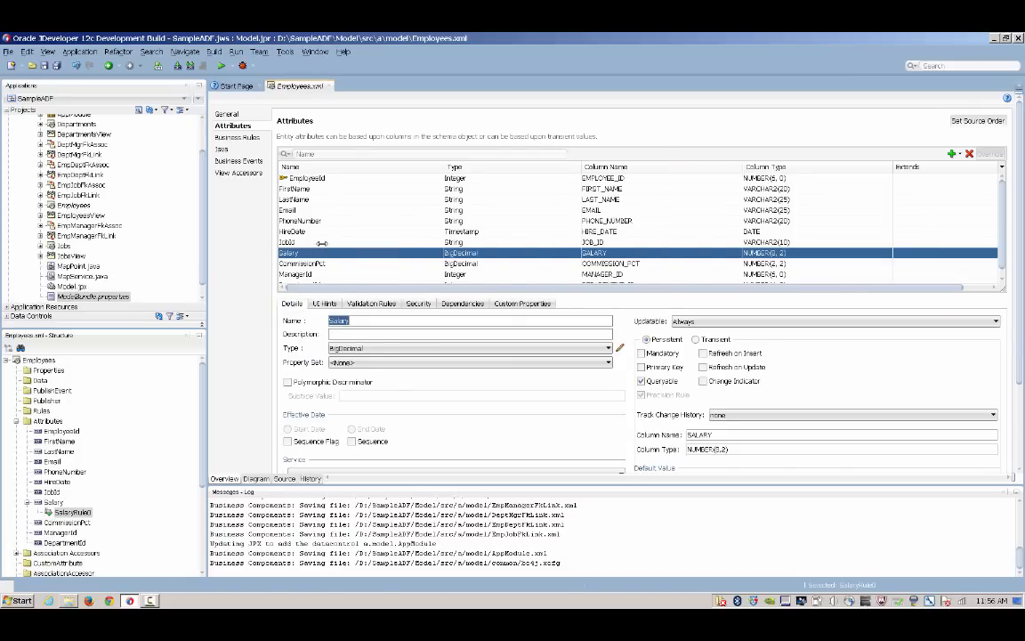
{"action": "left_click", "coordinate": [293, 231]}
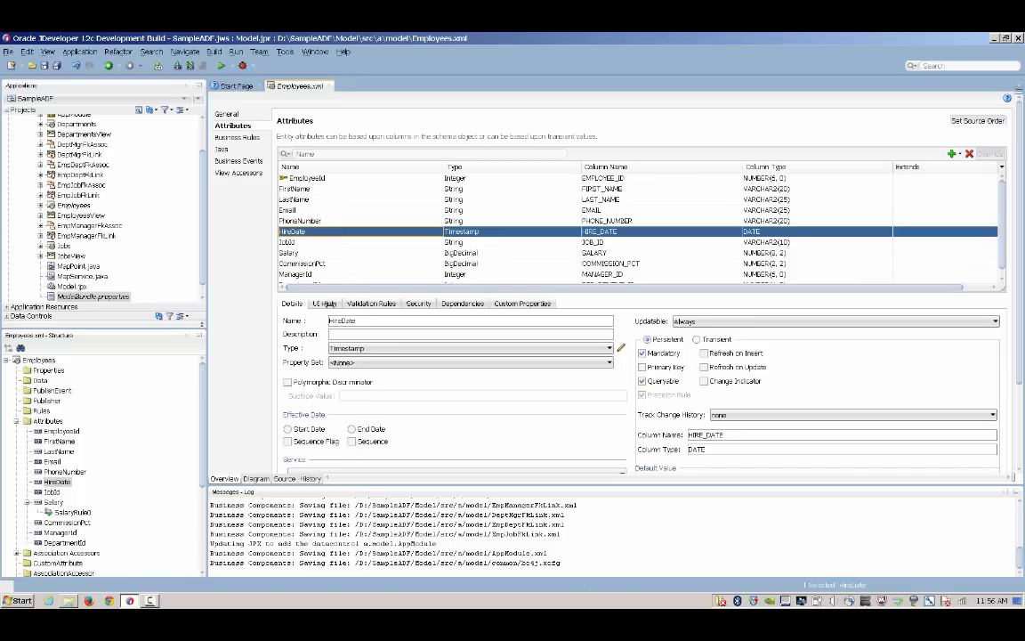
{"action": "left_click", "coordinate": [324, 303]}
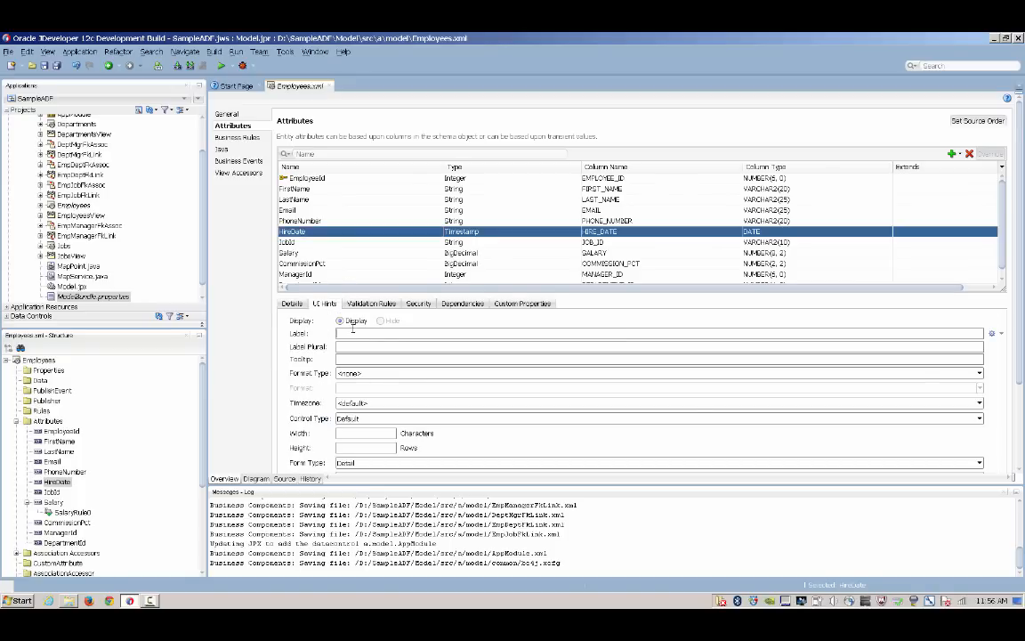
{"action": "type", "text": "Hired On"}
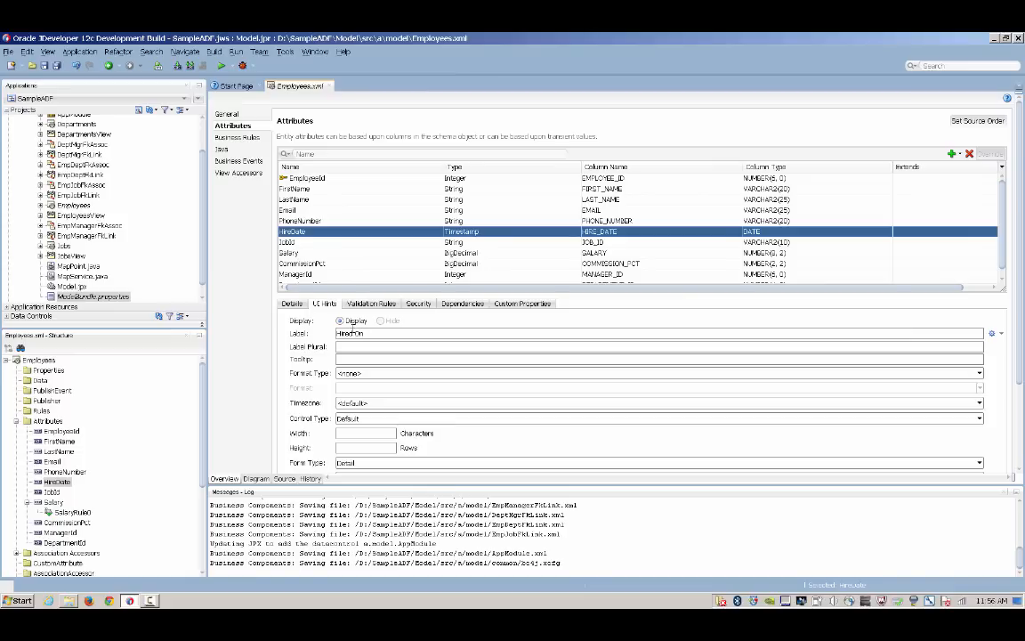
Step: Set HireDate to a simple date format MM/dd/yyyy, accept the warning and build the Model project
{"action": "left_click", "coordinate": [979, 374]}
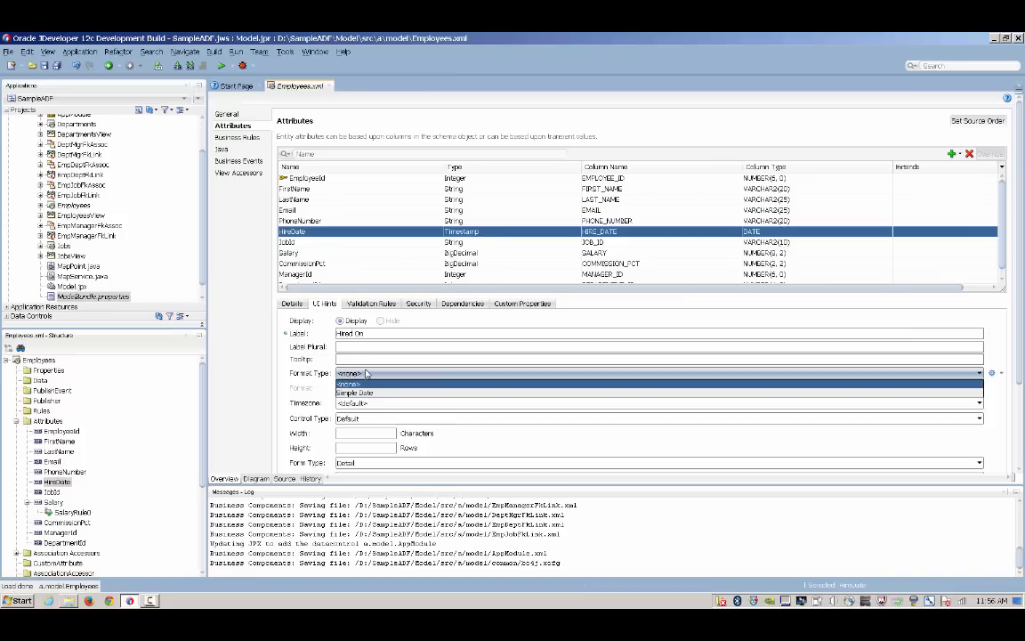
{"action": "left_click", "coordinate": [354, 393]}
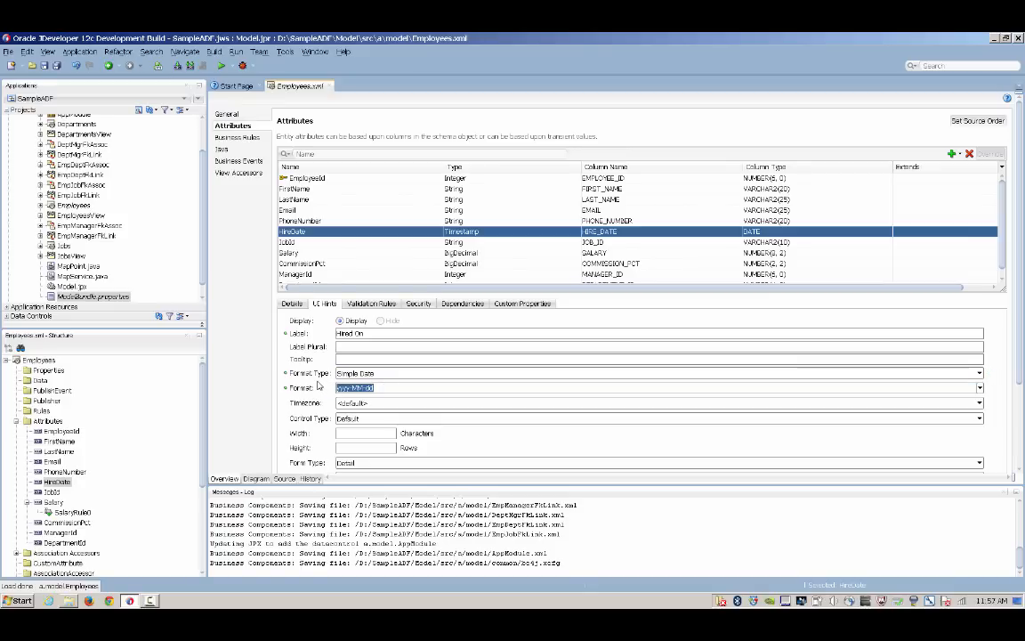
{"action": "type", "text": "MM/dd/yyyy"}
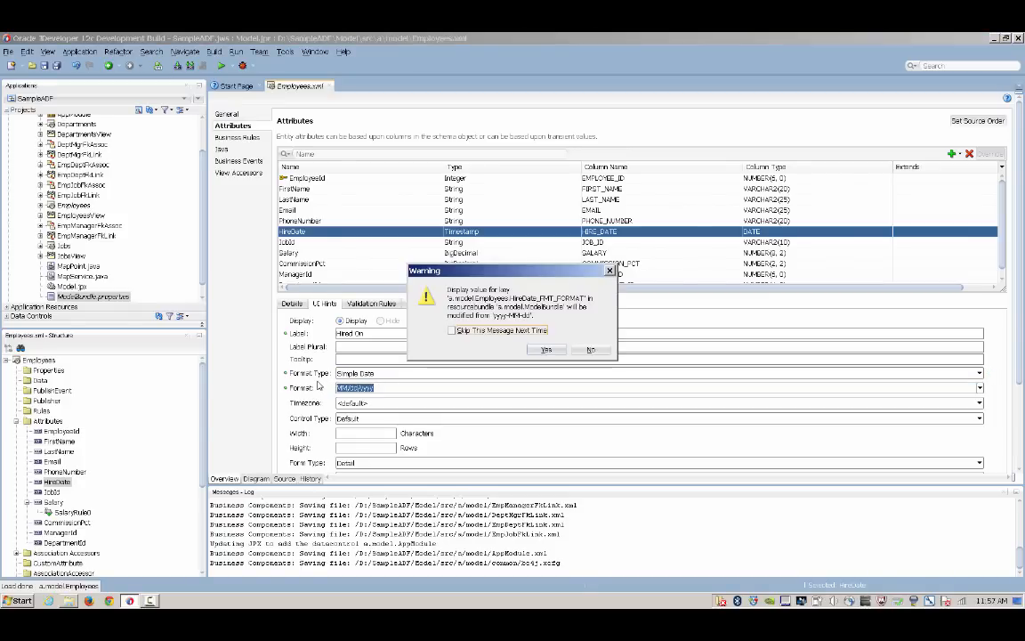
{"action": "left_click", "coordinate": [544, 349]}
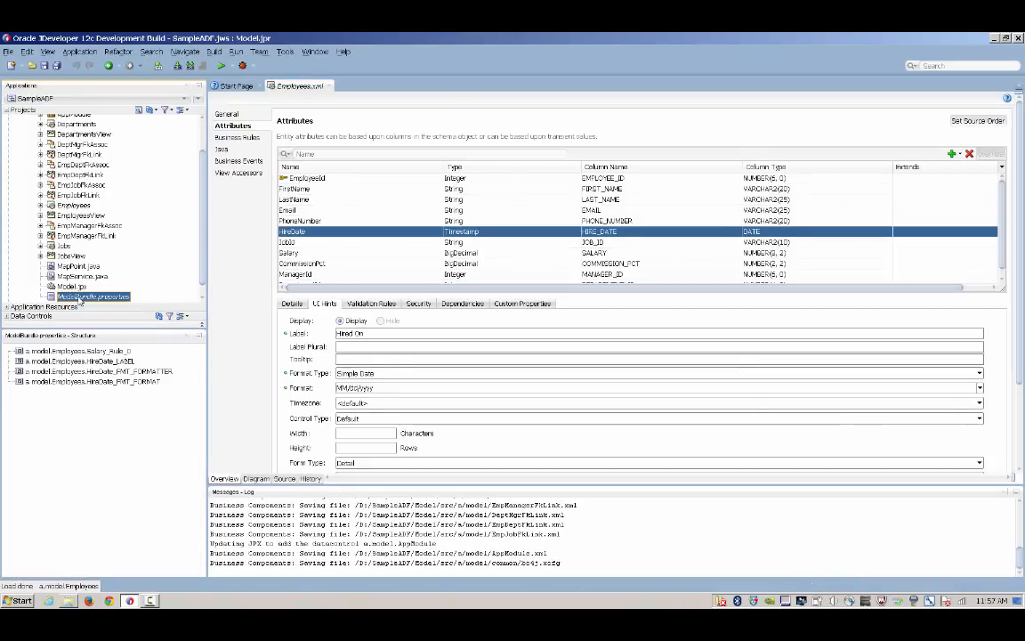
{"action": "double_click", "coordinate": [93, 295]}
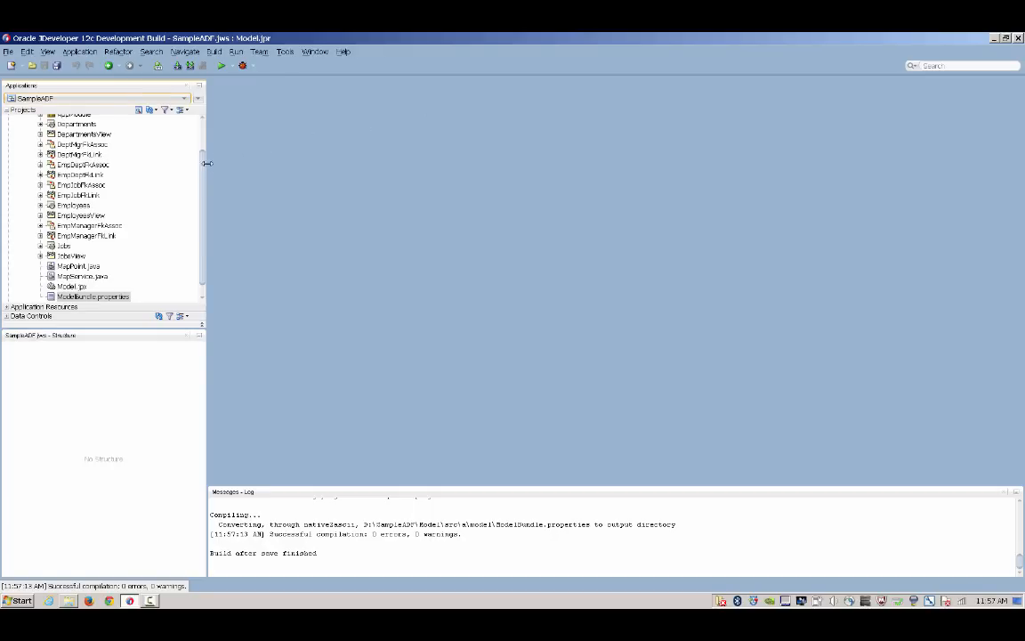
Step: Show the empty List of Values section for the JobId attribute of EmployeesView
{"action": "left_click", "coordinate": [80, 215]}
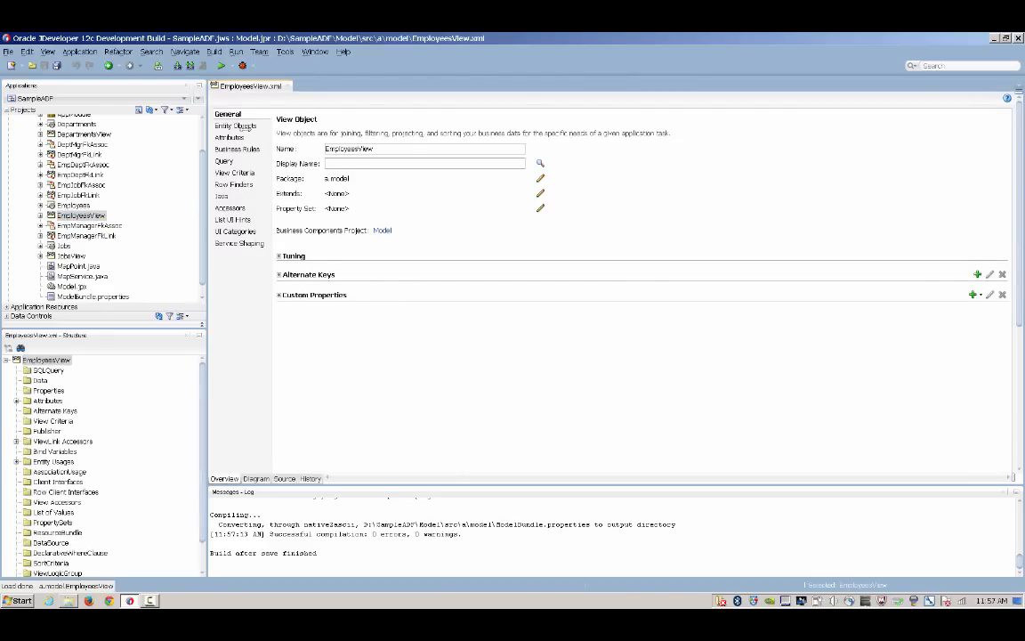
{"action": "left_click", "coordinate": [232, 137]}
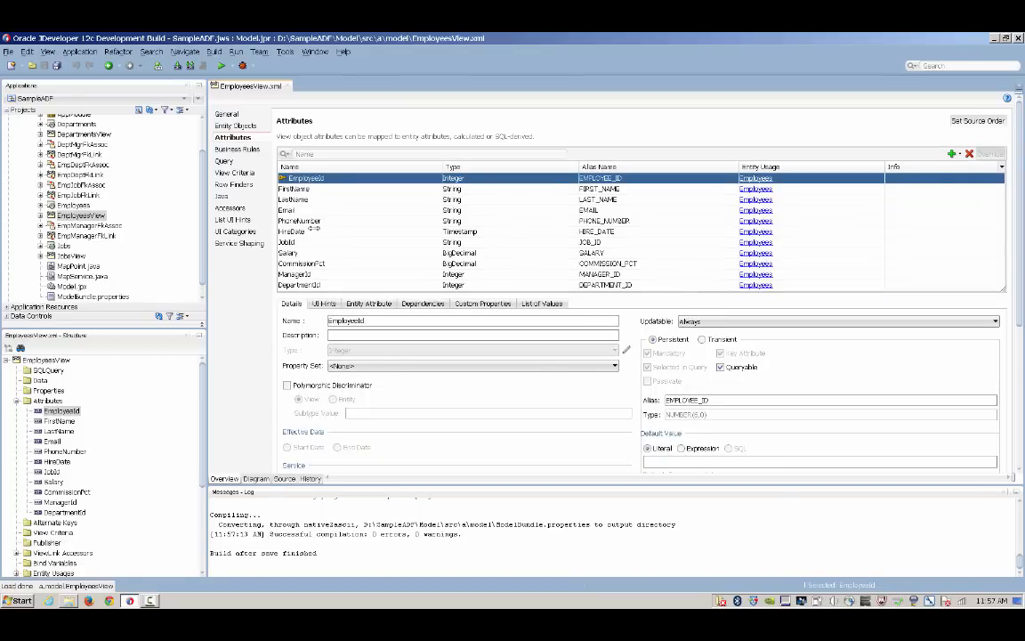
{"action": "left_click", "coordinate": [287, 242]}
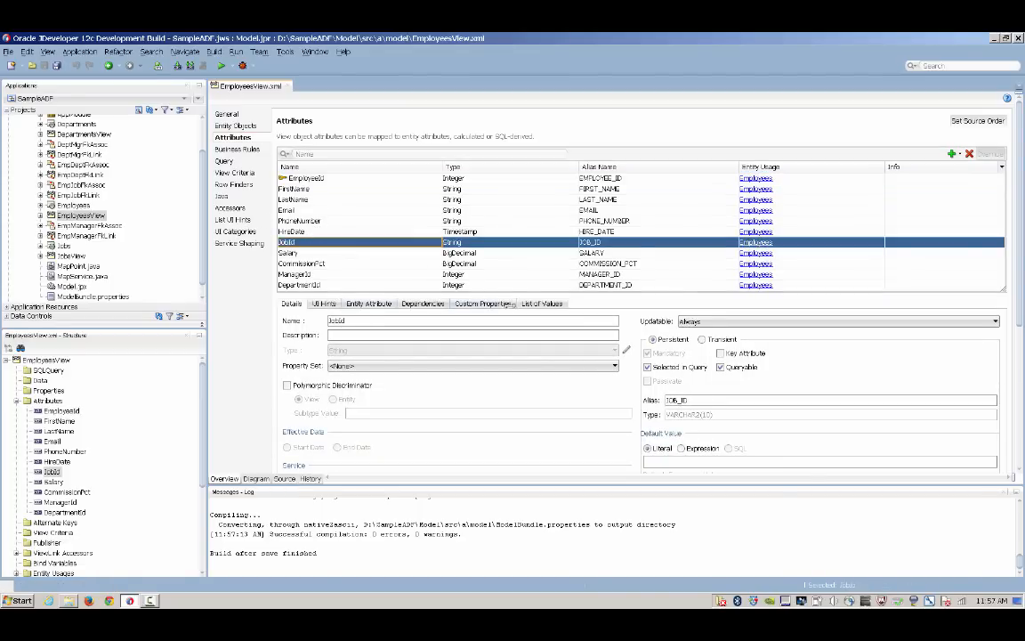
{"action": "left_click", "coordinate": [541, 302]}
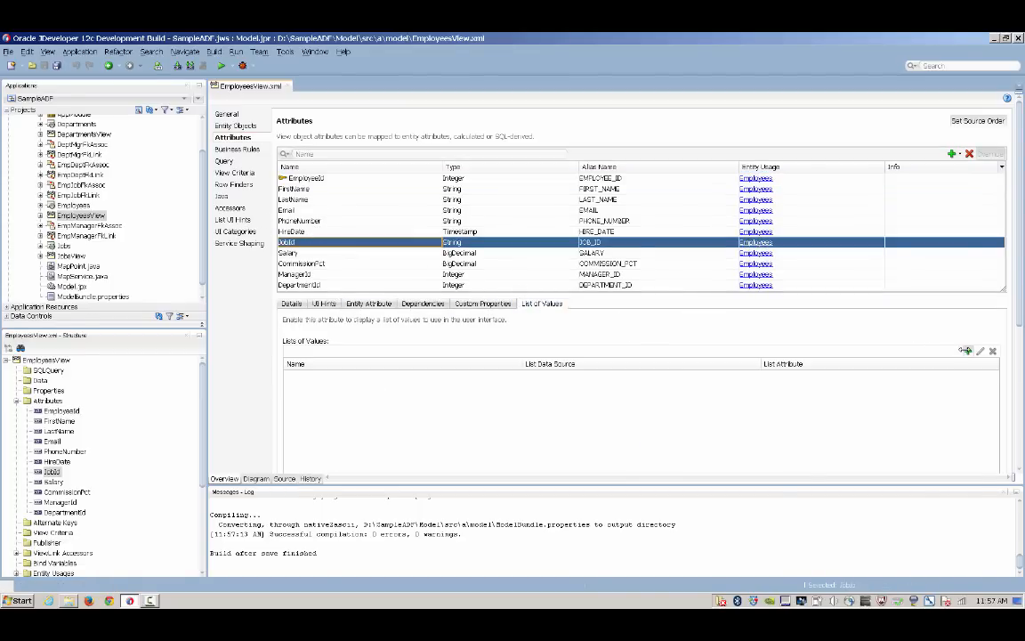
Step: Define a JobId list of values sourced from JobsView matched on JobId
{"action": "left_click", "coordinate": [966, 348]}
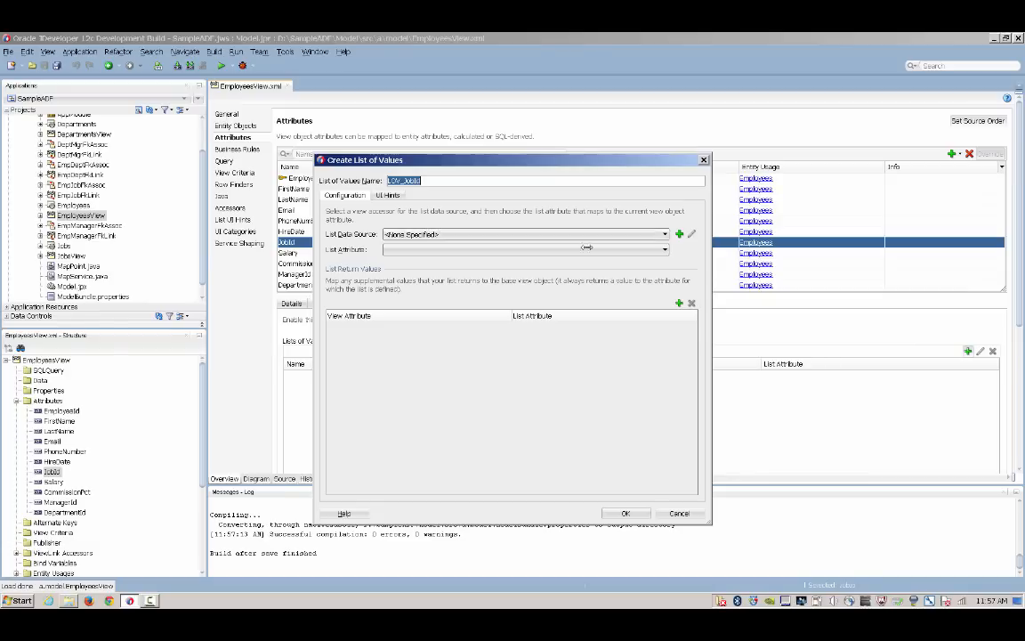
{"action": "left_click", "coordinate": [691, 233]}
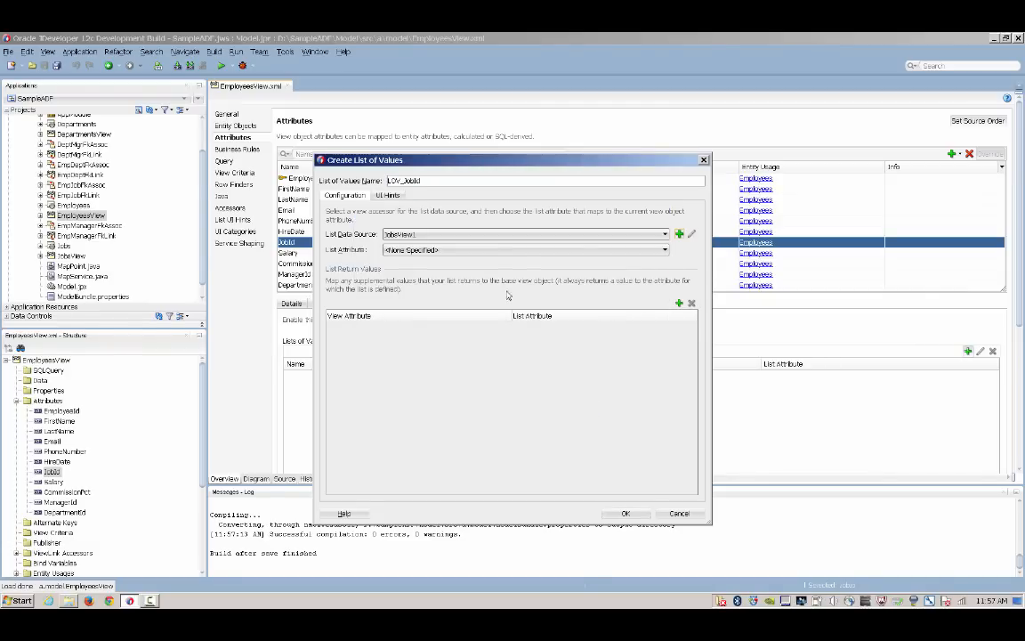
{"action": "left_click", "coordinate": [664, 249]}
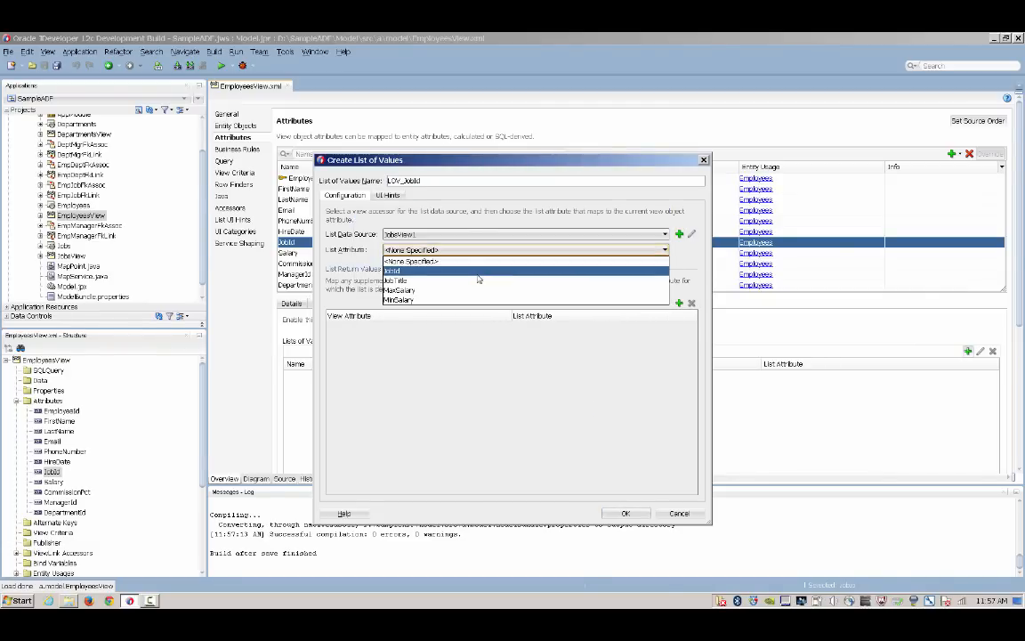
{"action": "left_click", "coordinate": [388, 194]}
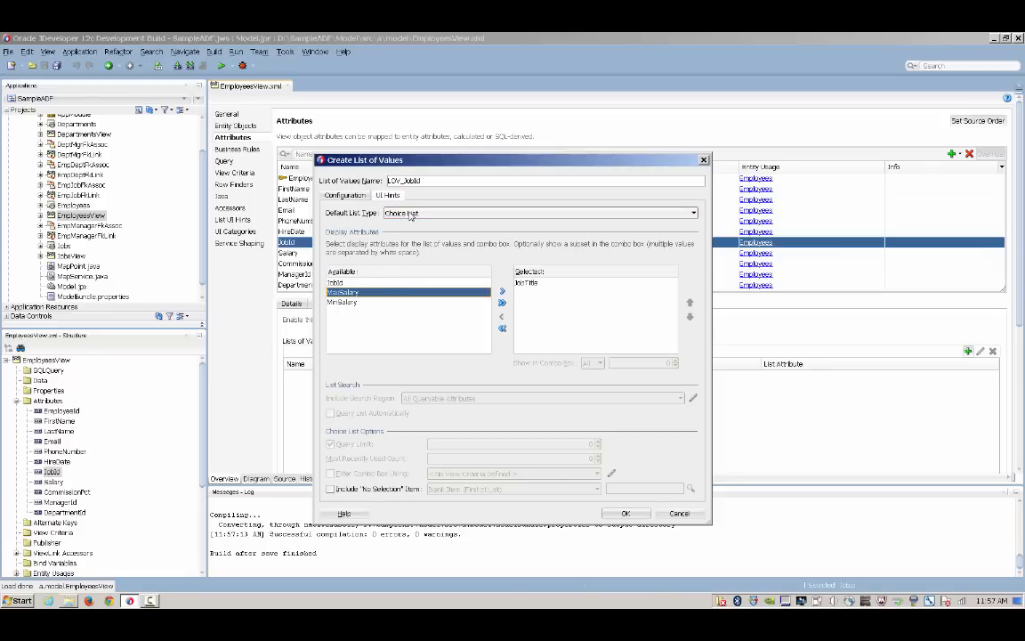
Step: Display the list as a combo box showing JobTitle, confirm it and close EmployeesView
{"action": "left_click", "coordinate": [541, 214]}
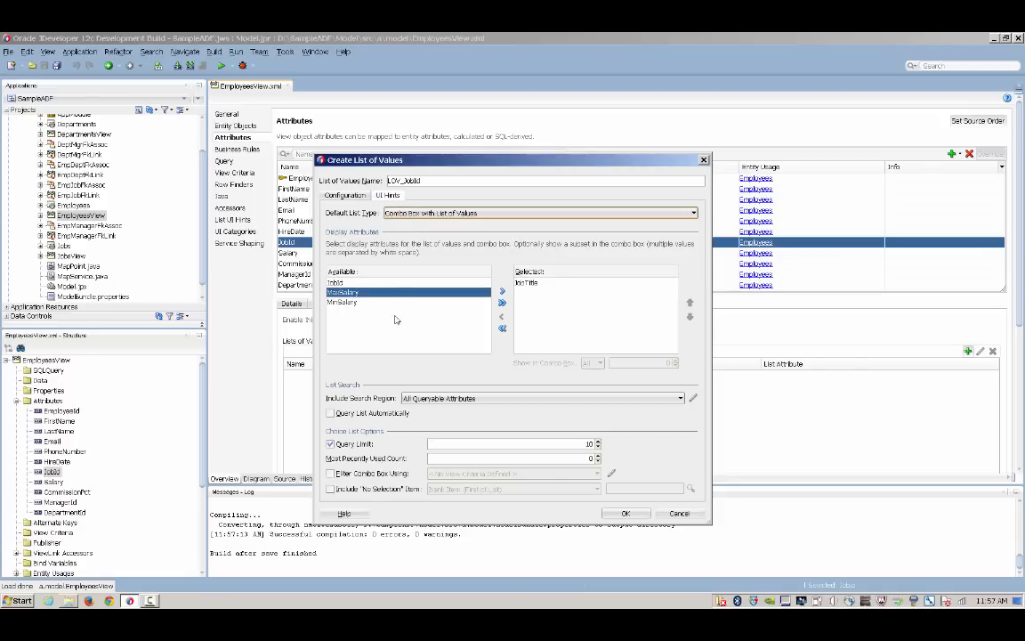
{"action": "left_click", "coordinate": [331, 443]}
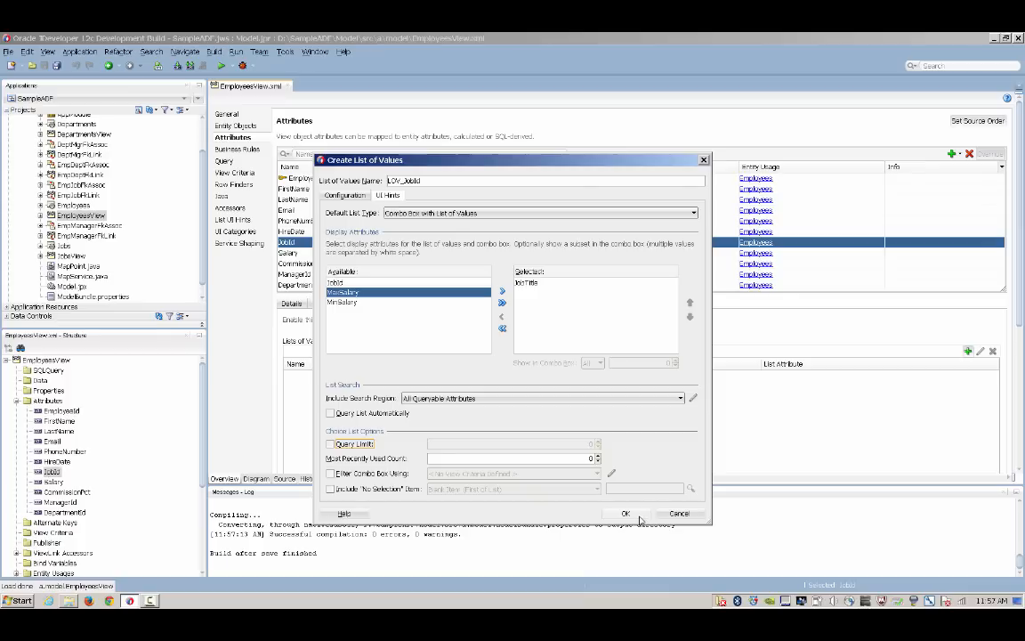
{"action": "left_click", "coordinate": [626, 512]}
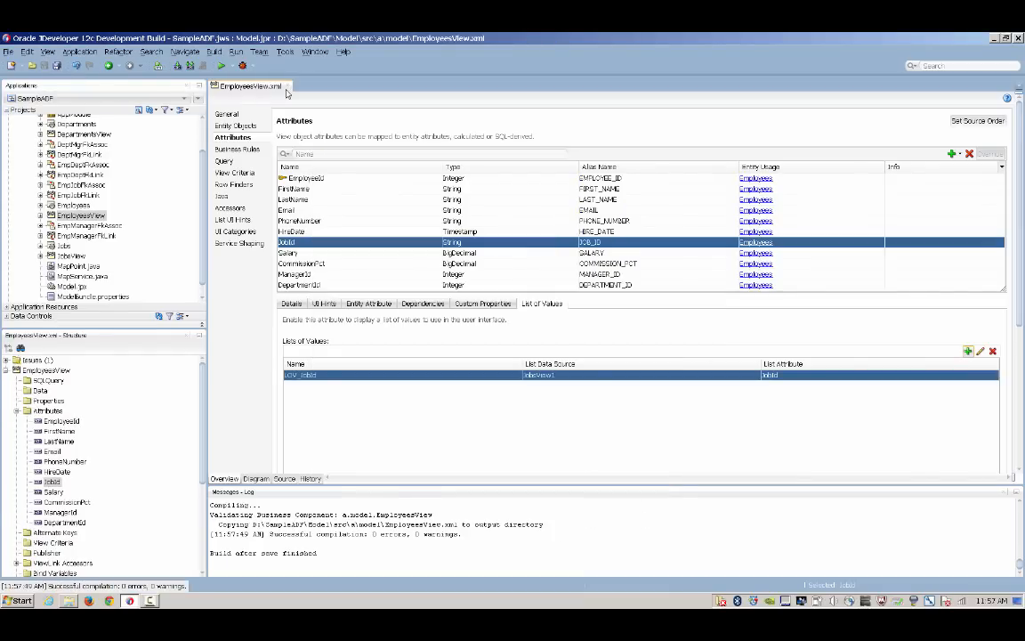
{"action": "left_click", "coordinate": [286, 86]}
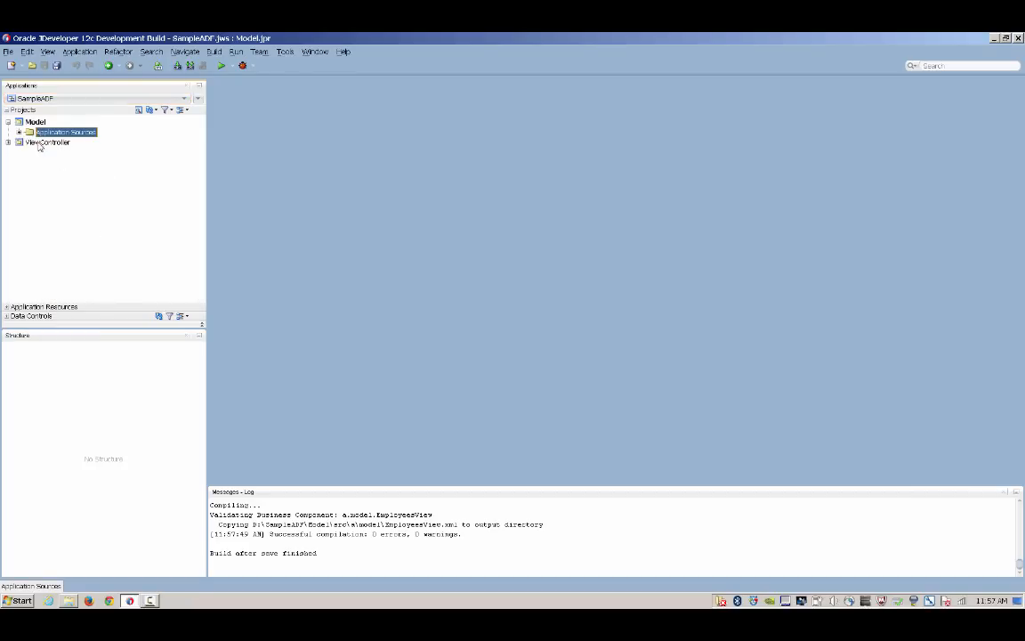
Step: Create a JSF page from the ADF page template and place a panel dashboard in its centre
{"action": "right_click", "coordinate": [47, 143]}
{"action": "type", "text": "HR.jsf"}
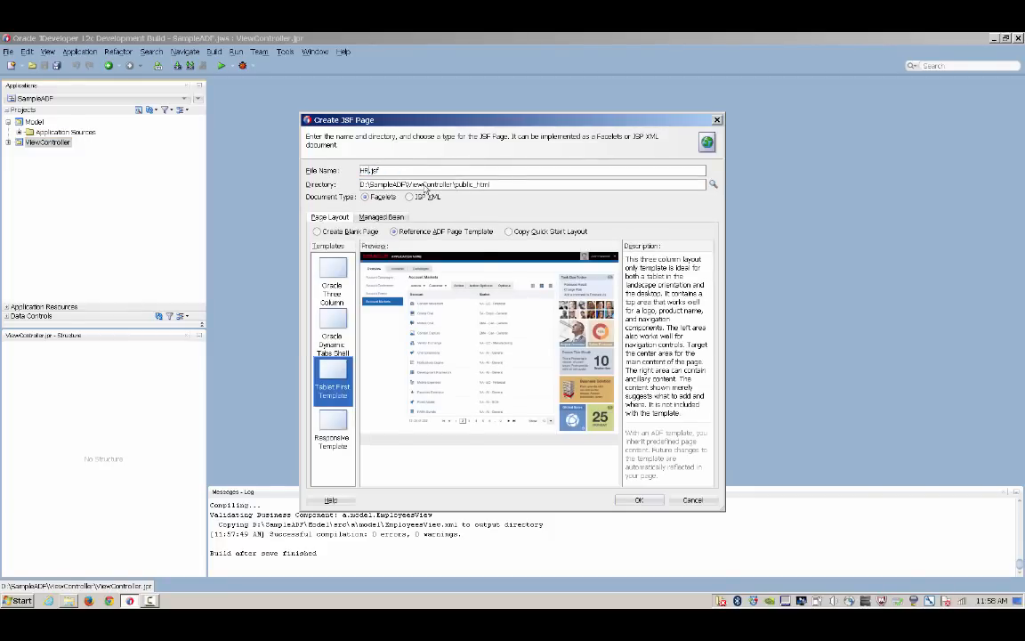
{"action": "left_click", "coordinate": [639, 499]}
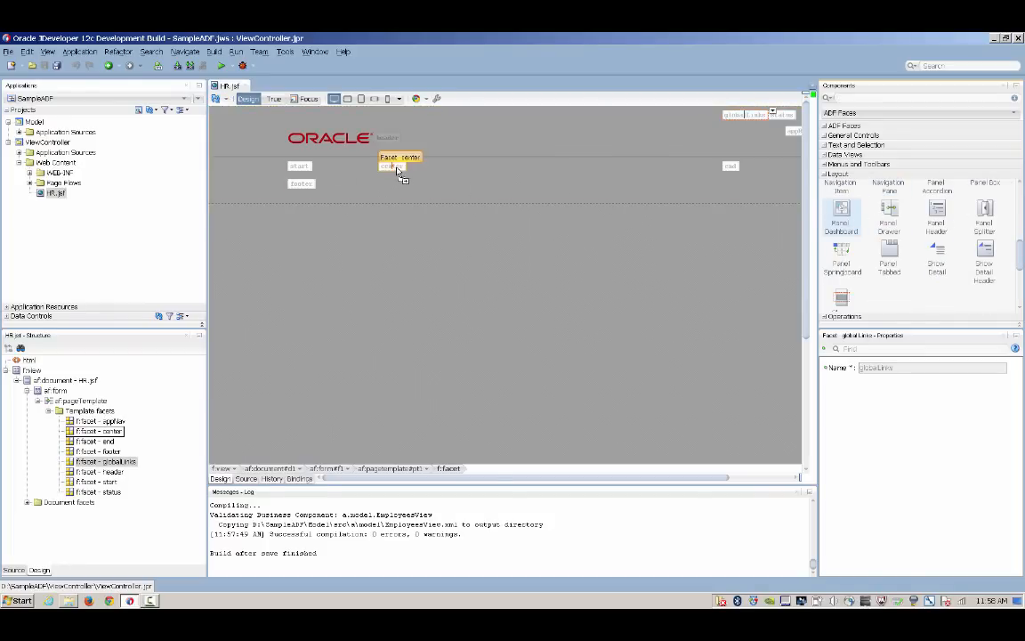
{"action": "left_click", "coordinate": [397, 167]}
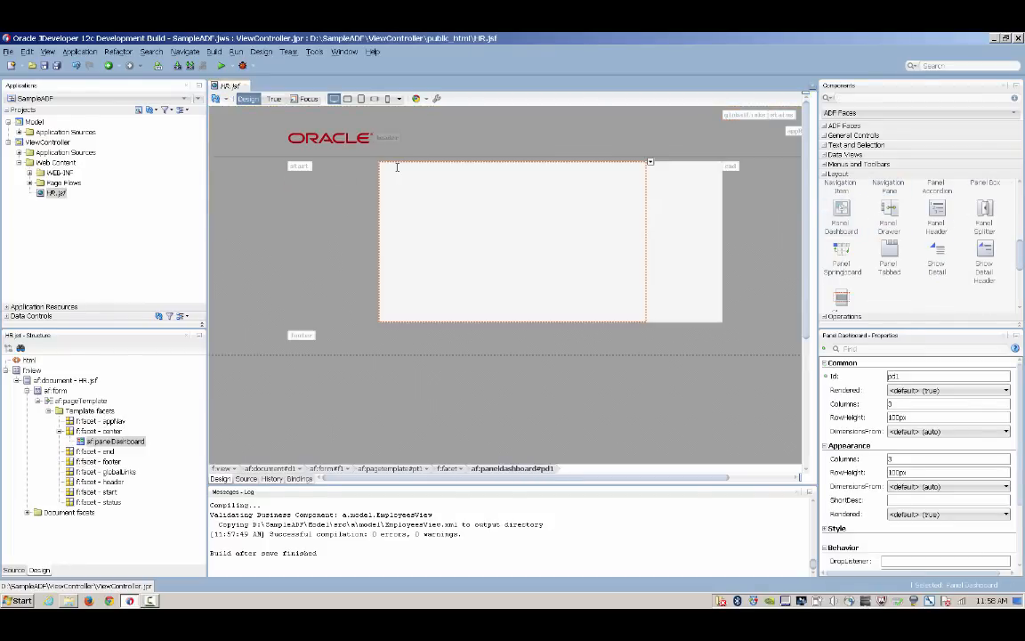
{"action": "scroll", "scroll_direction": "down", "scroll_amount": 3}
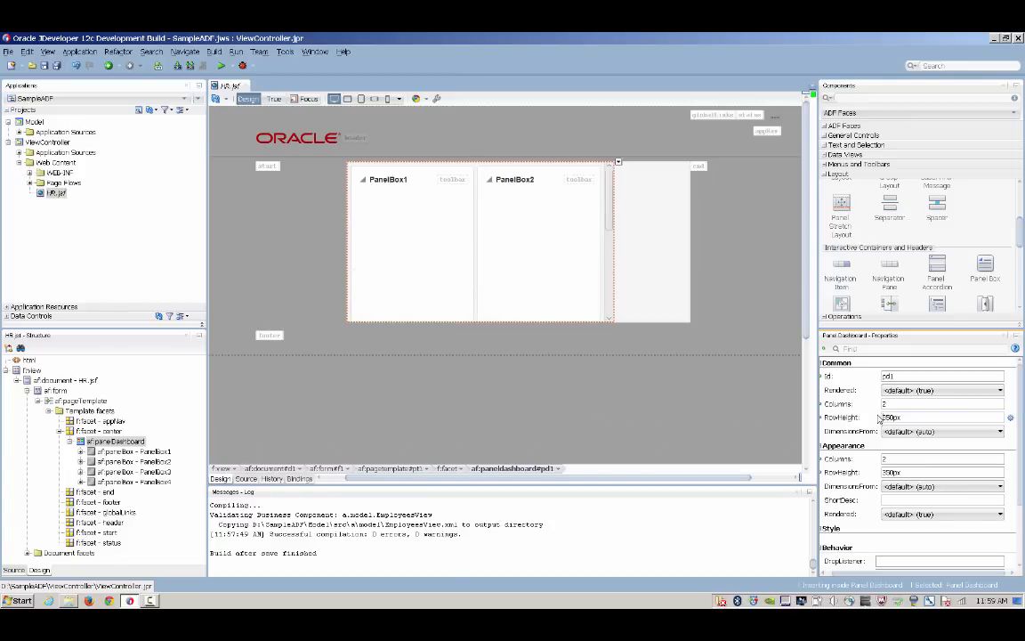
{"action": "mouse_move", "coordinate": [685, 435]}
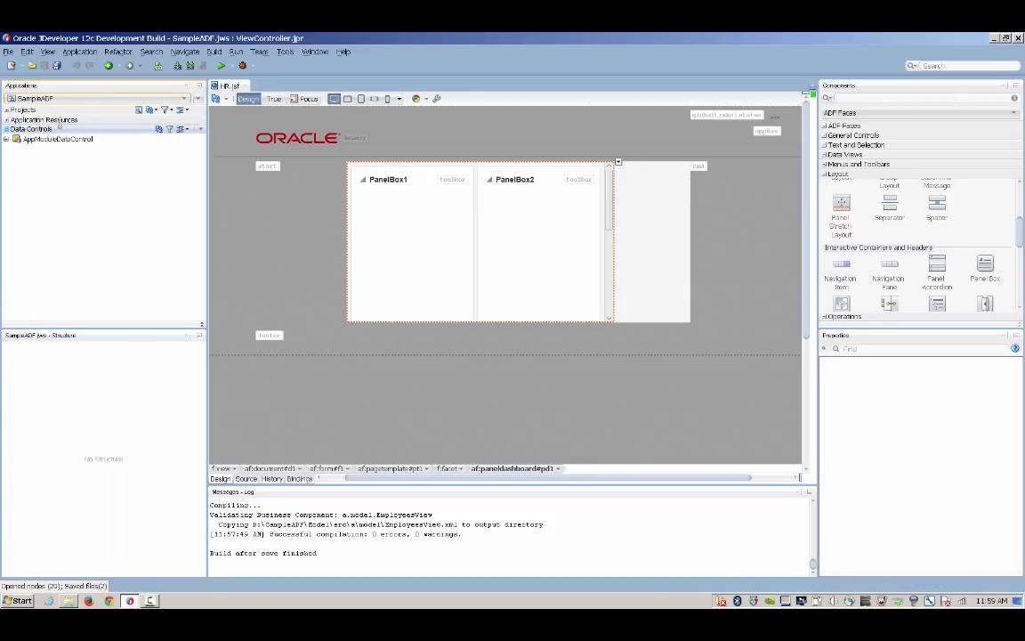
Step: Drop DepartmentsView1 from Data Controls into the start facet as an ADF List View
{"action": "left_click", "coordinate": [16, 139]}
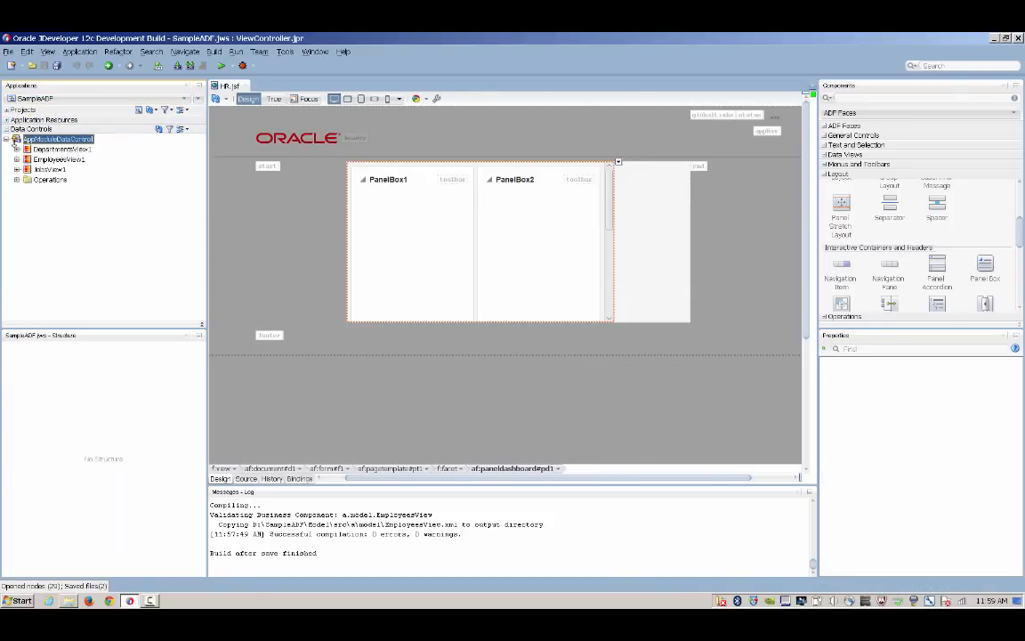
{"action": "left_click", "coordinate": [16, 139]}
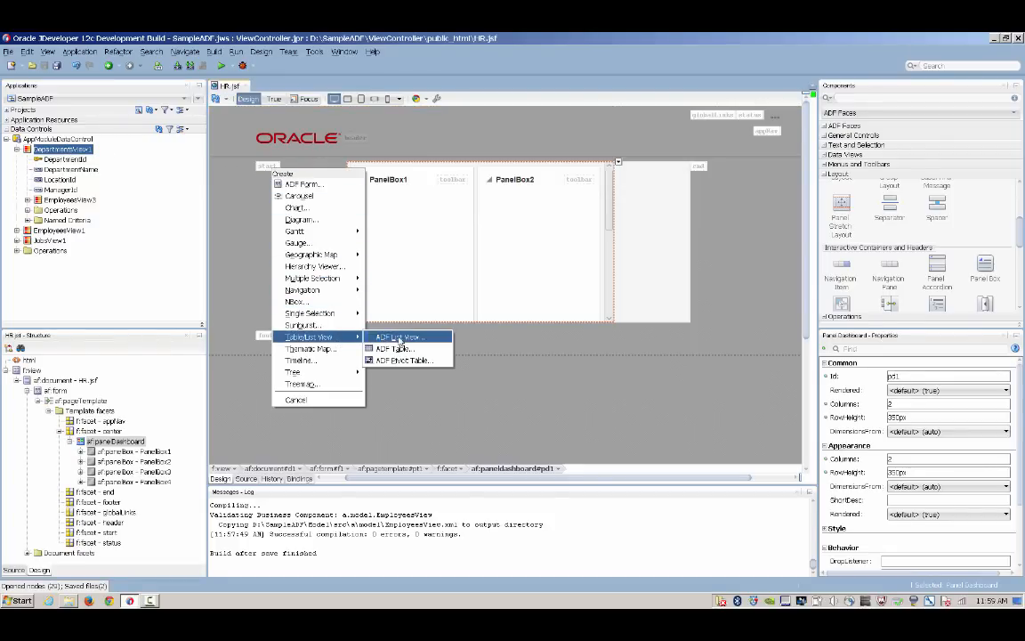
{"action": "left_click", "coordinate": [397, 336]}
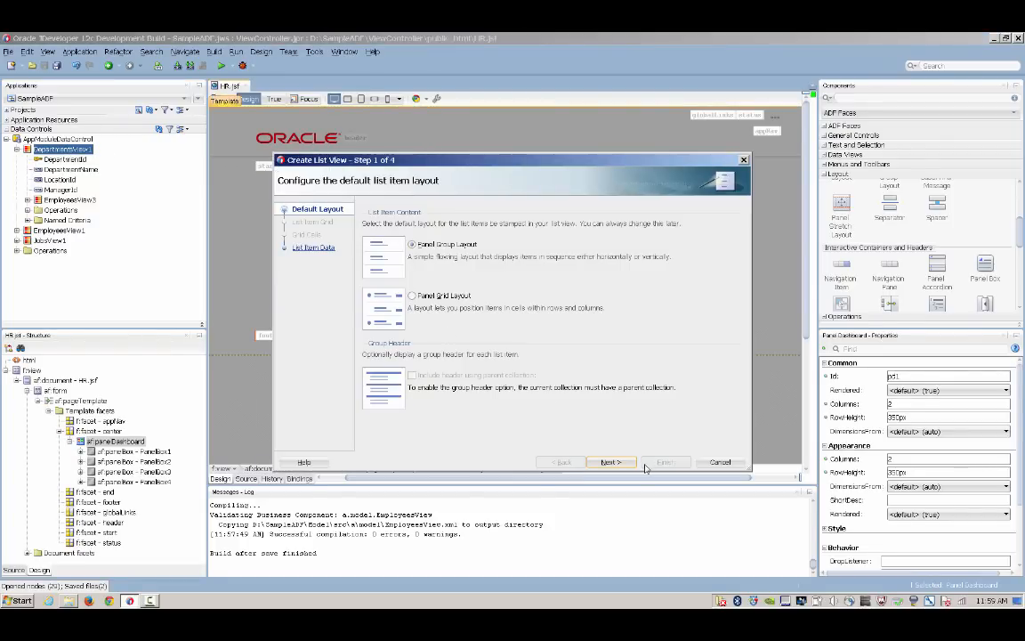
Step: Make DepartmentName the list item field and finish creating the department list
{"action": "left_click", "coordinate": [609, 463]}
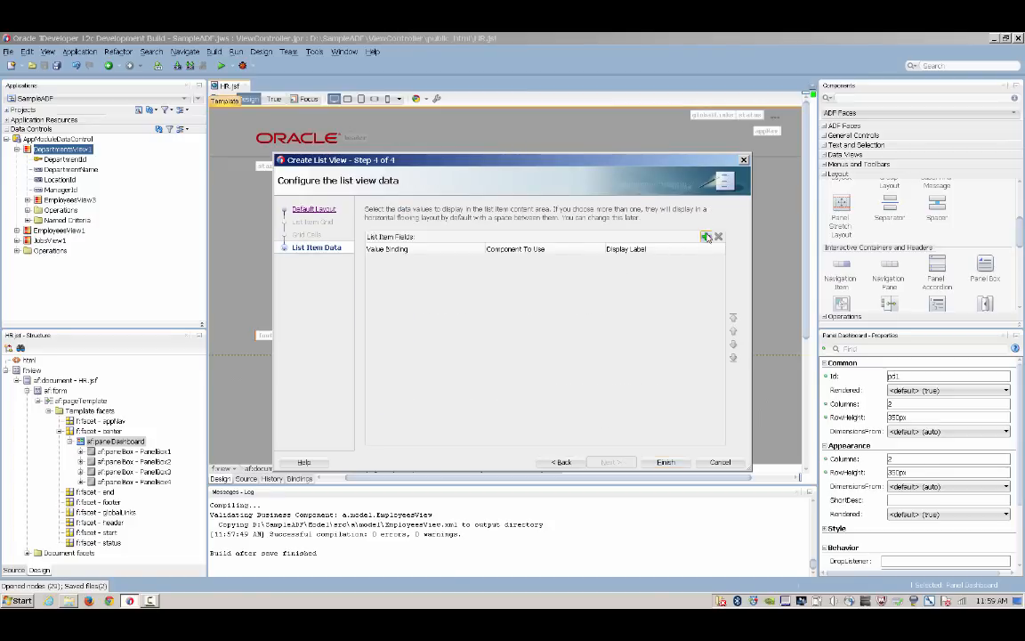
{"action": "left_click", "coordinate": [704, 237]}
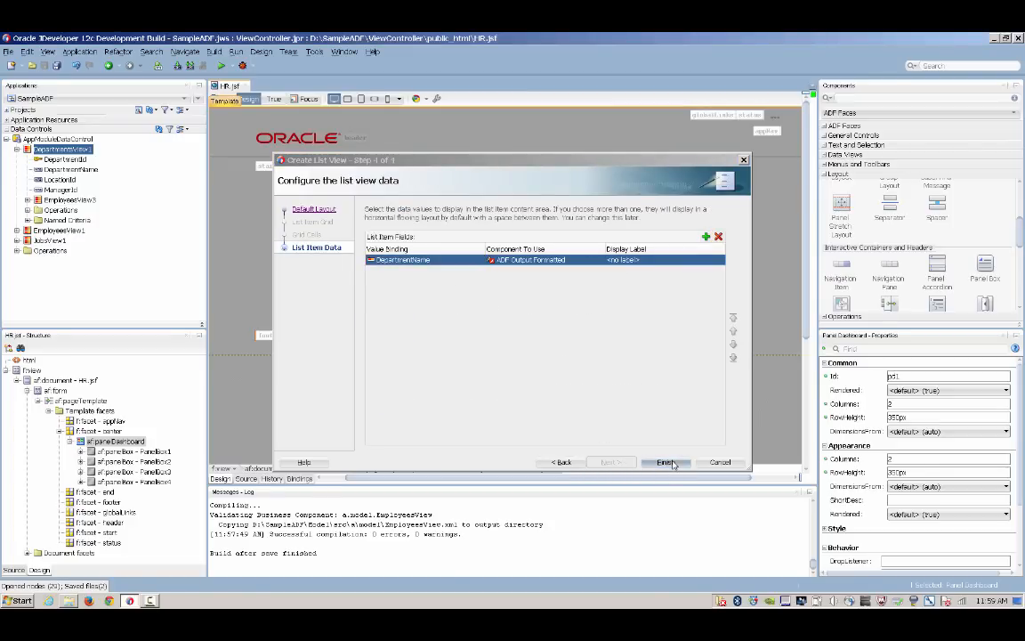
{"action": "left_click", "coordinate": [664, 463]}
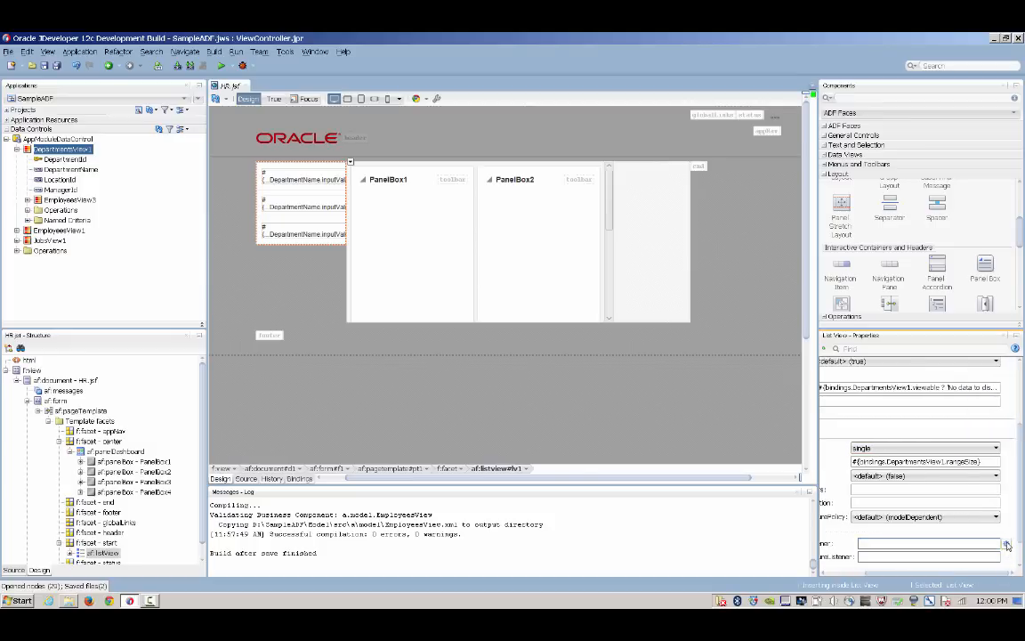
Step: Bind the list's SelectionListener to ADF Bindings > DepartmentsView1 > treeModel > makeCurrent
{"action": "left_click", "coordinate": [1008, 545]}
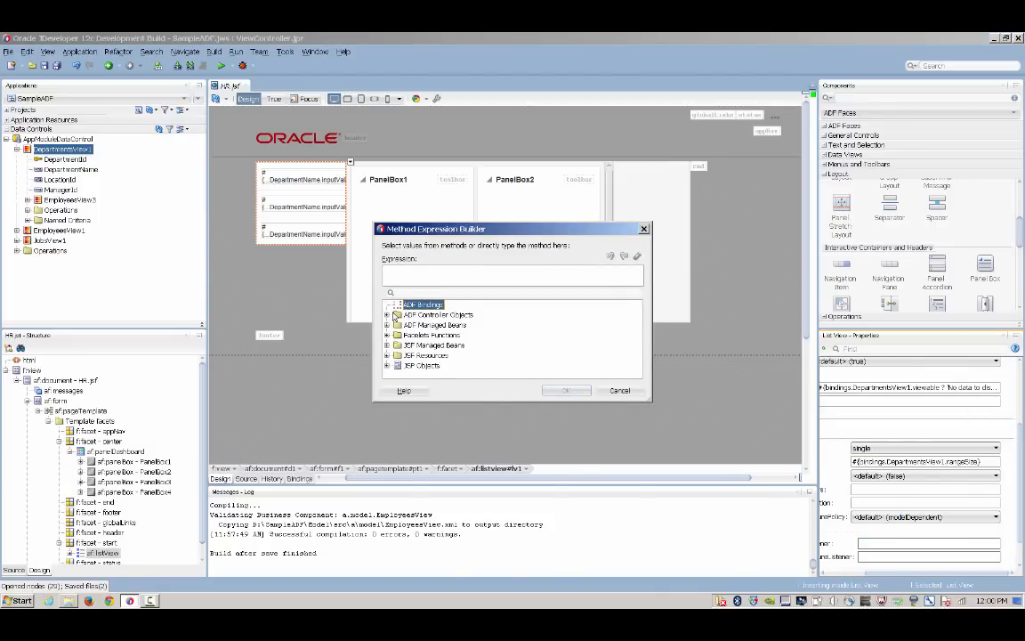
{"action": "left_click", "coordinate": [398, 304]}
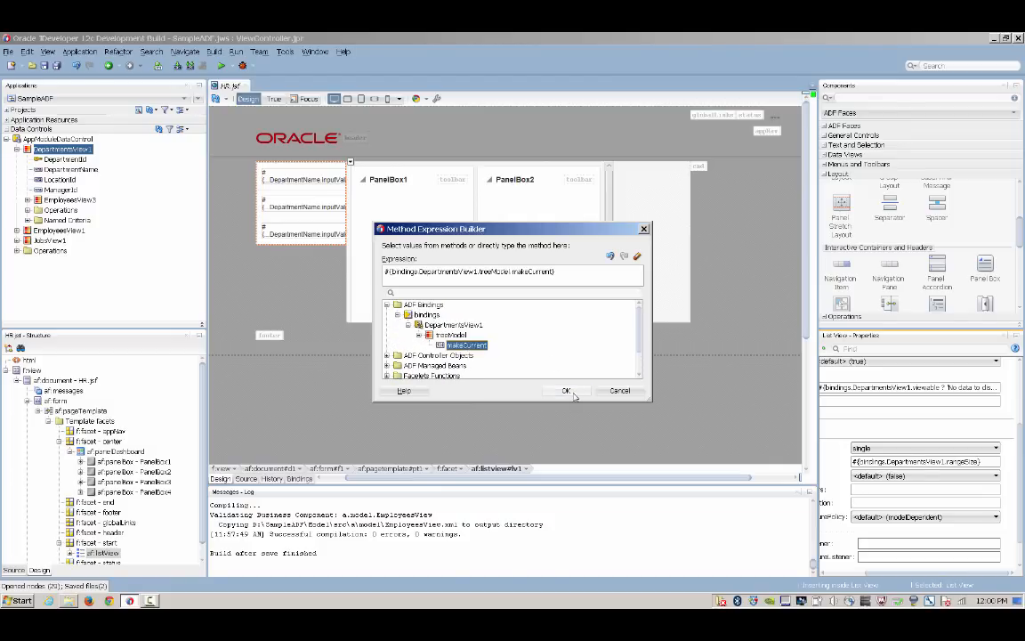
{"action": "left_click", "coordinate": [566, 389]}
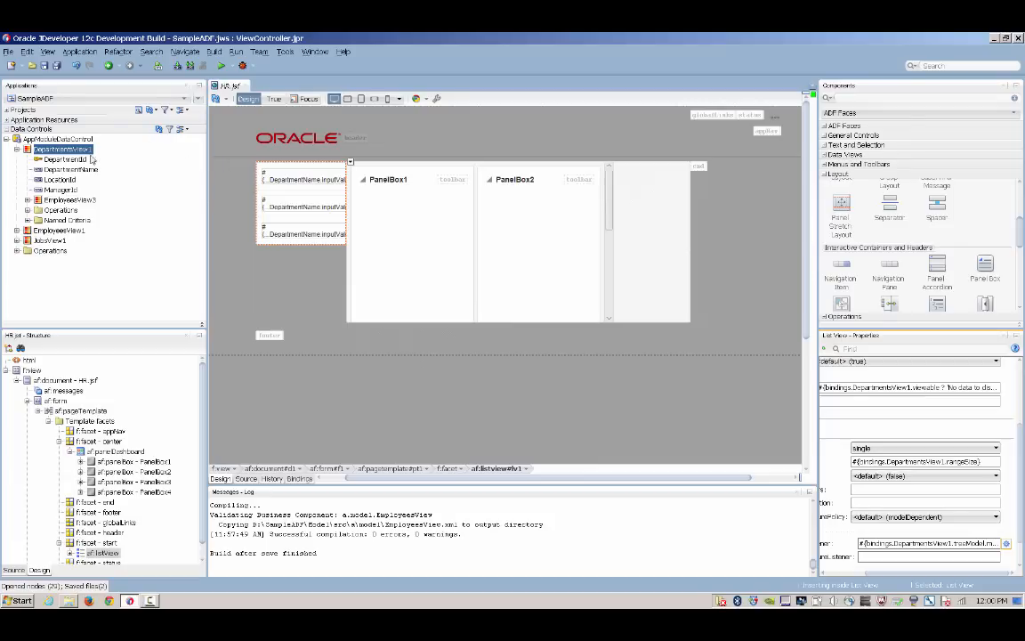
{"action": "mouse_move", "coordinate": [78, 199]}
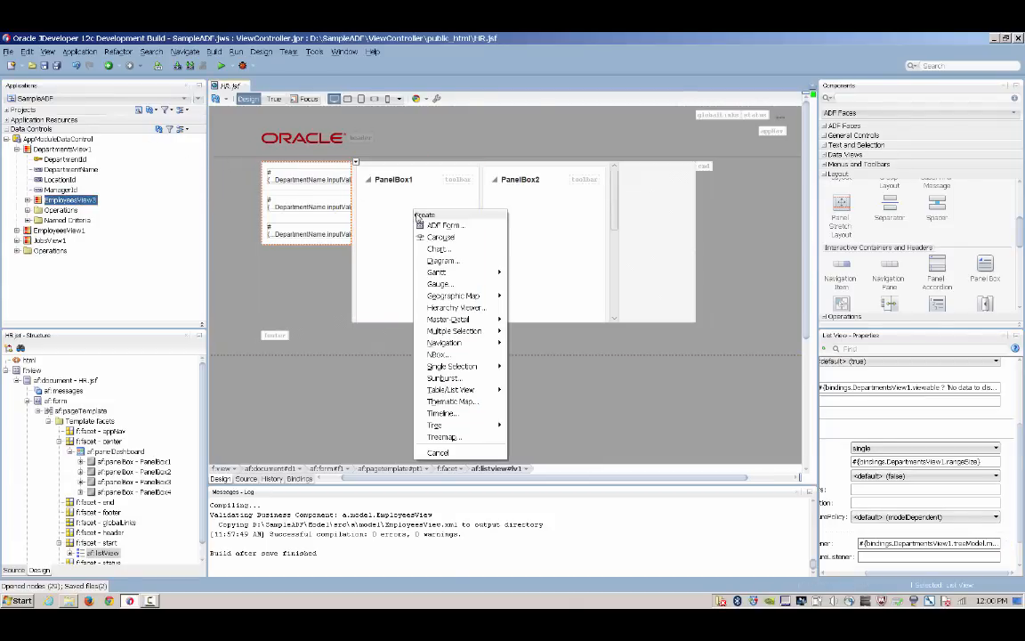
{"action": "mouse_move", "coordinate": [451, 390]}
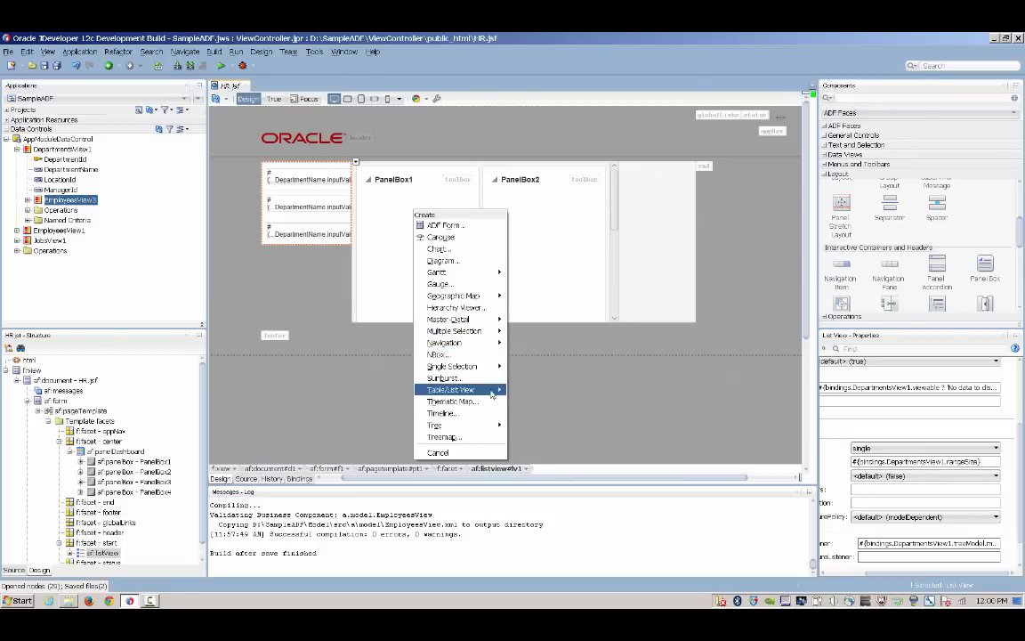
Step: Drop the employees collection as a read-only ADF table with single row selection, sorting and filtering
{"action": "left_click", "coordinate": [451, 390]}
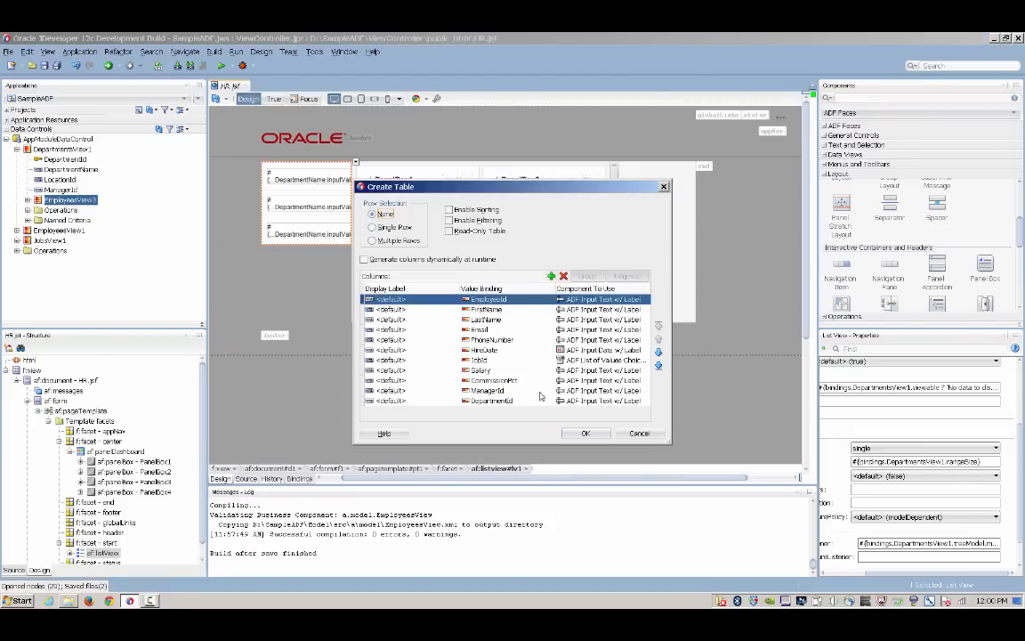
{"action": "left_click", "coordinate": [372, 228]}
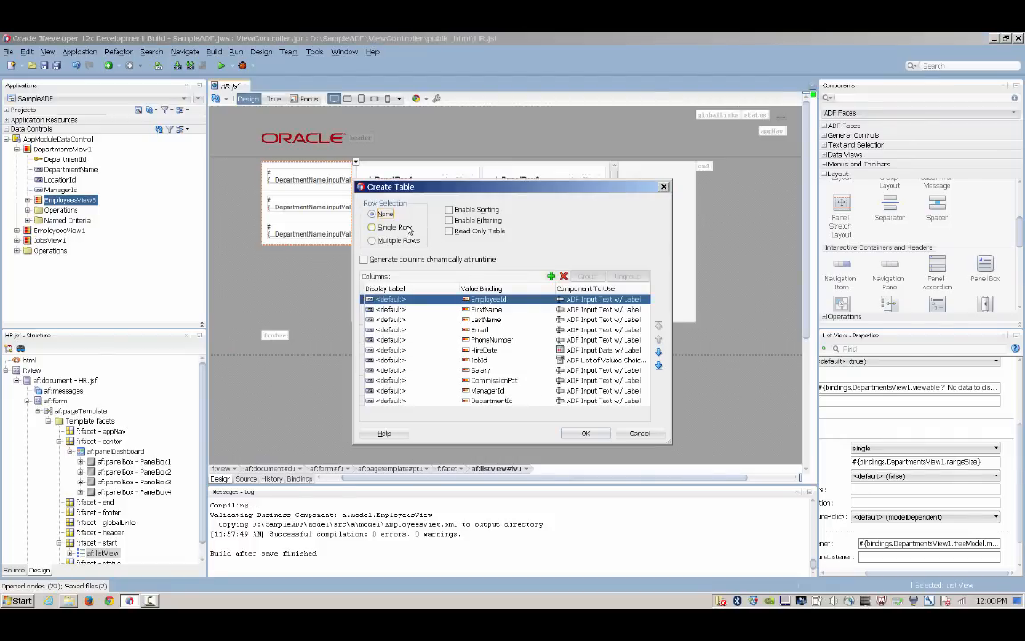
{"action": "left_click", "coordinate": [374, 228]}
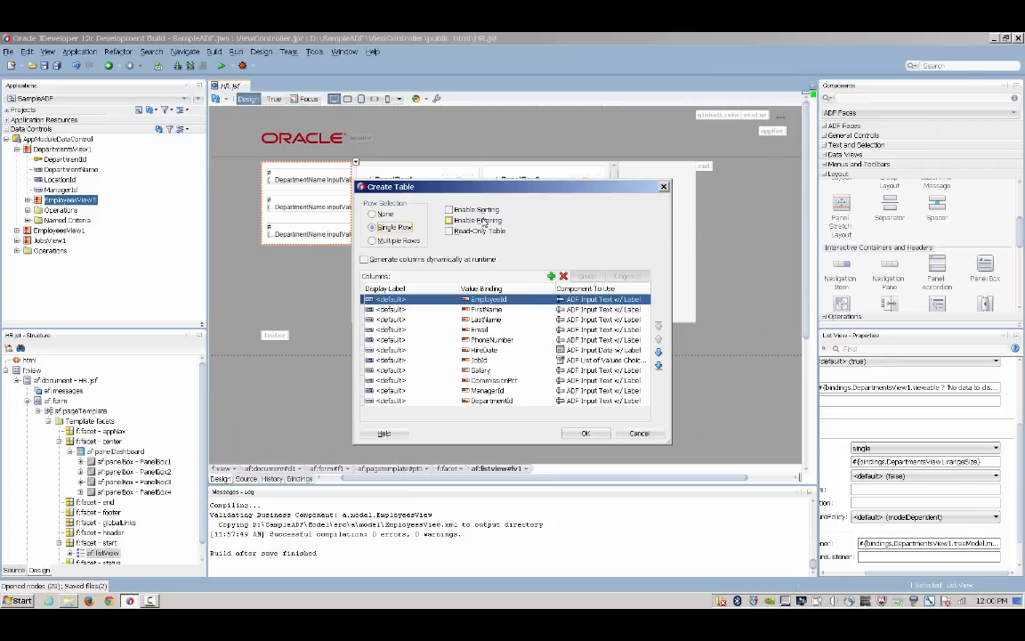
Step: Remove all columns except FirstName and LastName and create the table in PanelBox1
{"action": "left_click", "coordinate": [448, 231]}
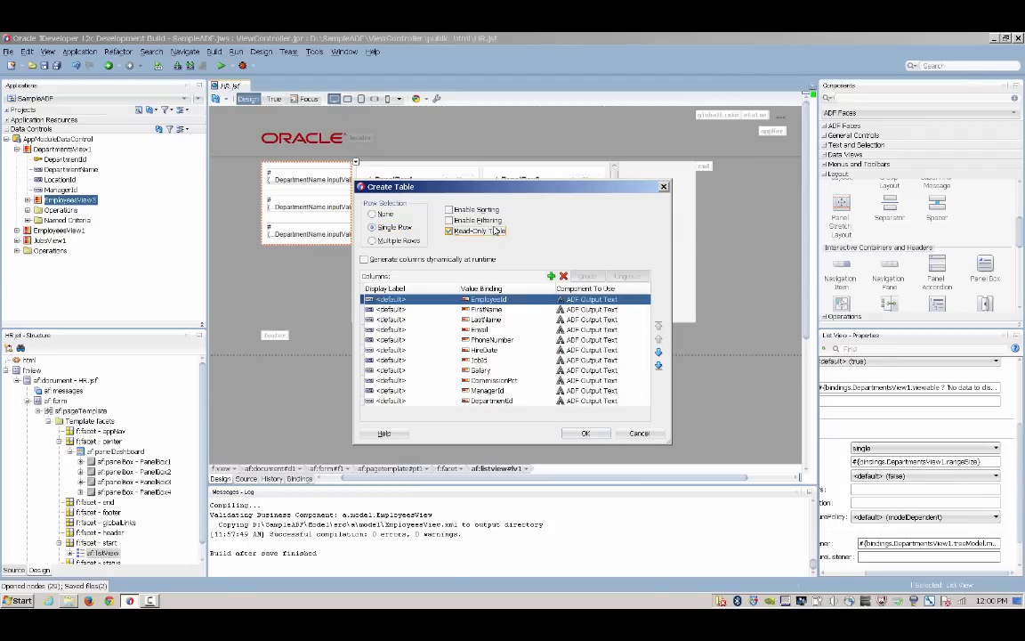
{"action": "left_click", "coordinate": [448, 210]}
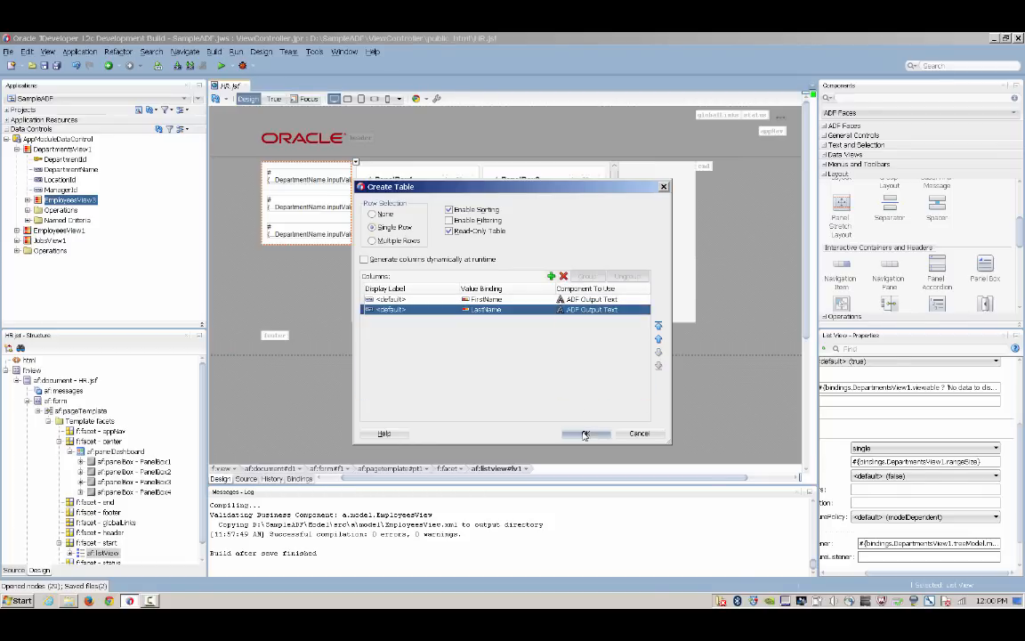
{"action": "left_click", "coordinate": [584, 434]}
{"action": "type", "text": "stret"}
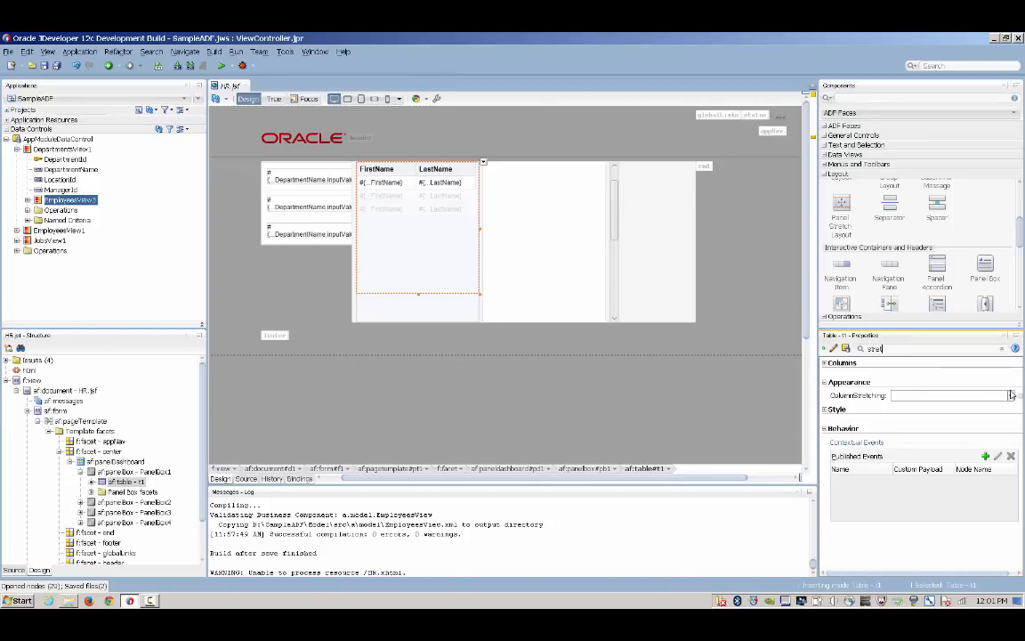
{"action": "left_click", "coordinate": [1011, 395]}
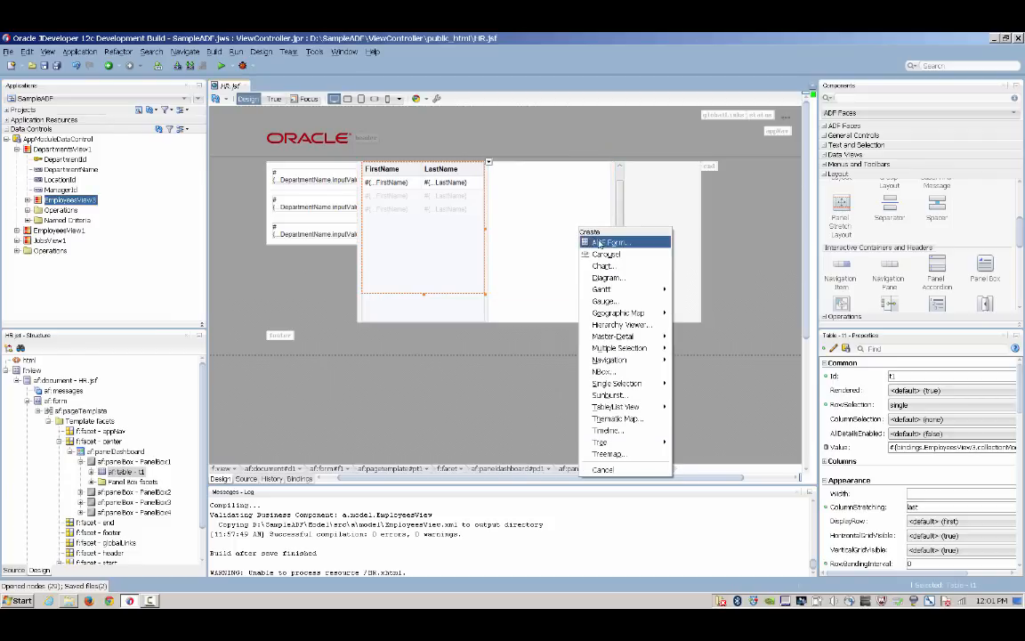
Step: Create the employees ADF Form with fewer fields and a Submit button
{"action": "left_click", "coordinate": [612, 242]}
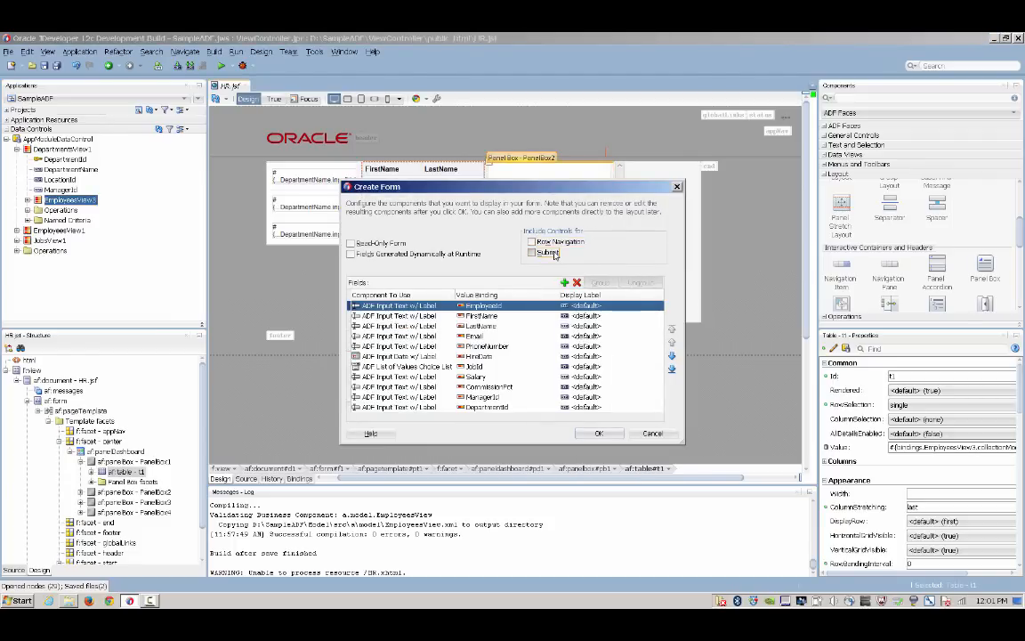
{"action": "left_click", "coordinate": [532, 253]}
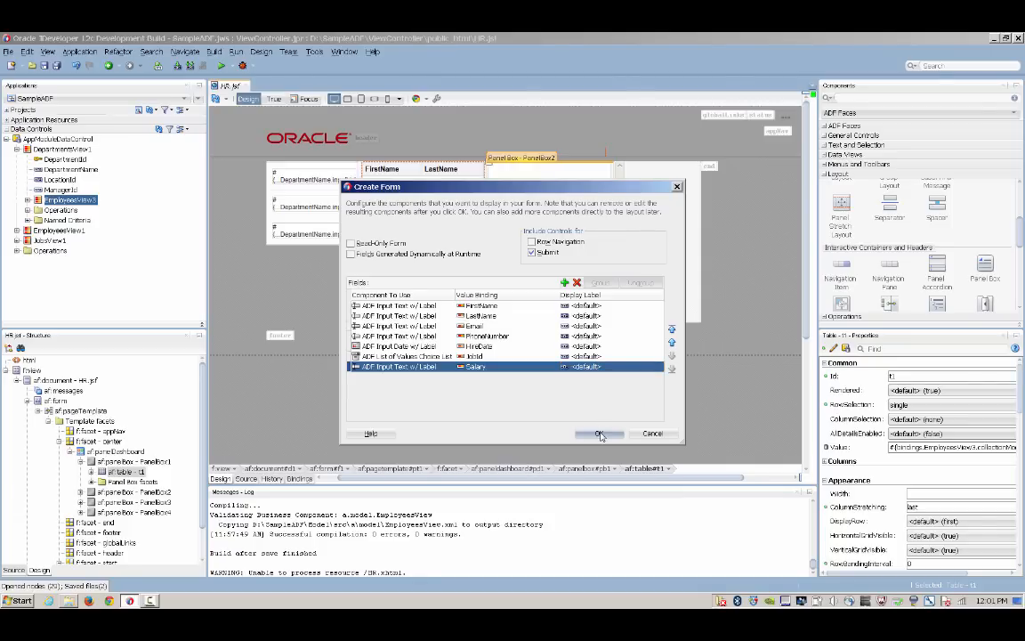
{"action": "left_click", "coordinate": [598, 435]}
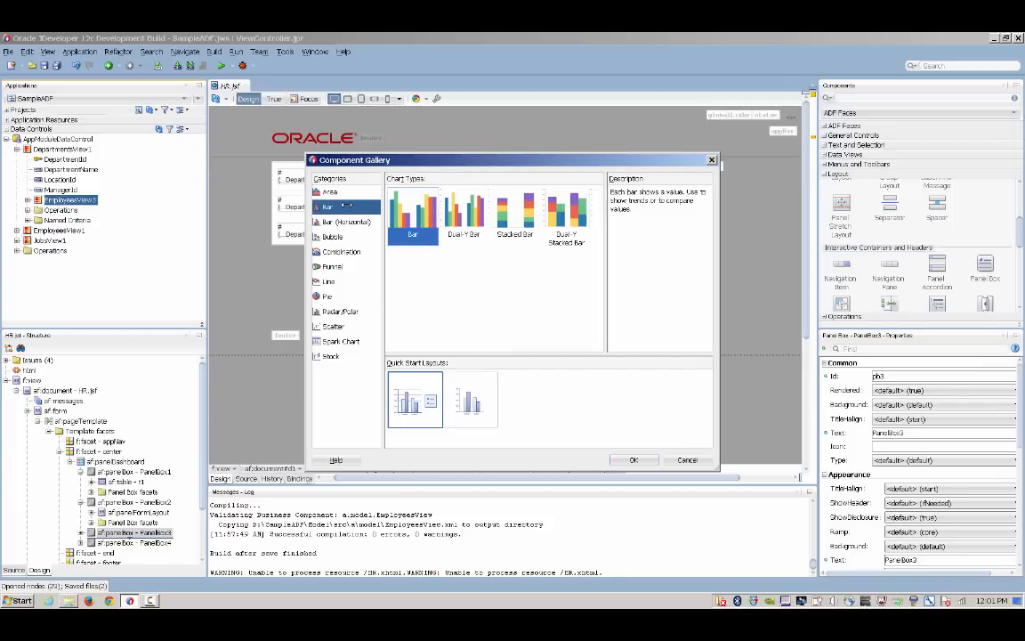
{"action": "mouse_move", "coordinate": [633, 459]}
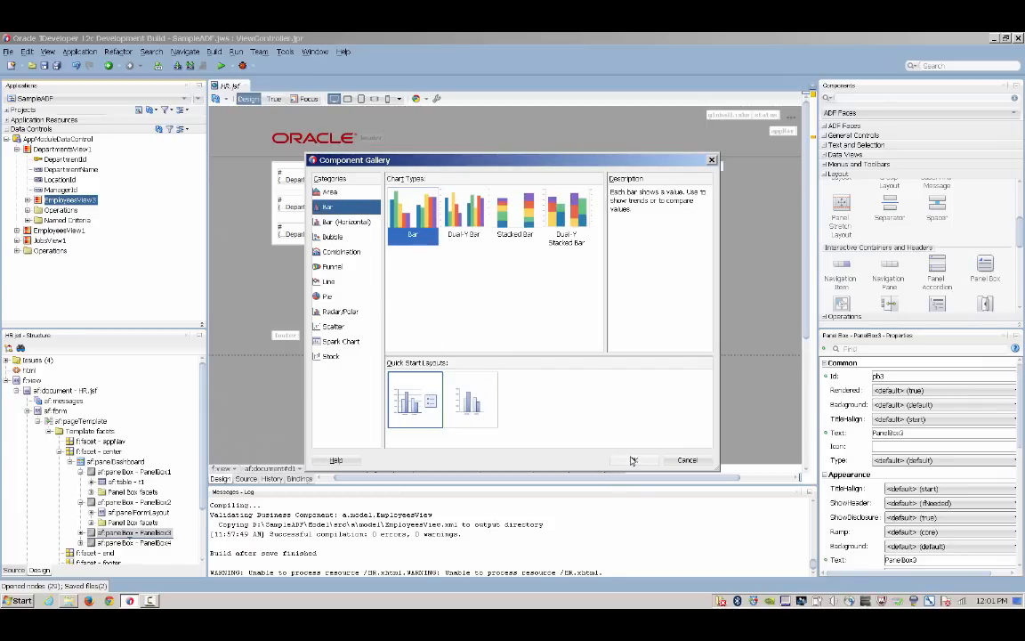
Step: Create a plain bar chart with Salary as bar values and LastName on the X axis
{"action": "left_click", "coordinate": [634, 459]}
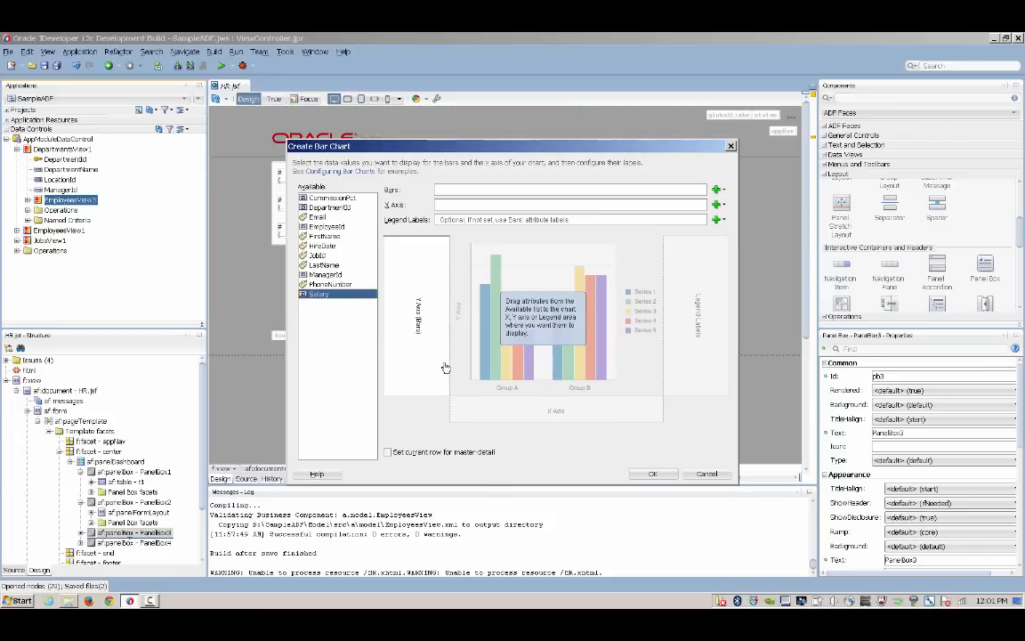
{"action": "left_click_drag", "start_coordinate": [316, 293], "coordinate": [569, 188]}
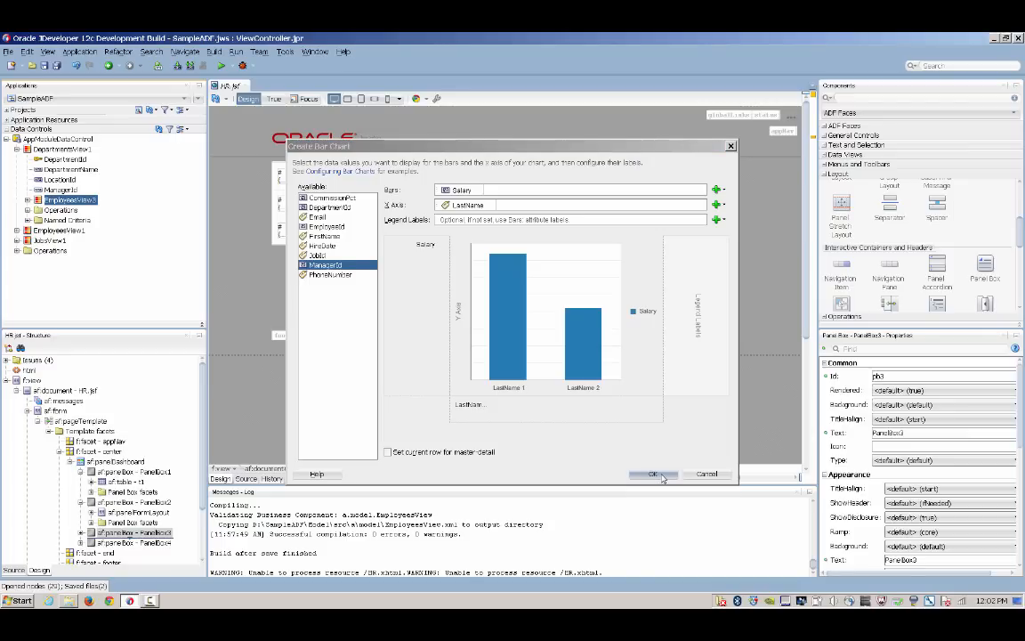
{"action": "left_click", "coordinate": [653, 474]}
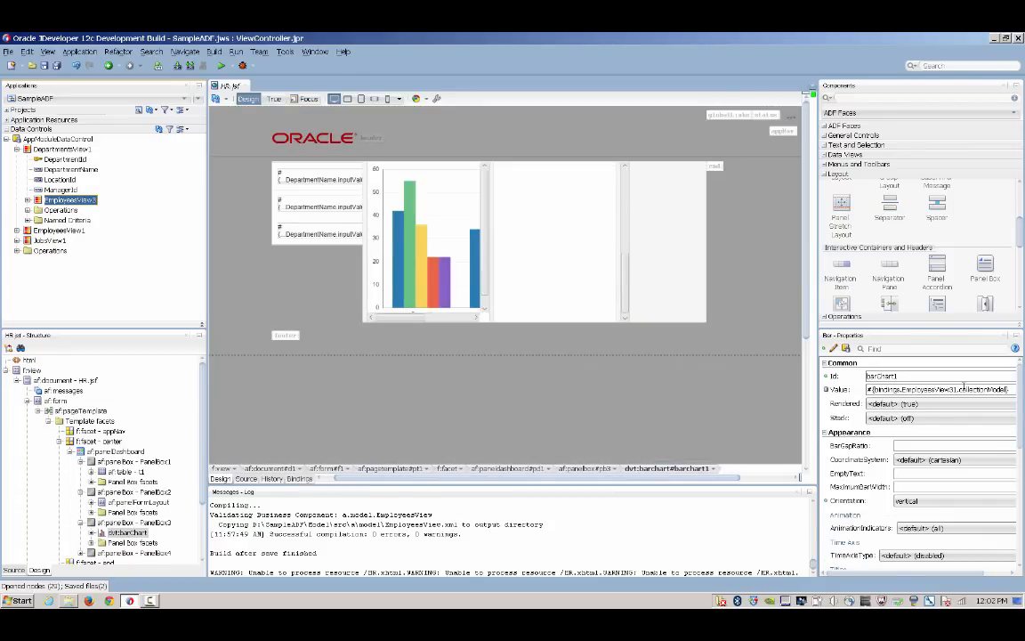
{"action": "scroll", "scroll_direction": "down", "scroll_amount": 3}
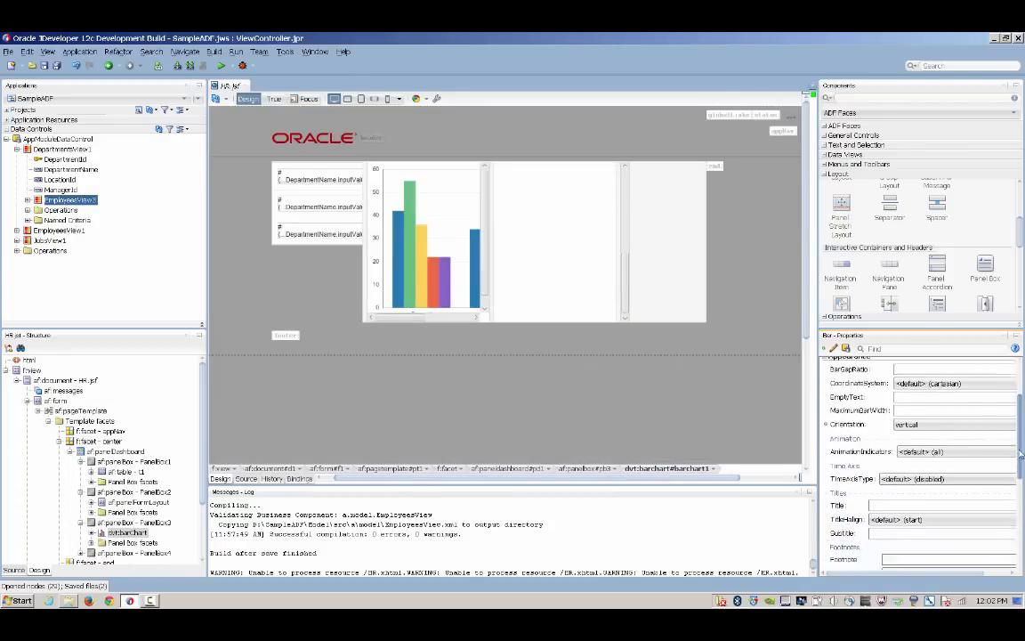
{"action": "scroll", "scroll_direction": "down", "scroll_amount": 3}
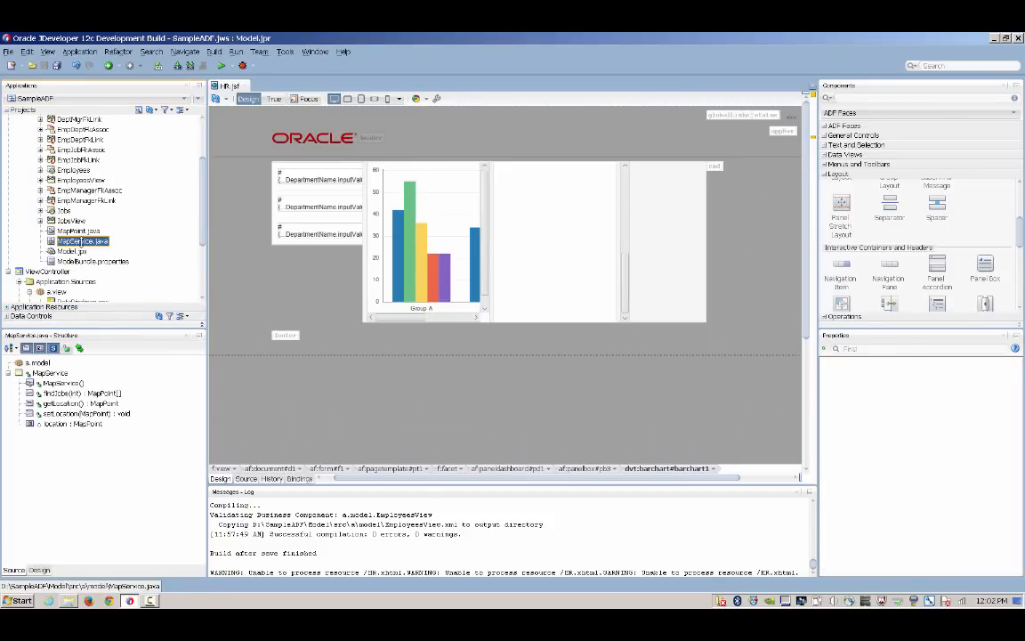
Step: Create a bean data control from the MapService Java class
{"action": "double_click", "coordinate": [81, 240]}
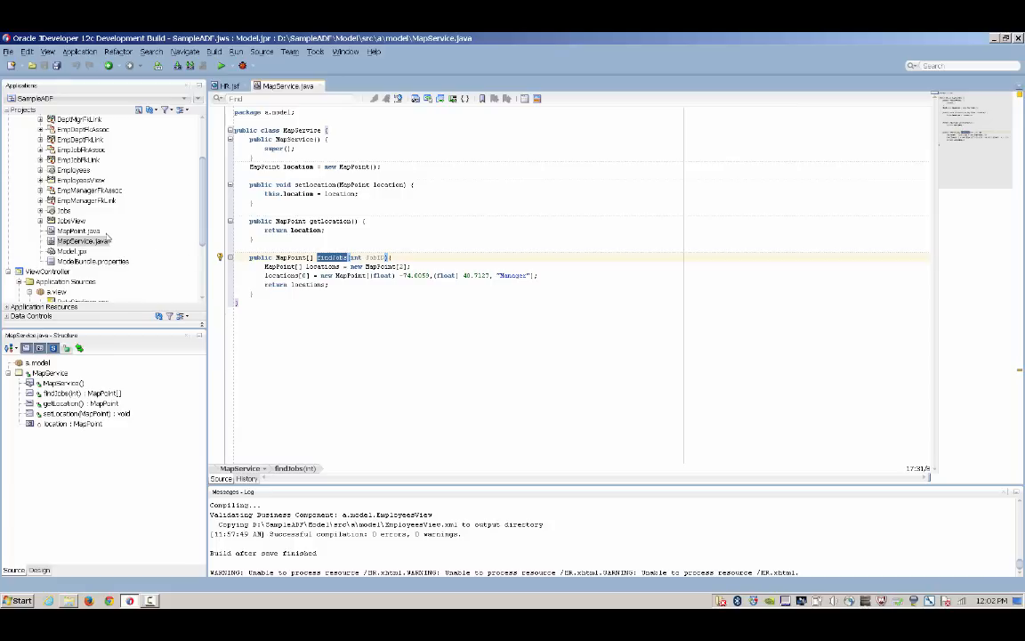
{"action": "right_click", "coordinate": [82, 242]}
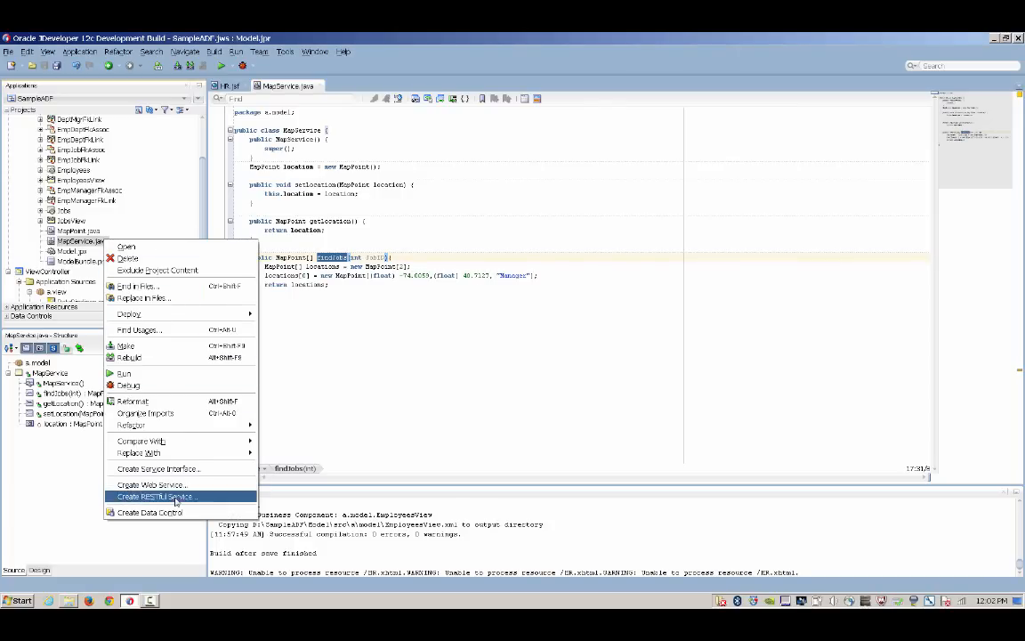
{"action": "left_click", "coordinate": [149, 512]}
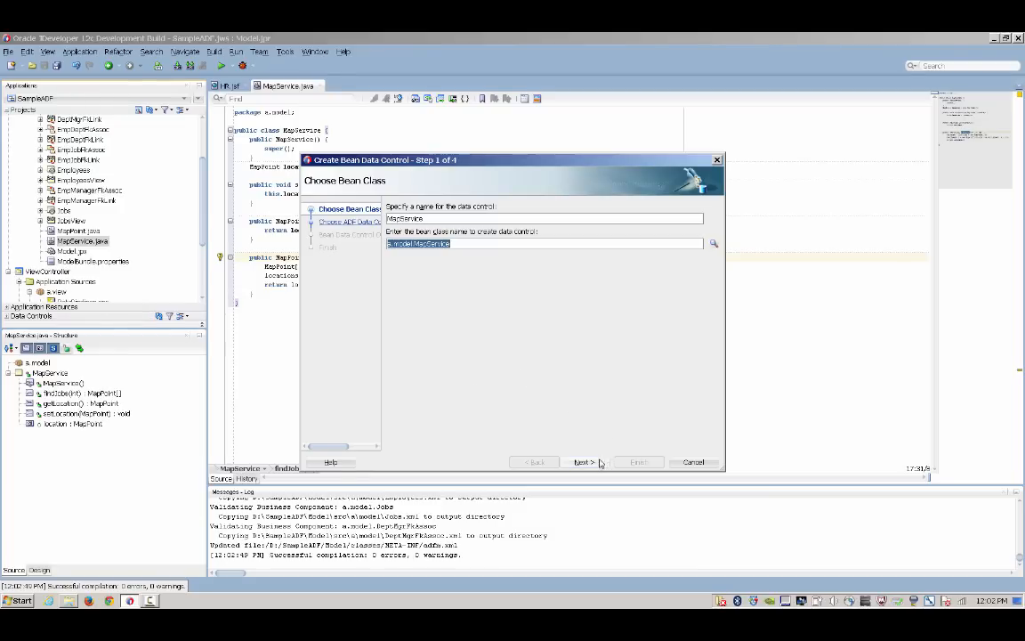
{"action": "left_click", "coordinate": [584, 462]}
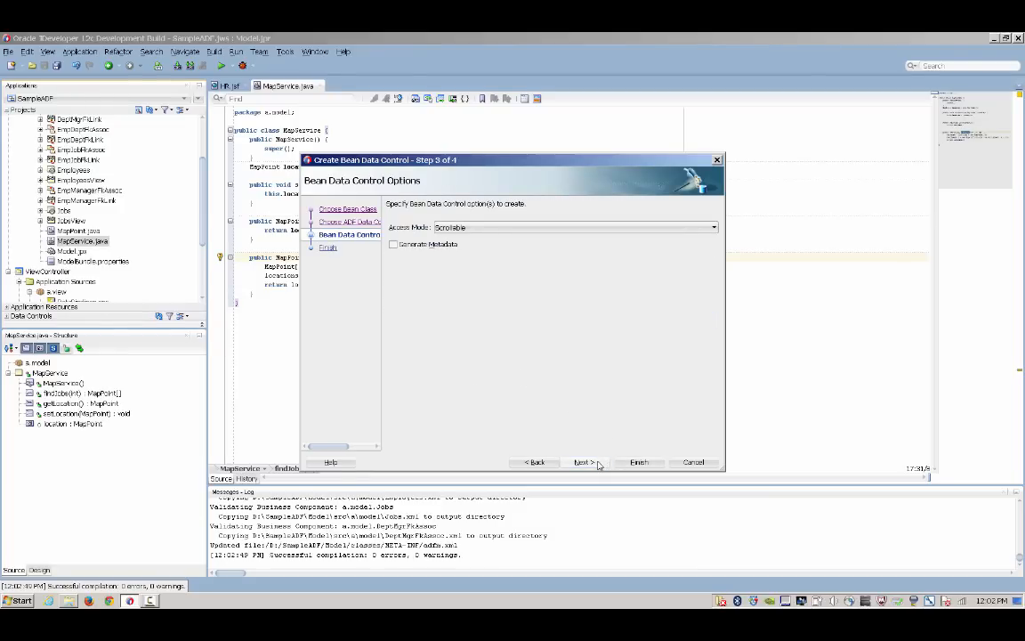
{"action": "left_click", "coordinate": [637, 463]}
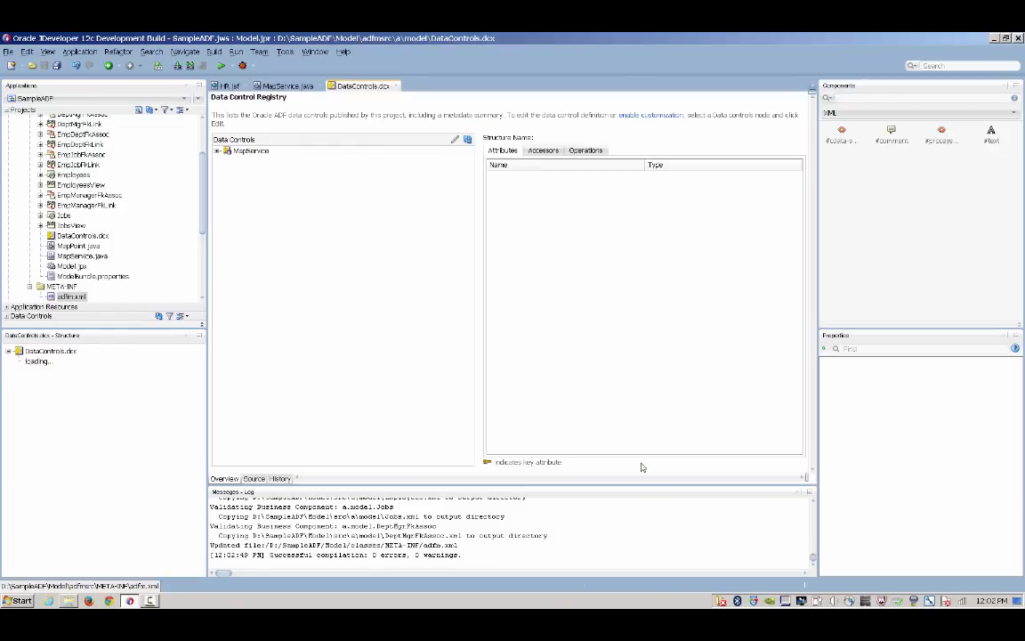
{"action": "left_click", "coordinate": [217, 150]}
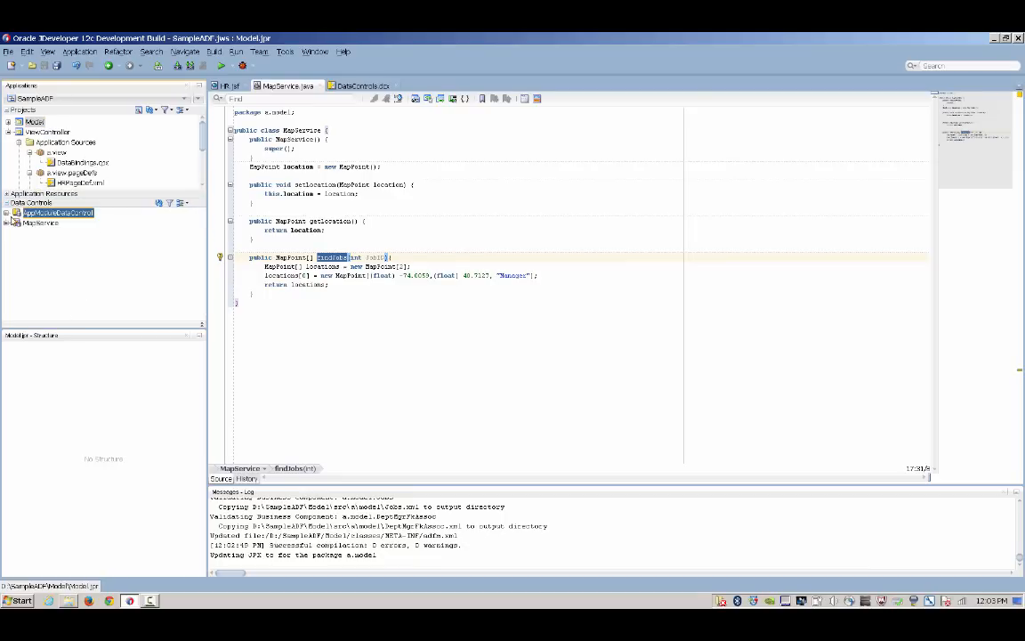
Step: Create a new ADF task flow named job-search in the ViewController project
{"action": "right_click", "coordinate": [45, 132]}
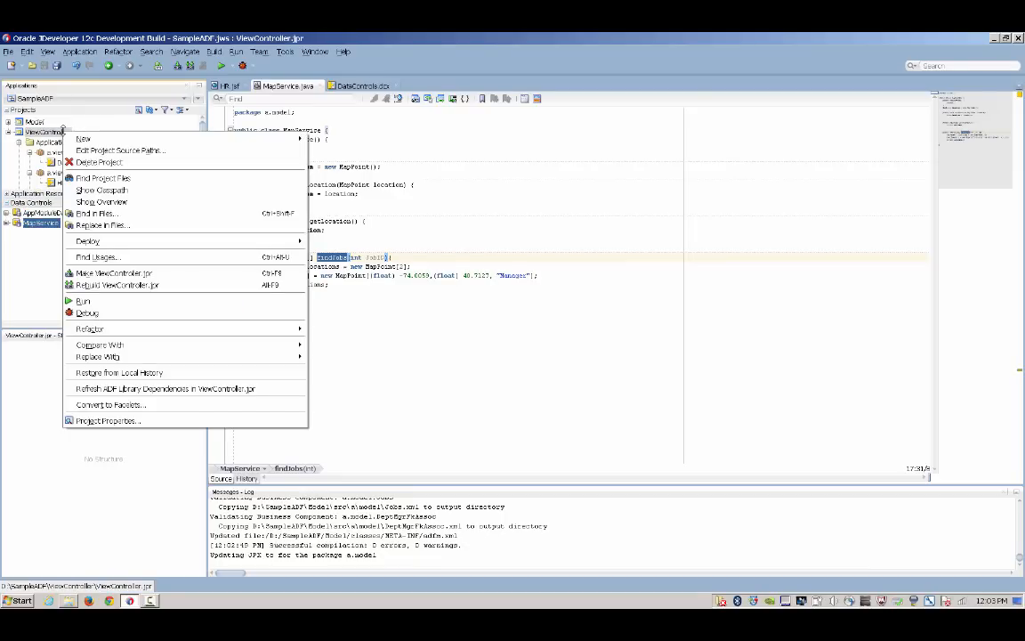
{"action": "mouse_move", "coordinate": [82, 139]}
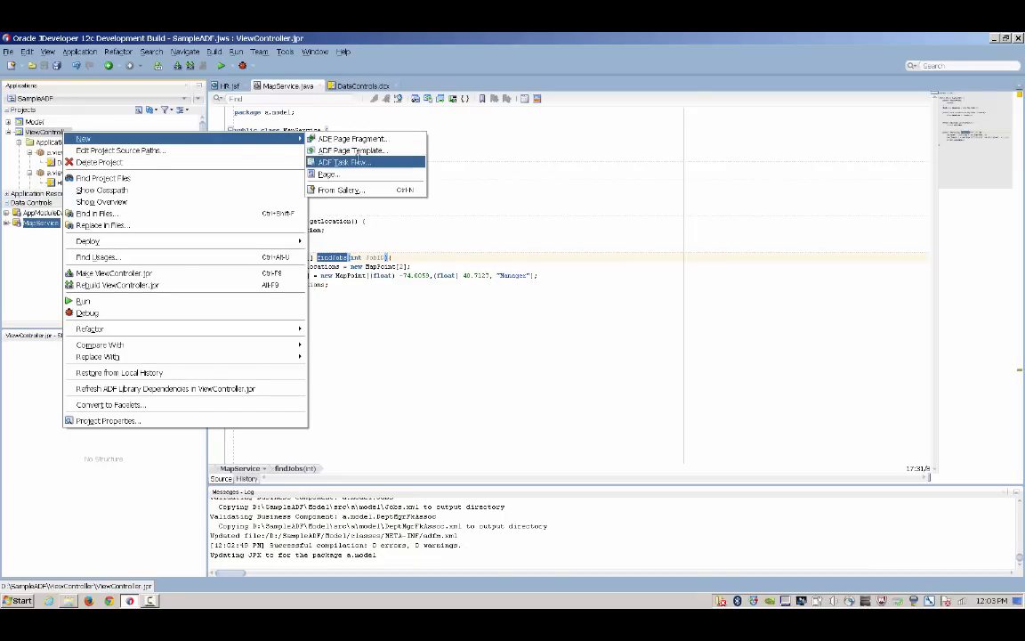
{"action": "left_click", "coordinate": [346, 162]}
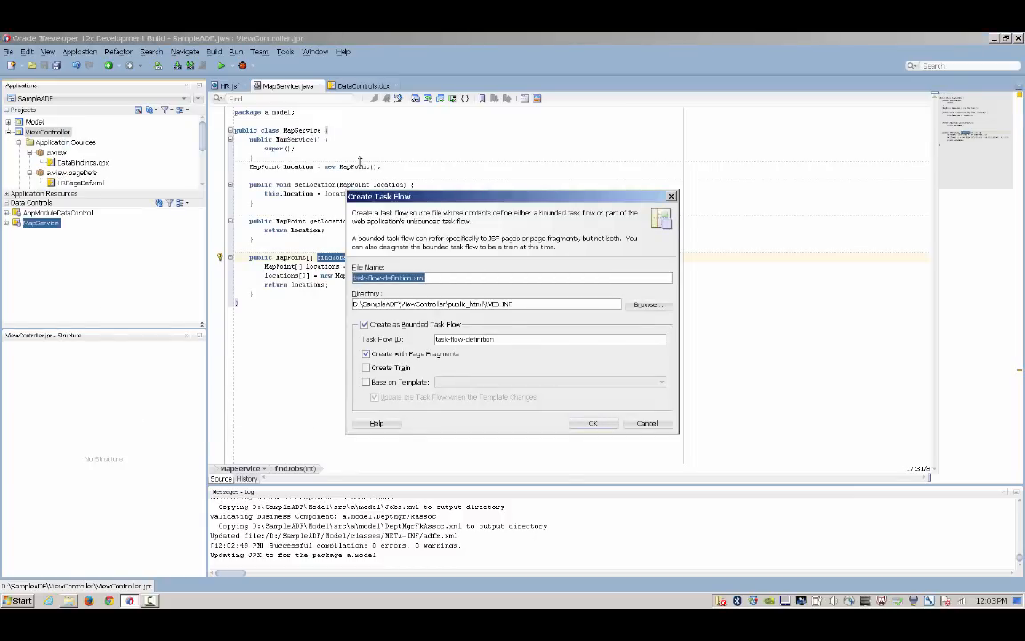
{"action": "type", "text": "job-search"}
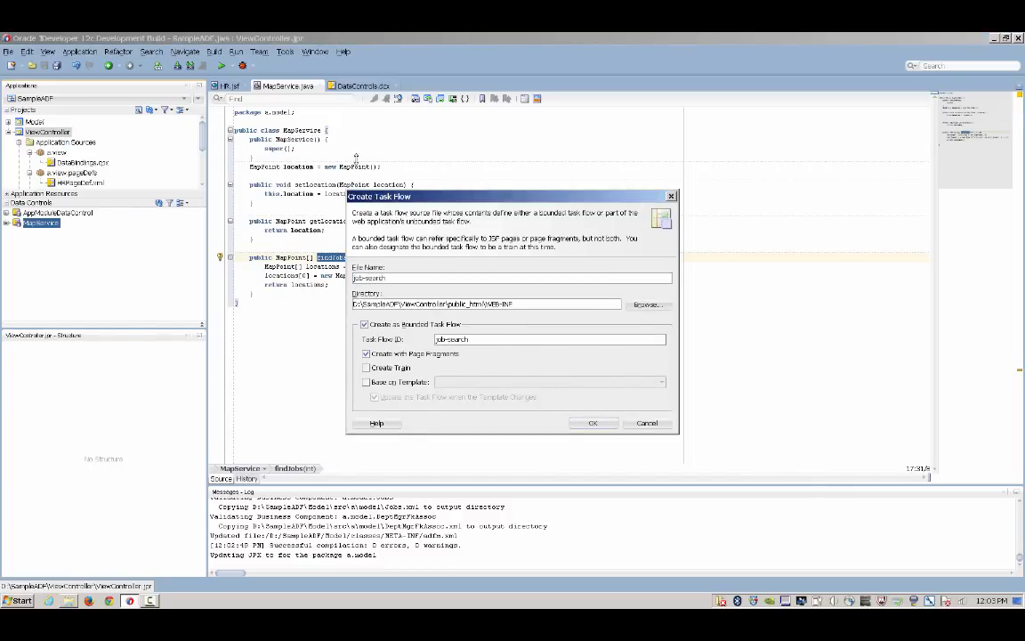
{"action": "left_click", "coordinate": [593, 424]}
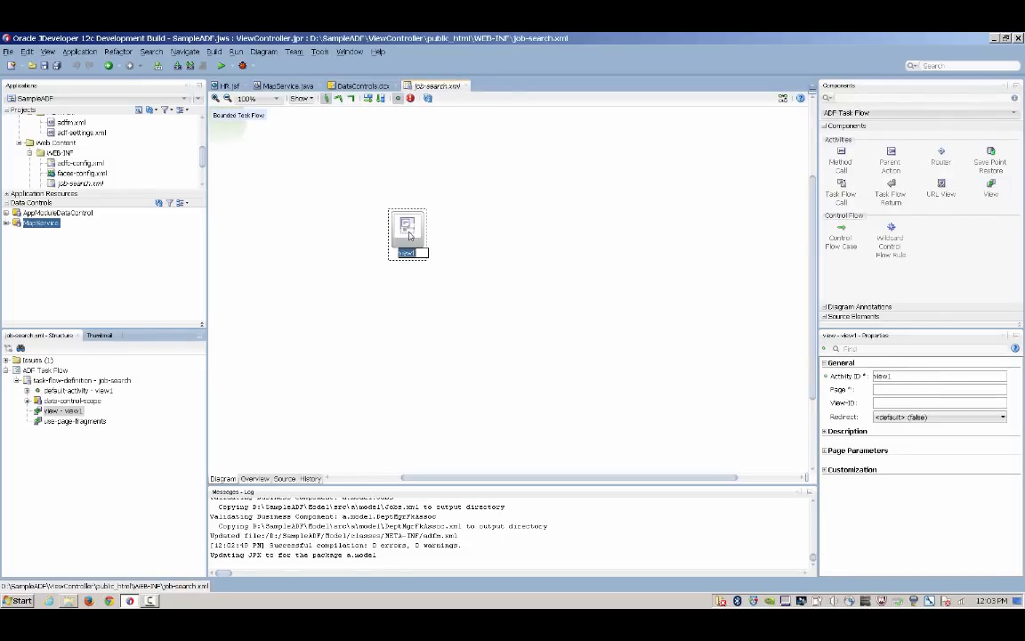
{"action": "mouse_move", "coordinate": [408, 227]}
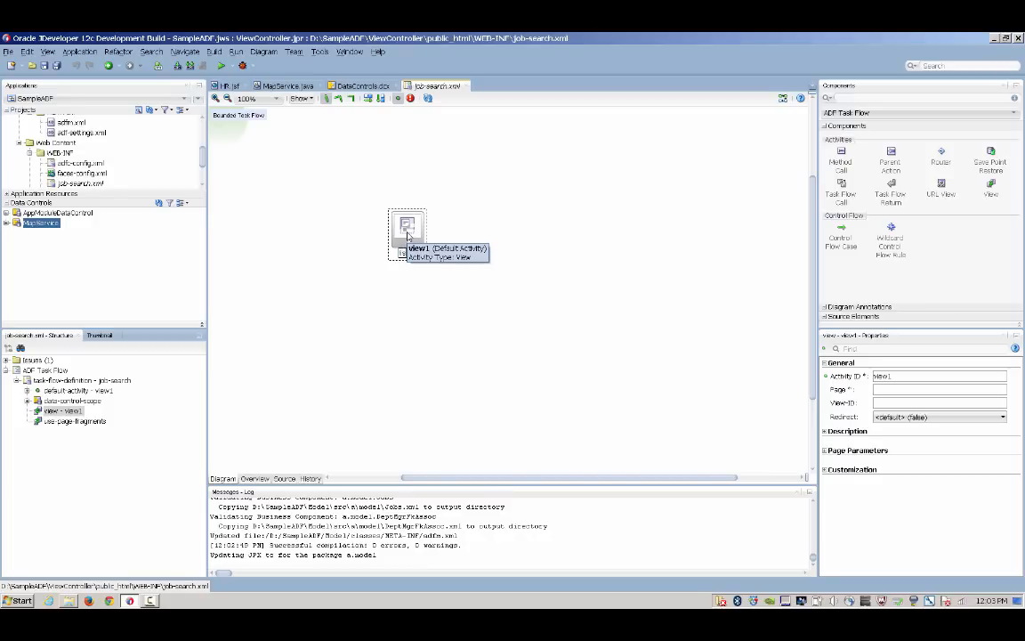
Step: Add list and location views joined by 'where' and 'back' control flow cases
{"action": "type", "text": "list"}
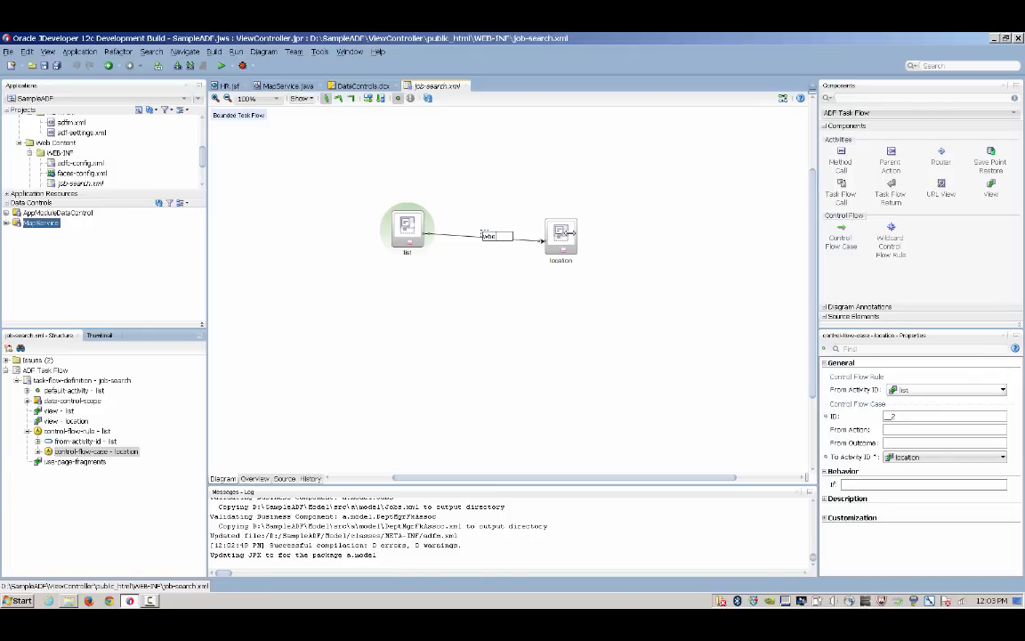
{"action": "type", "text": "where"}
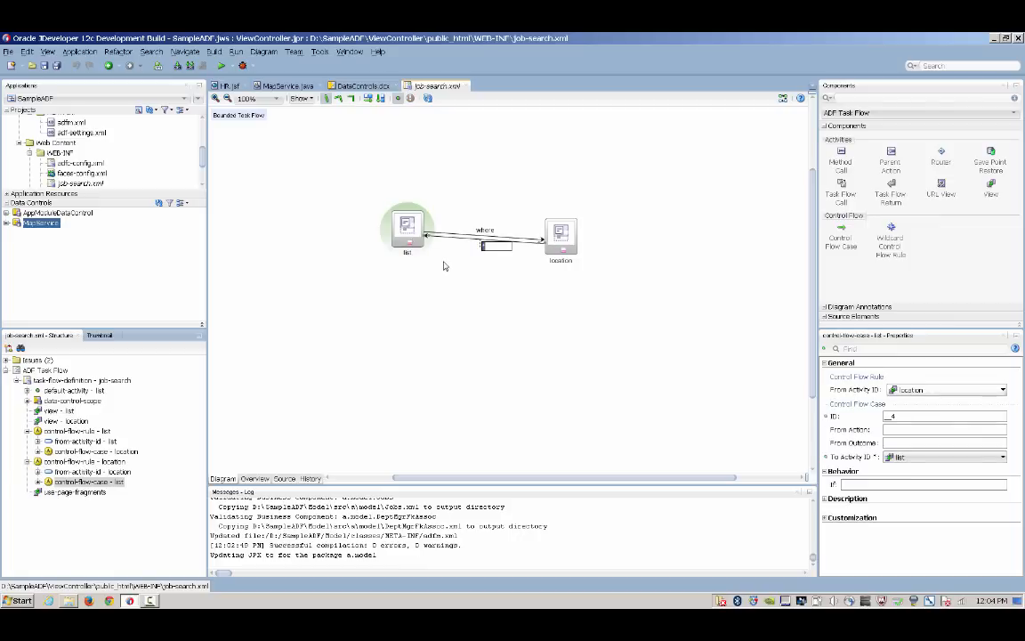
{"action": "type", "text": "back"}
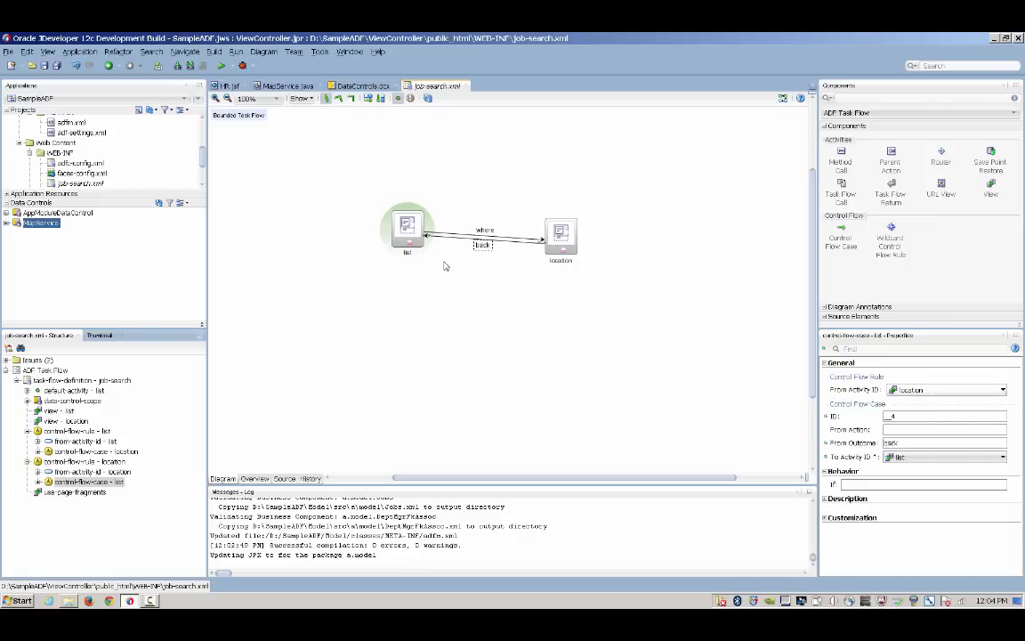
{"action": "mouse_move", "coordinate": [442, 264]}
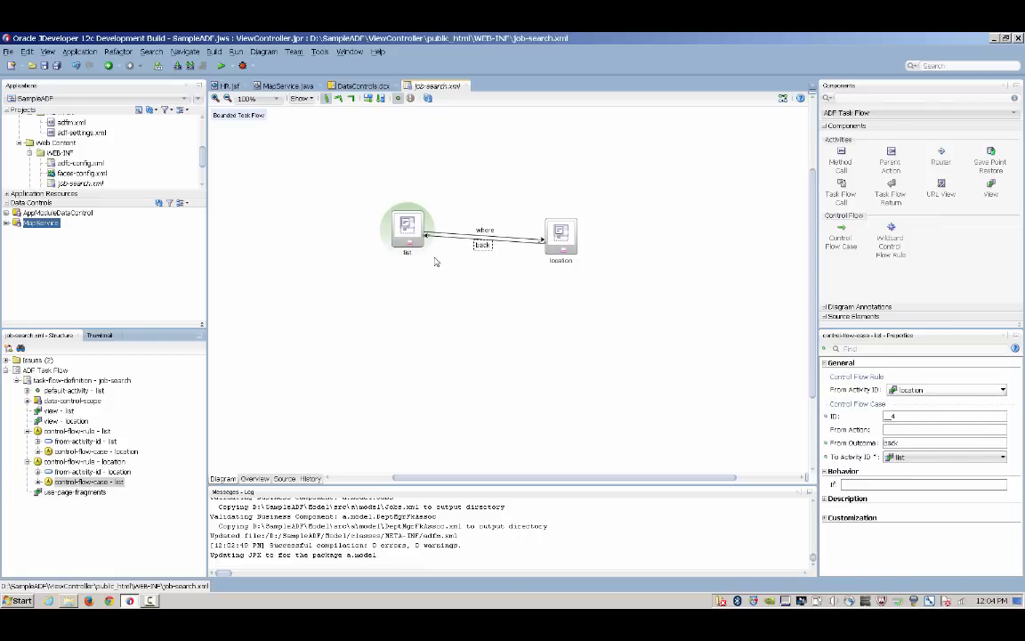
Step: Create the page fragment for the list view
{"action": "double_click", "coordinate": [406, 227]}
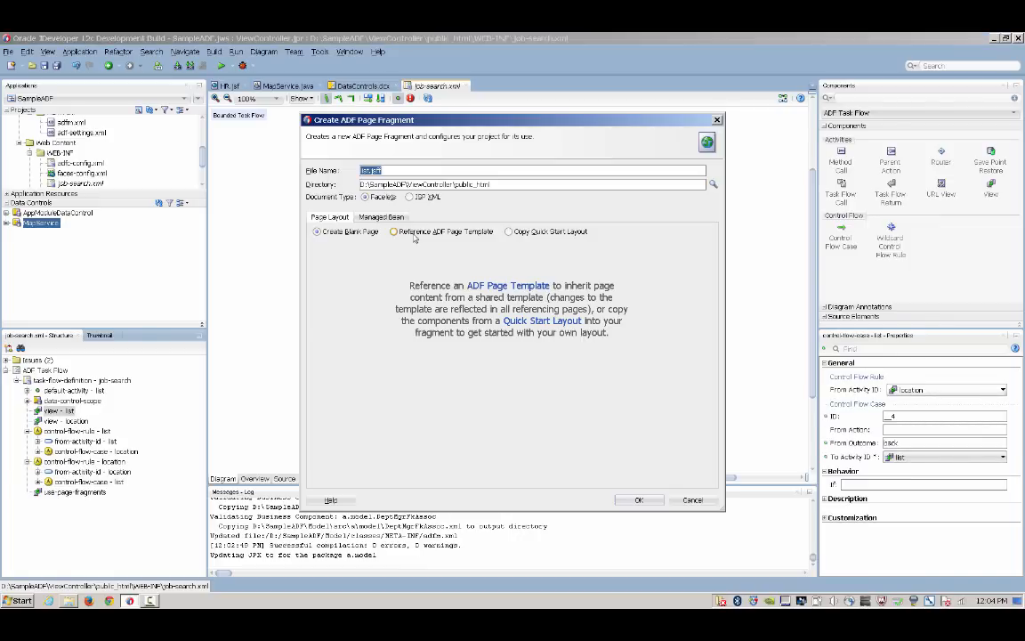
{"action": "left_click", "coordinate": [637, 498]}
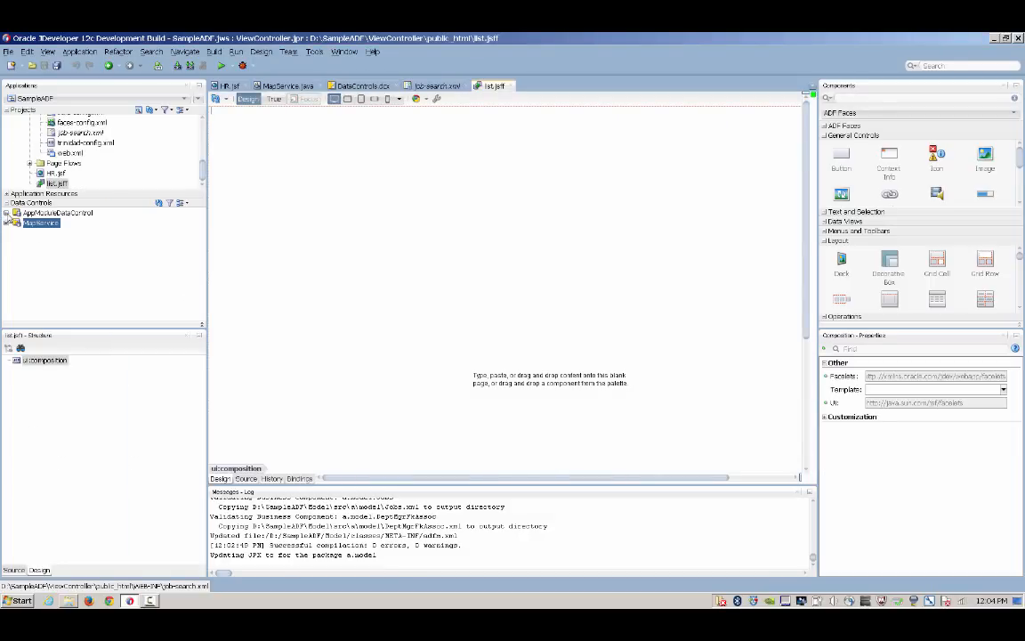
Step: Add a read-only jobs table with JobId, JobTitle, MinSalary and MaxSalary columns
{"action": "left_click", "coordinate": [9, 213]}
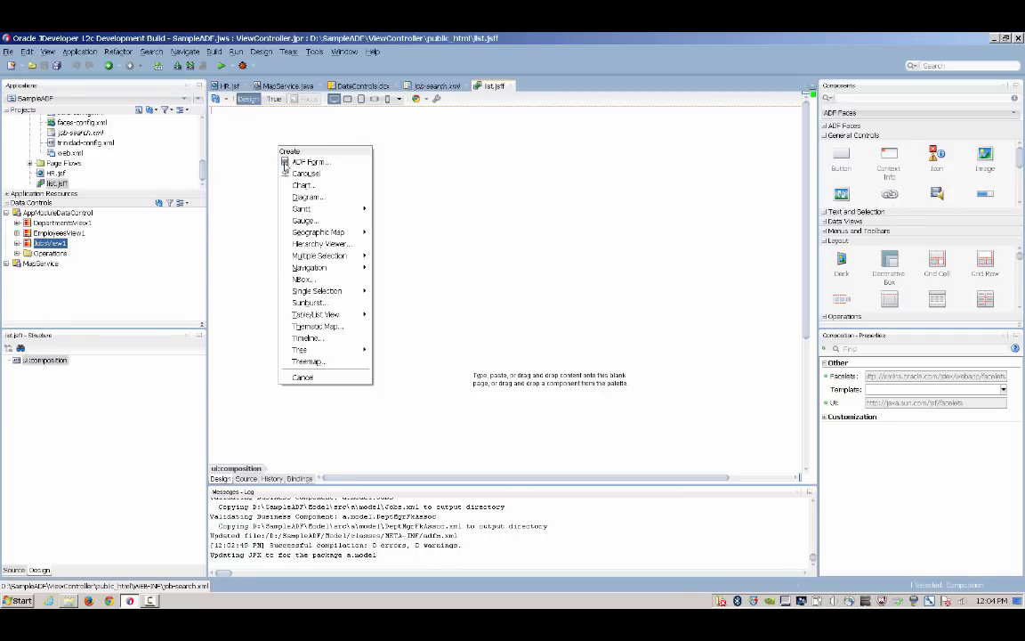
{"action": "mouse_move", "coordinate": [317, 313]}
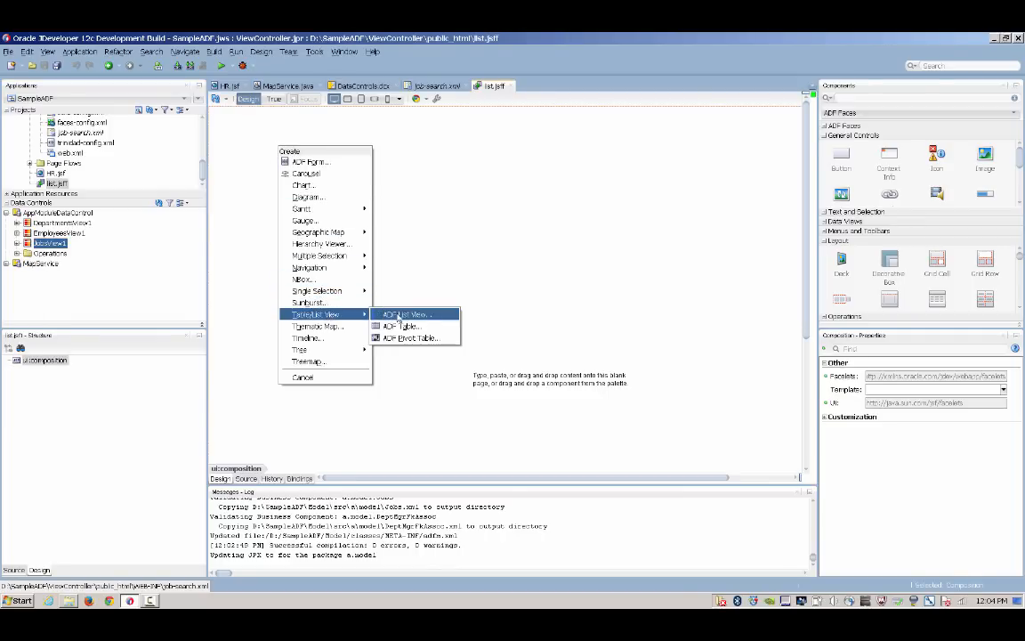
{"action": "left_click", "coordinate": [406, 324]}
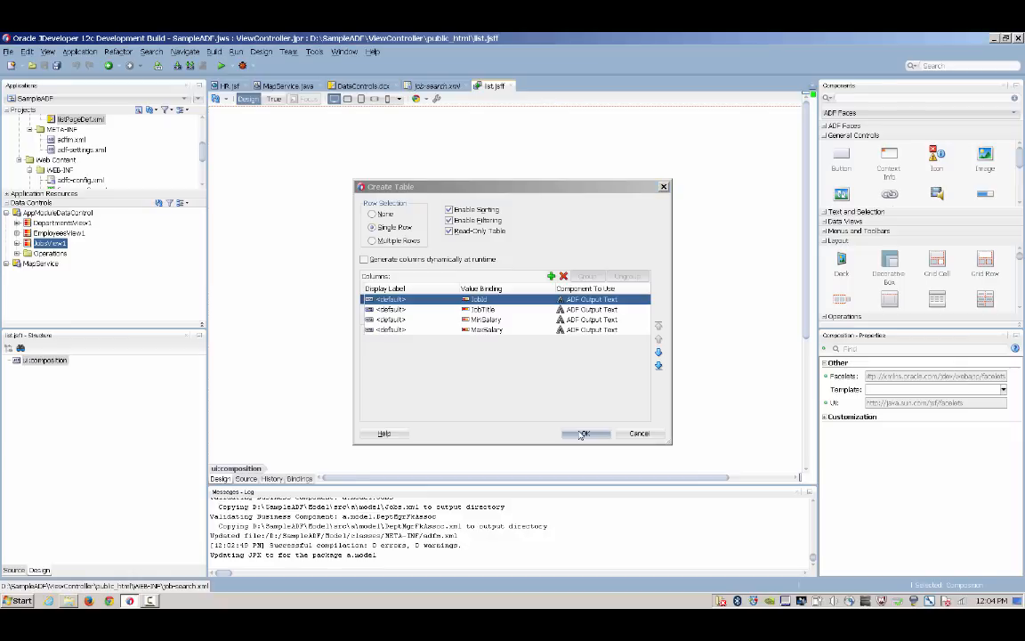
{"action": "left_click", "coordinate": [584, 435]}
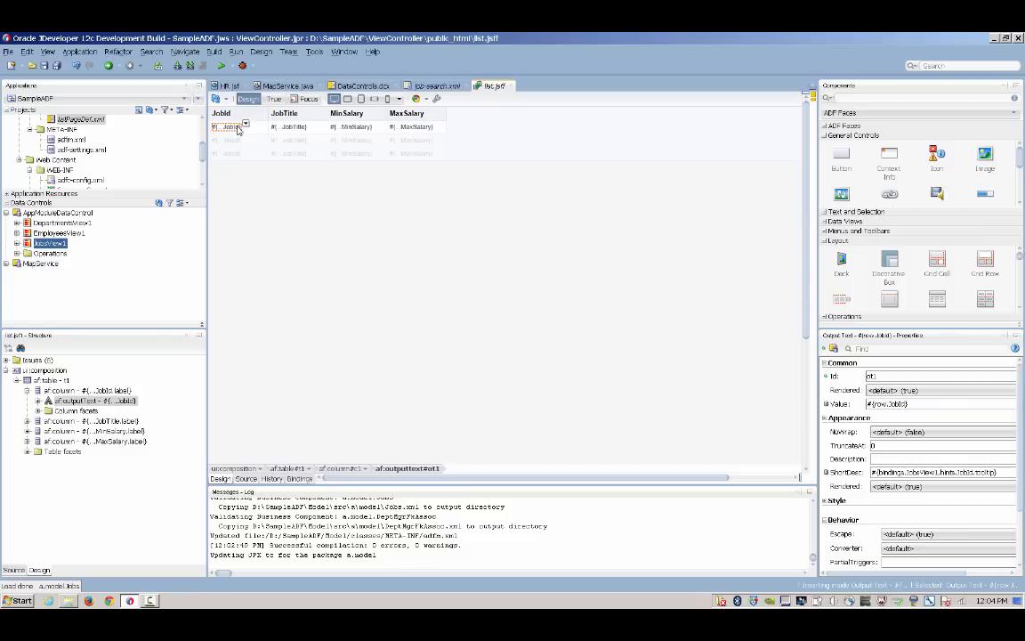
Step: Convert the JobId output text into a link showing #{row.JobId}
{"action": "right_click", "coordinate": [227, 126]}
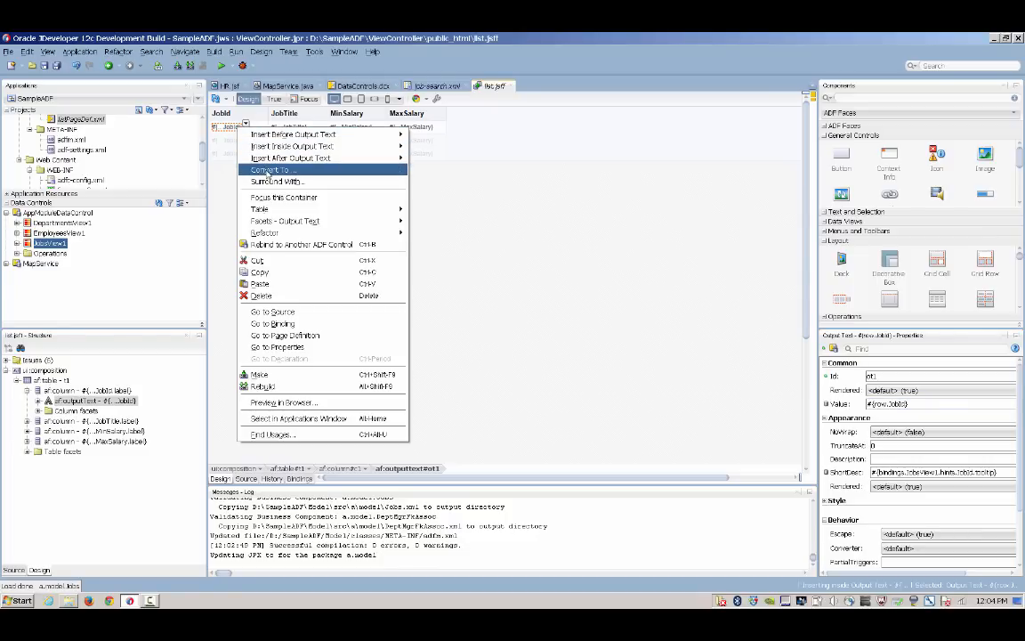
{"action": "left_click", "coordinate": [270, 169]}
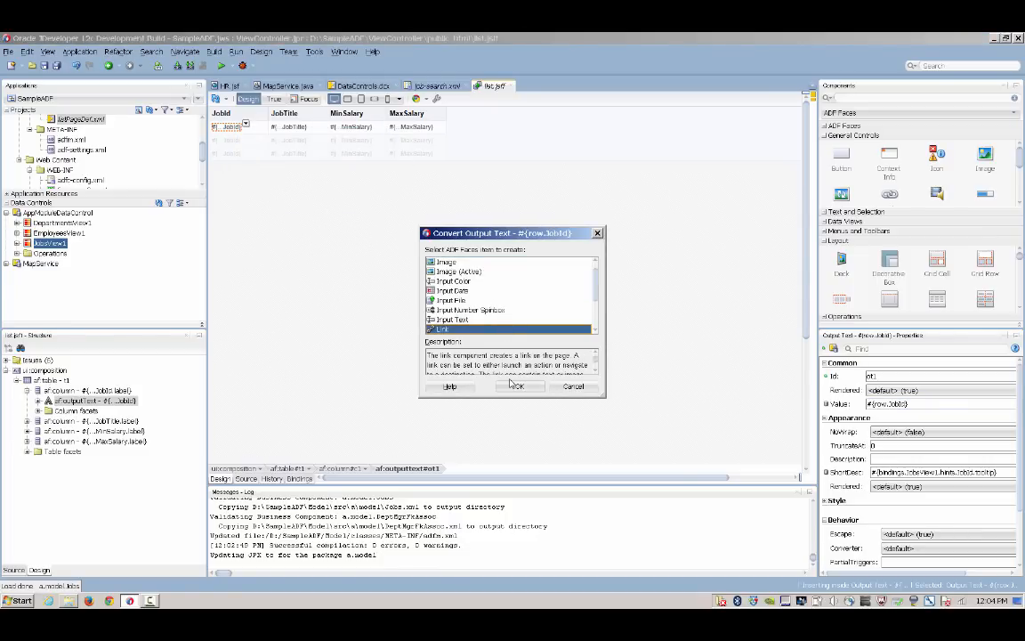
{"action": "left_click", "coordinate": [518, 386]}
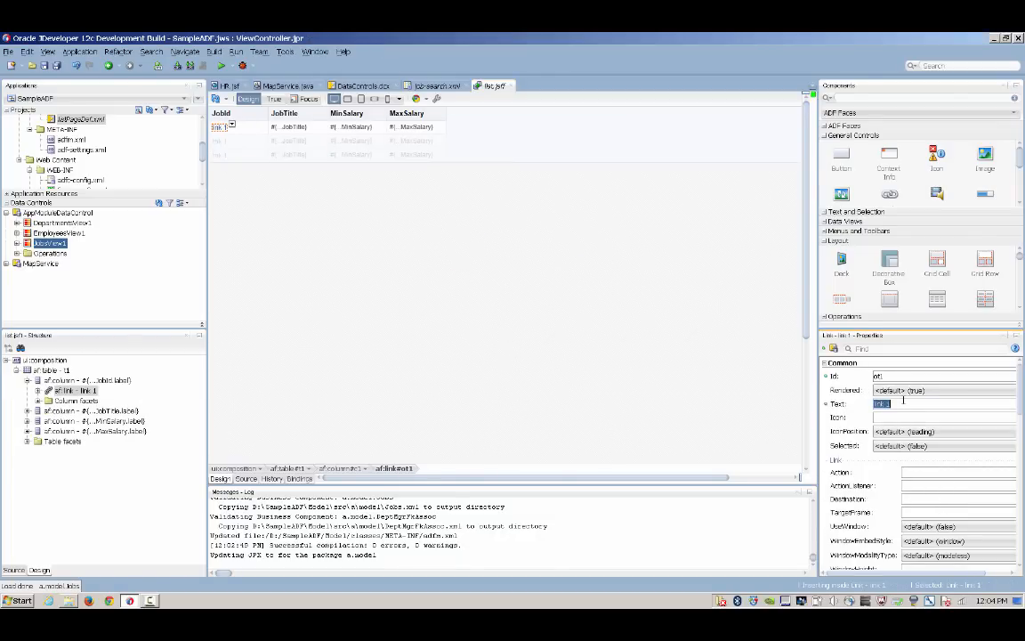
{"action": "type", "text": "#{row.JobId}"}
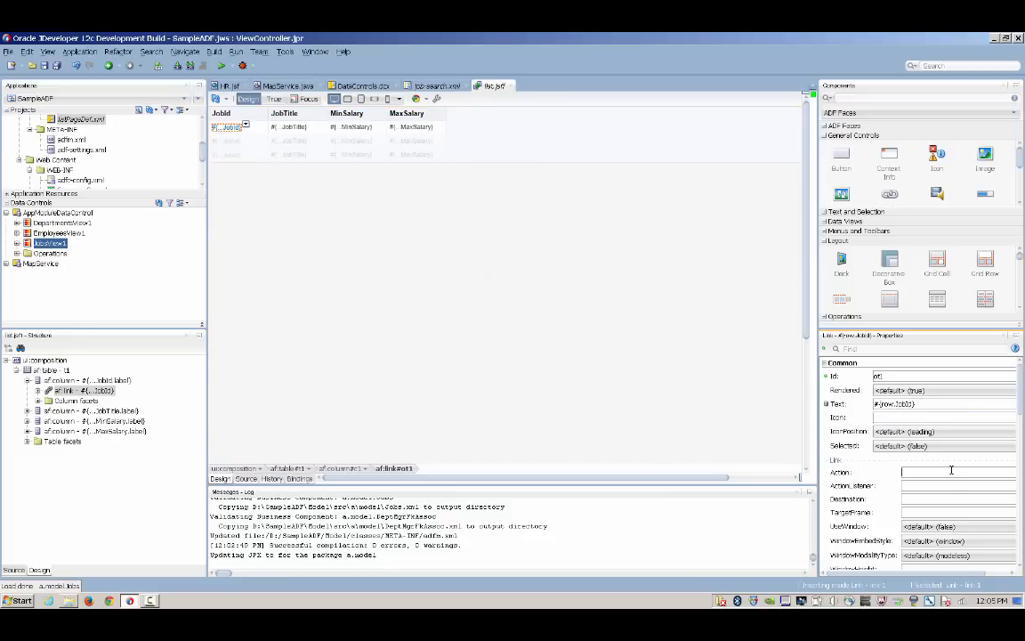
Step: Set the link's action to the 'where' outcome and go to the location view
{"action": "left_click", "coordinate": [950, 472]}
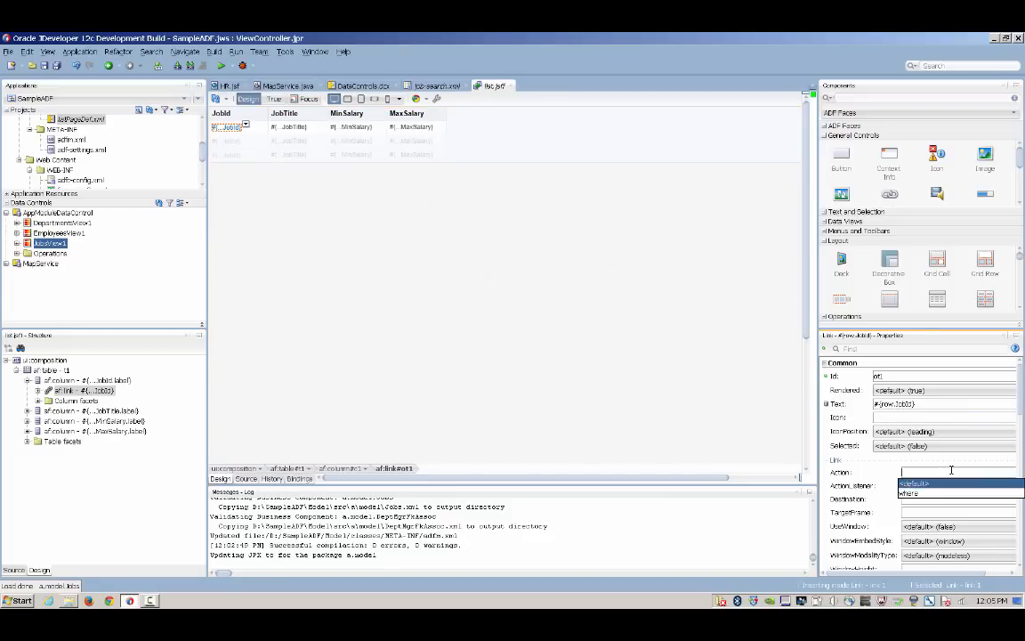
{"action": "left_click", "coordinate": [907, 493]}
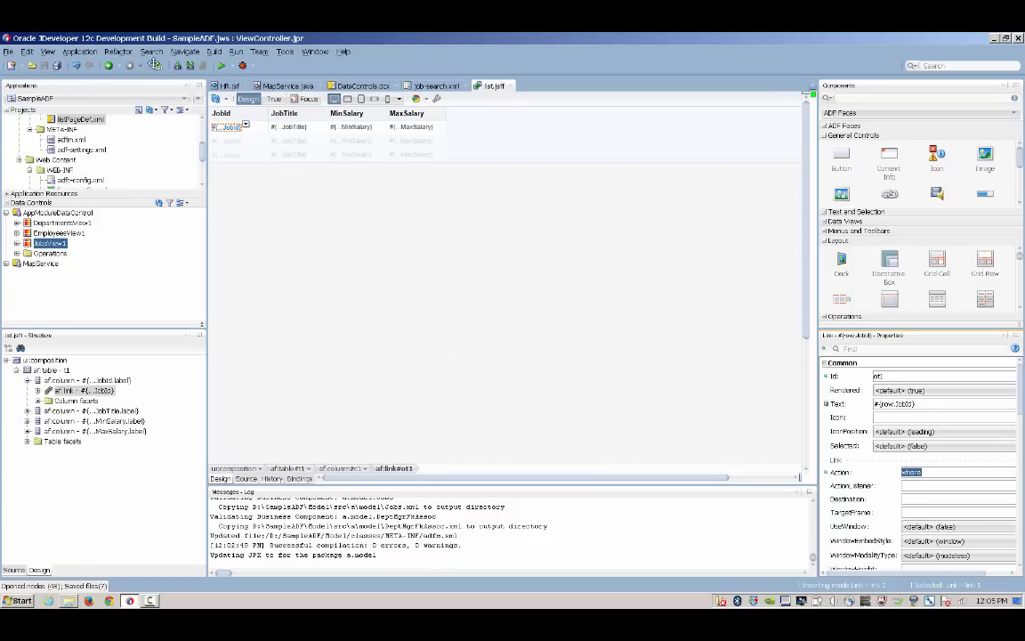
{"action": "left_click", "coordinate": [437, 85]}
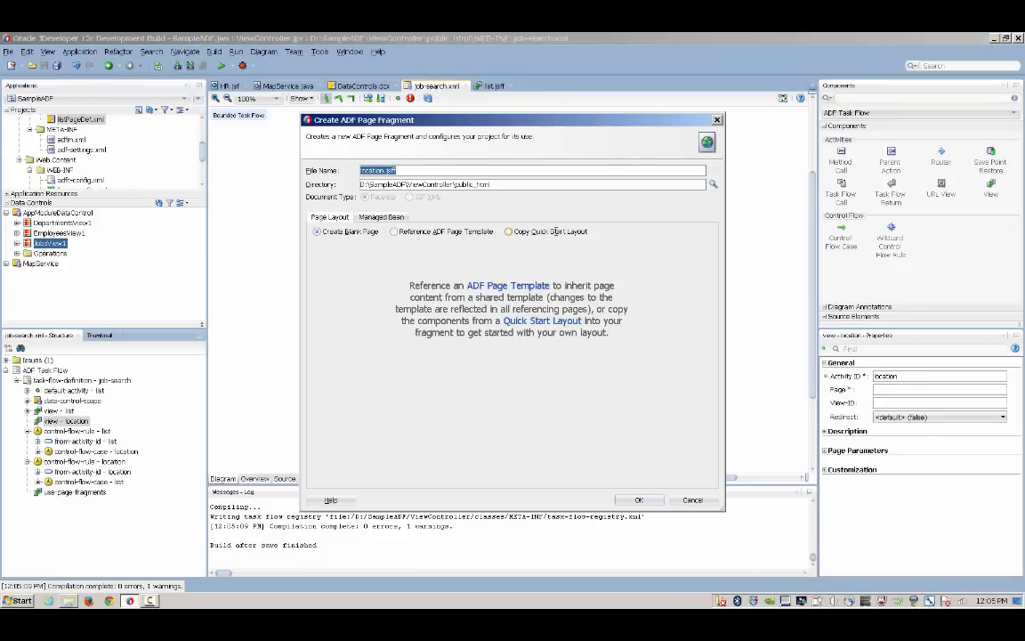
Step: Create location.jsff and bind the MapService lookup with parameter 101 for a geographic map
{"action": "left_click", "coordinate": [639, 498]}
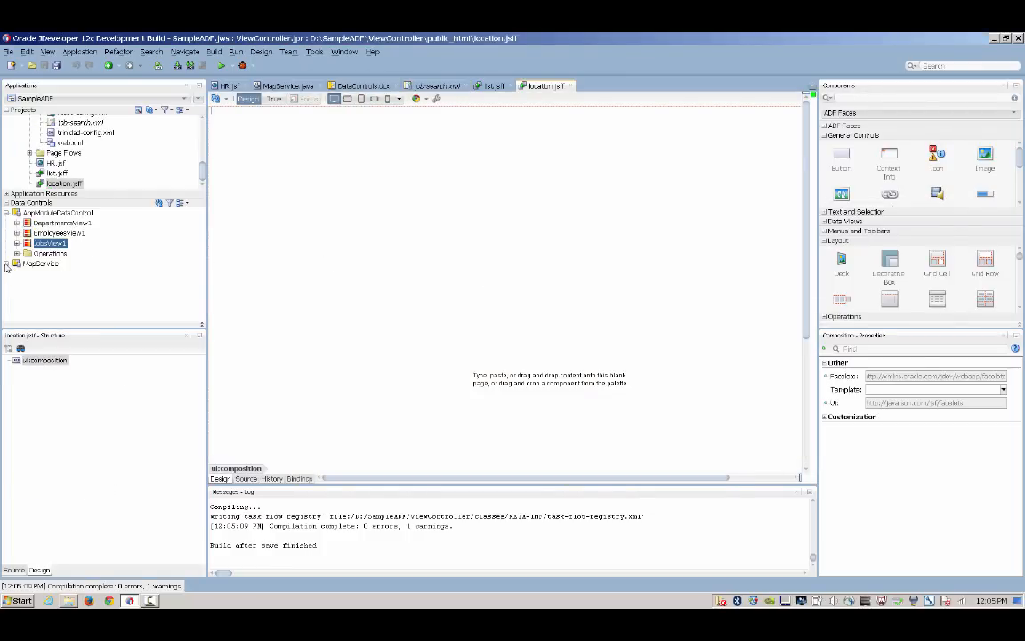
{"action": "left_click", "coordinate": [10, 263]}
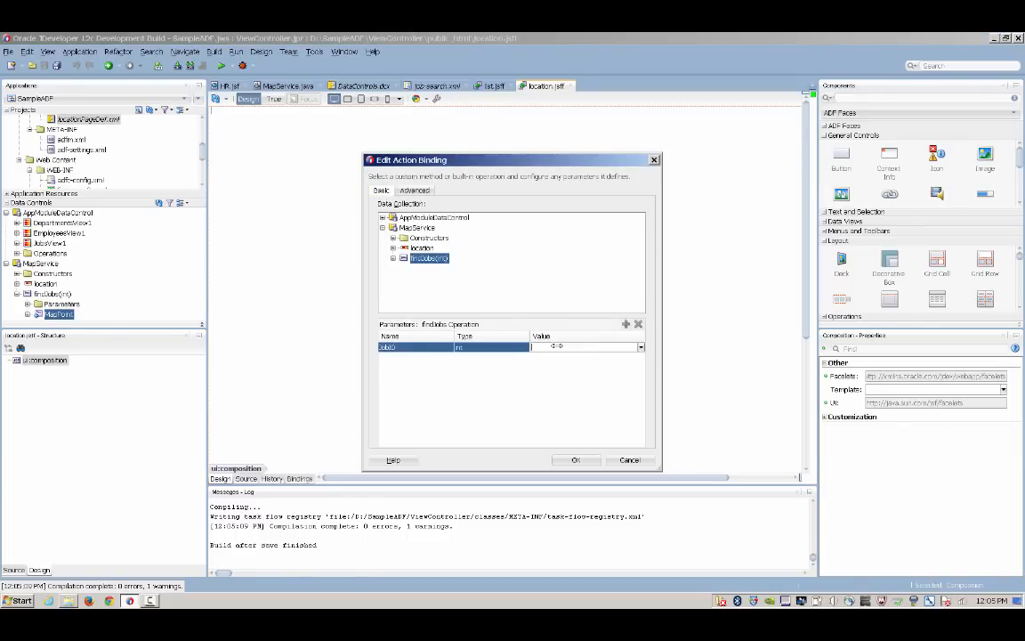
{"action": "type", "text": "101"}
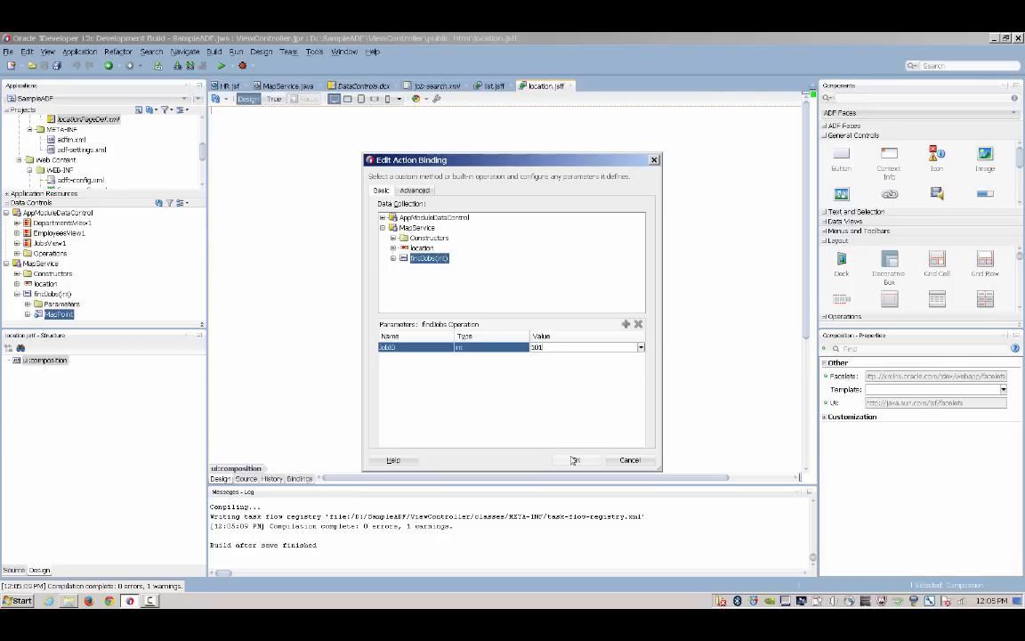
{"action": "left_click", "coordinate": [573, 460]}
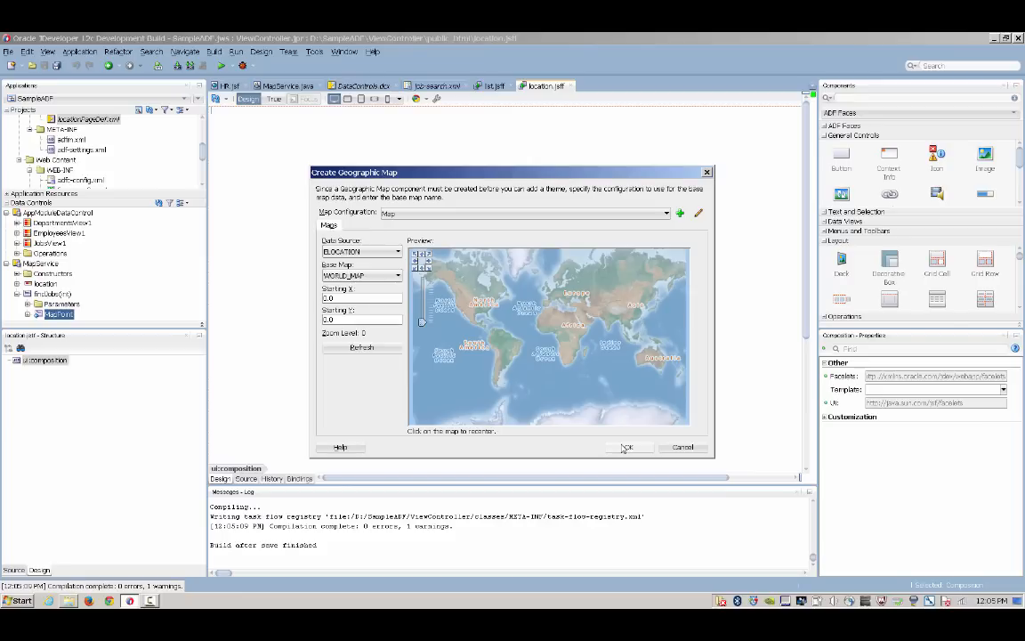
Step: Create a point theme named 'location' placed by longitude/latitude with a label field
{"action": "left_click", "coordinate": [626, 447]}
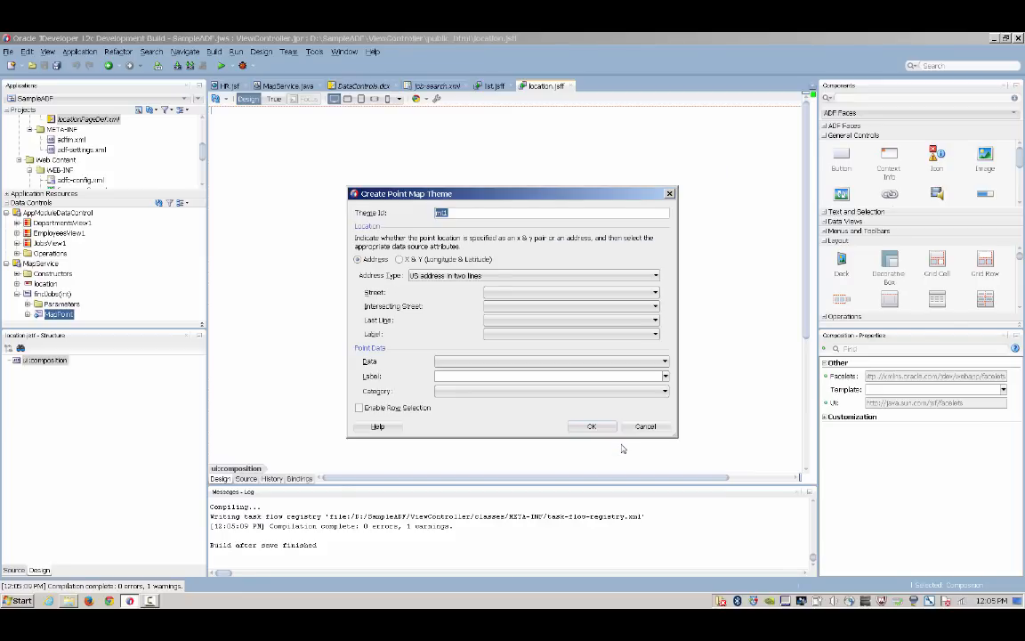
{"action": "left_click", "coordinate": [398, 271]}
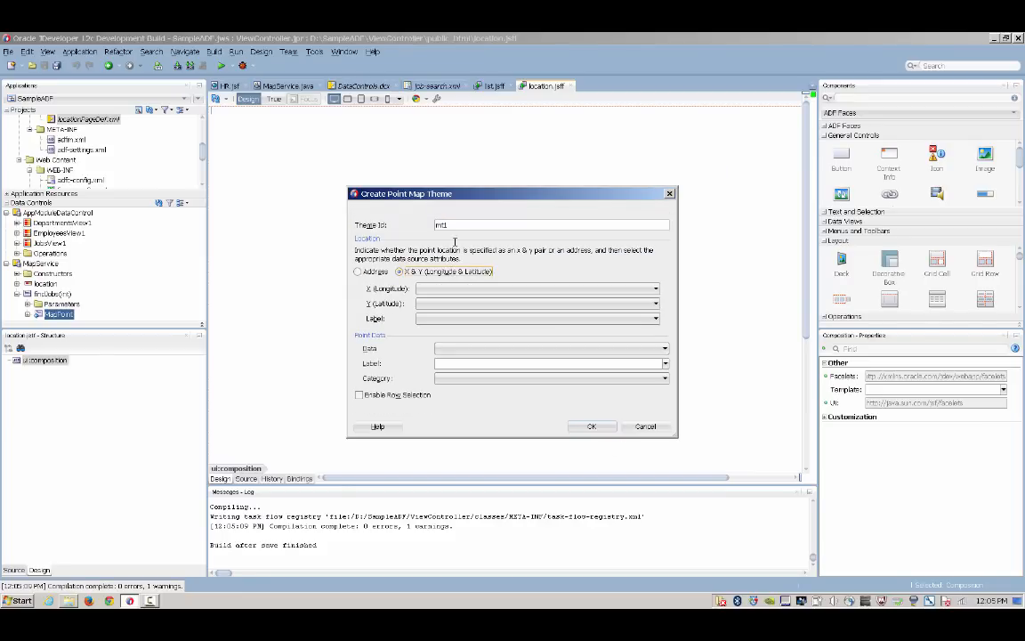
{"action": "type", "text": "loc"}
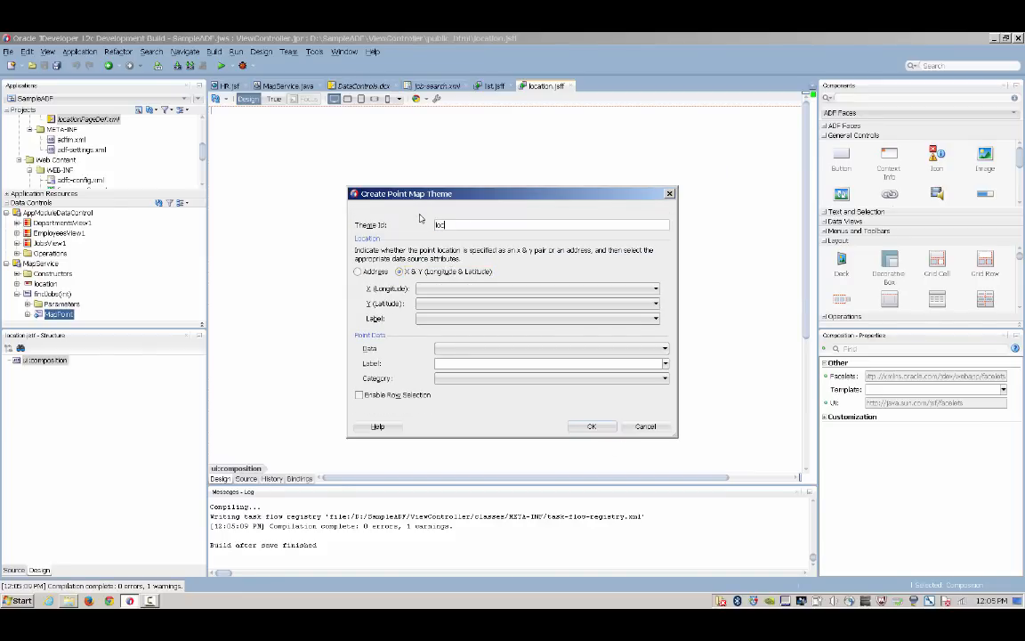
{"action": "type", "text": "location"}
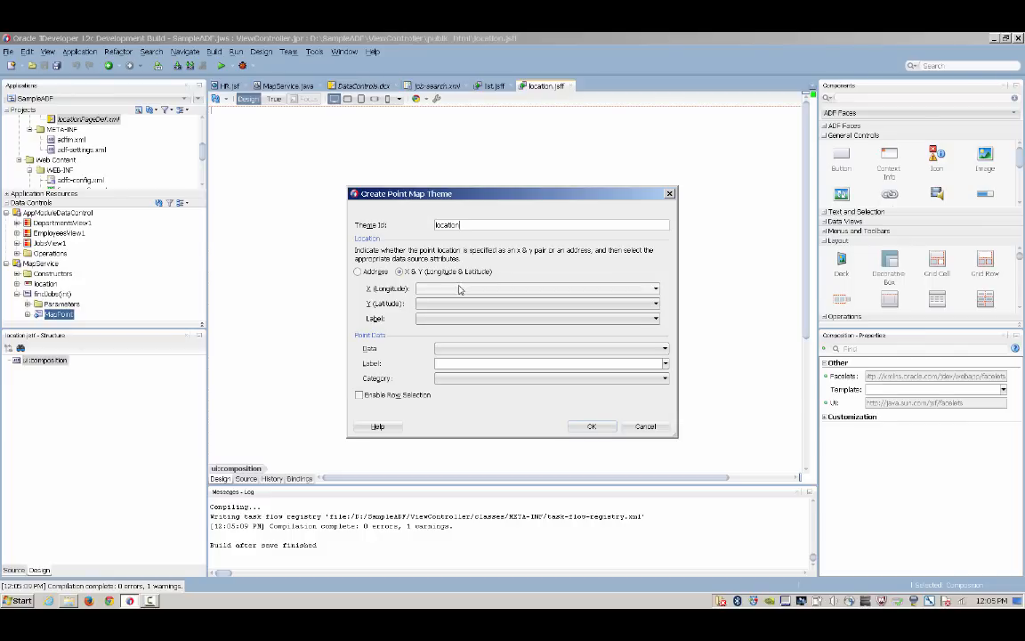
{"action": "left_click", "coordinate": [655, 288]}
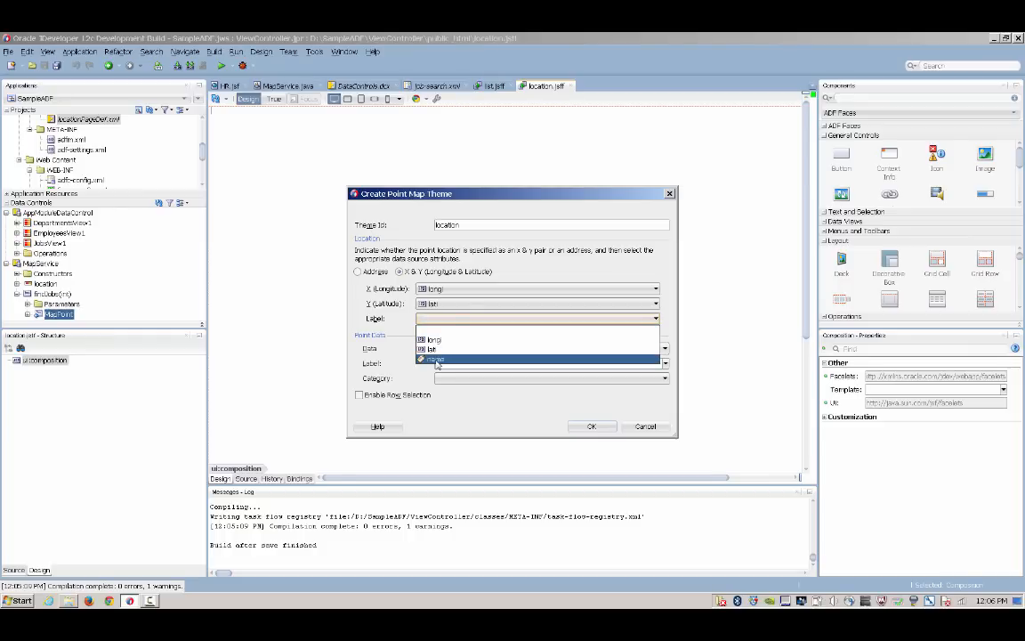
{"action": "left_click", "coordinate": [436, 360]}
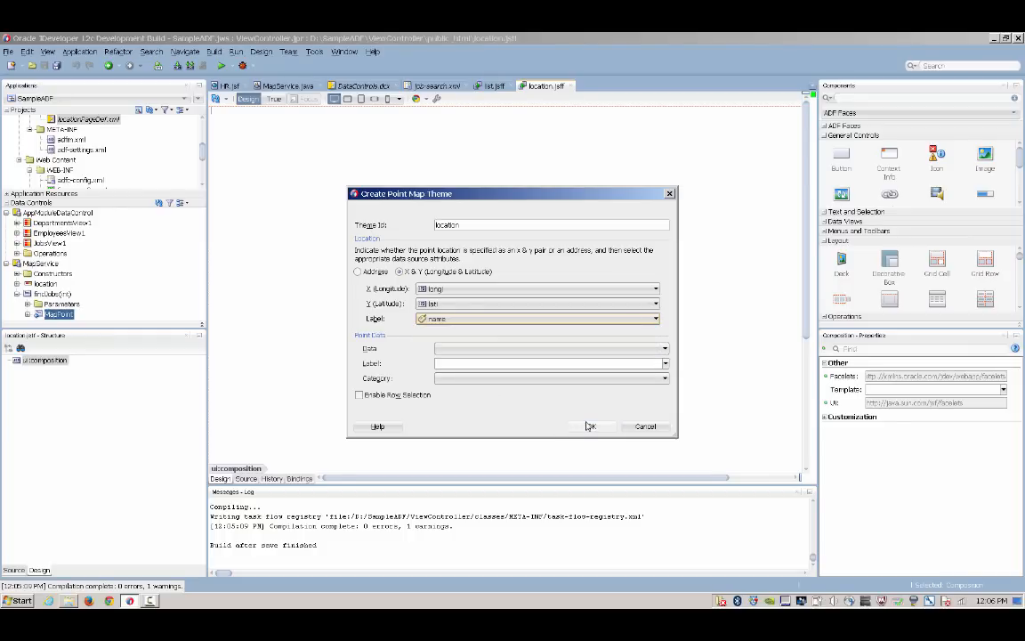
{"action": "left_click", "coordinate": [591, 426]}
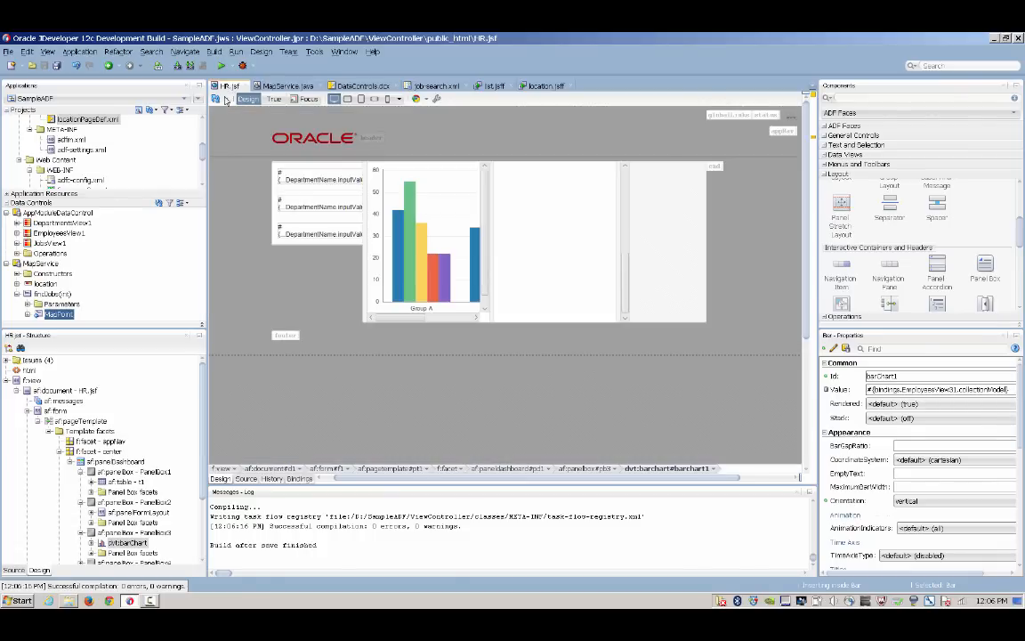
{"action": "mouse_move", "coordinate": [37, 416]}
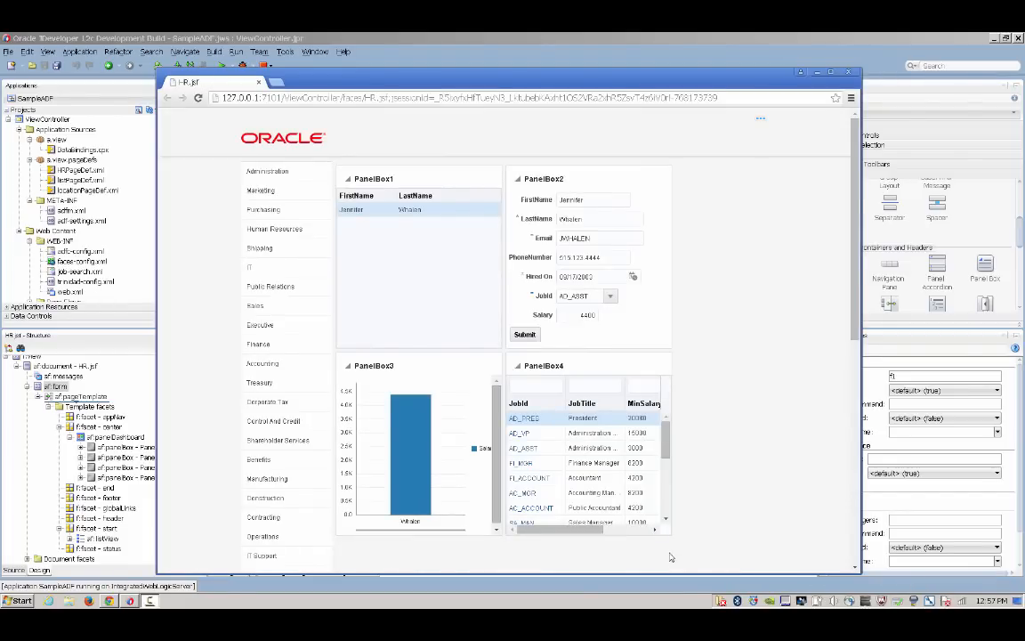
Step: Select Marketing then Purchasing and load a Purchasing employee into the form
{"action": "left_click", "coordinate": [259, 189]}
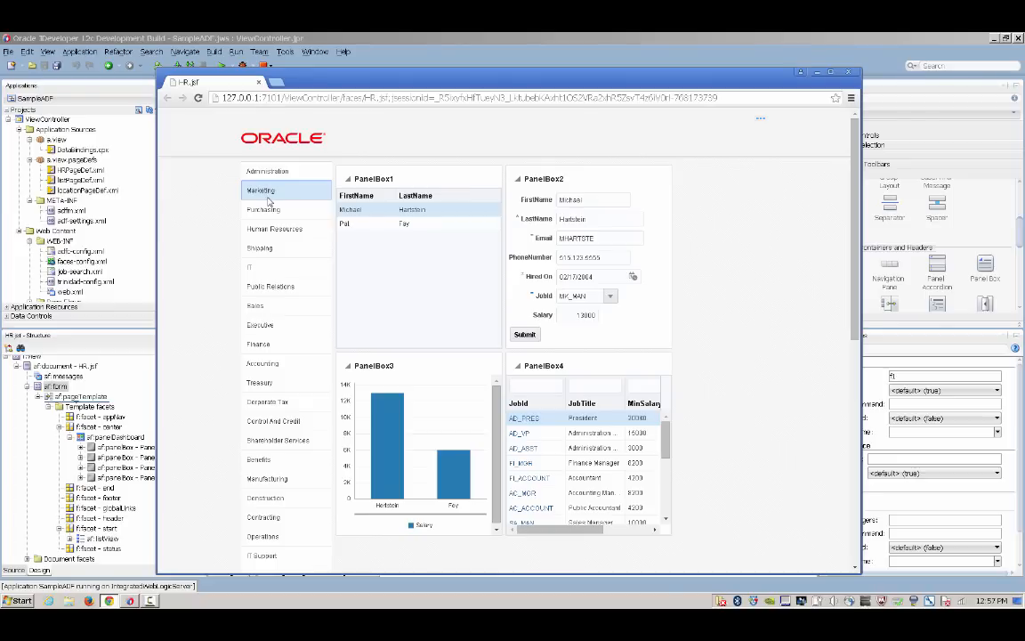
{"action": "left_click", "coordinate": [264, 210]}
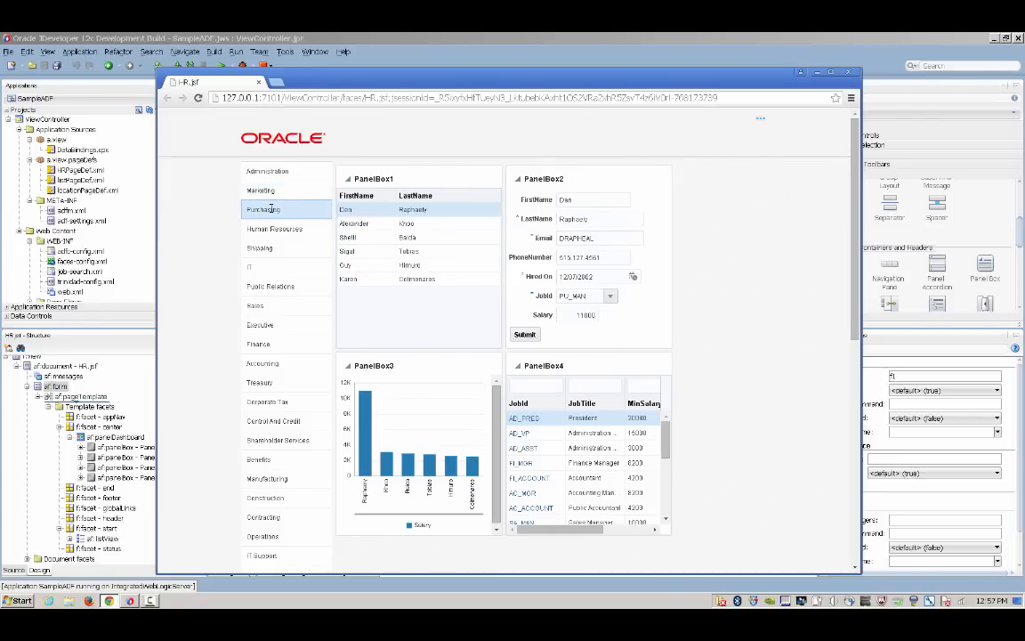
{"action": "left_click", "coordinate": [365, 236]}
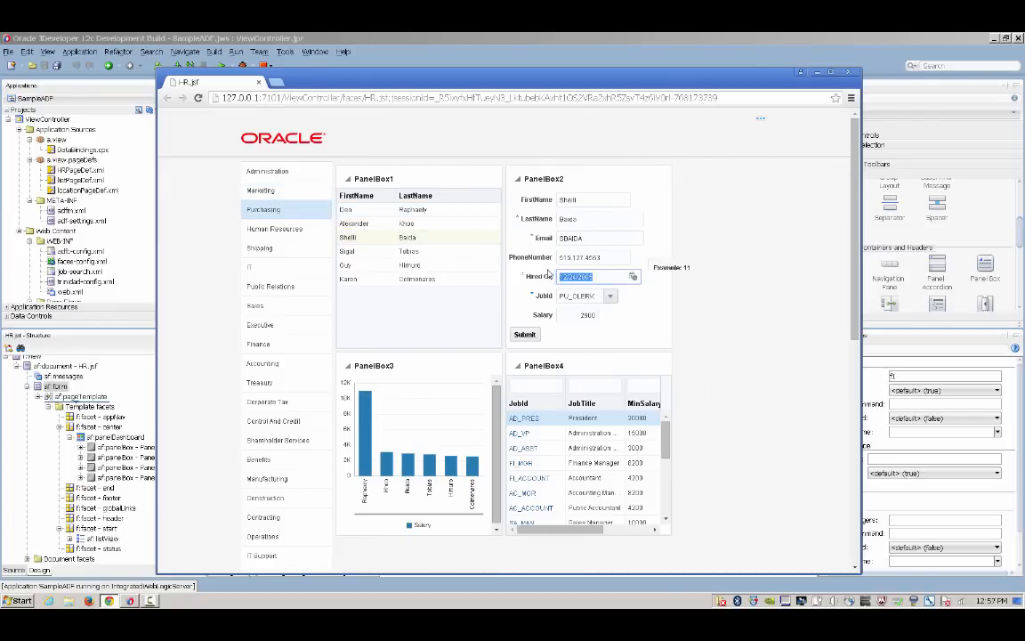
Step: Change the employee's hire date by picking a new date from the calendar
{"action": "type", "text": "kh"}
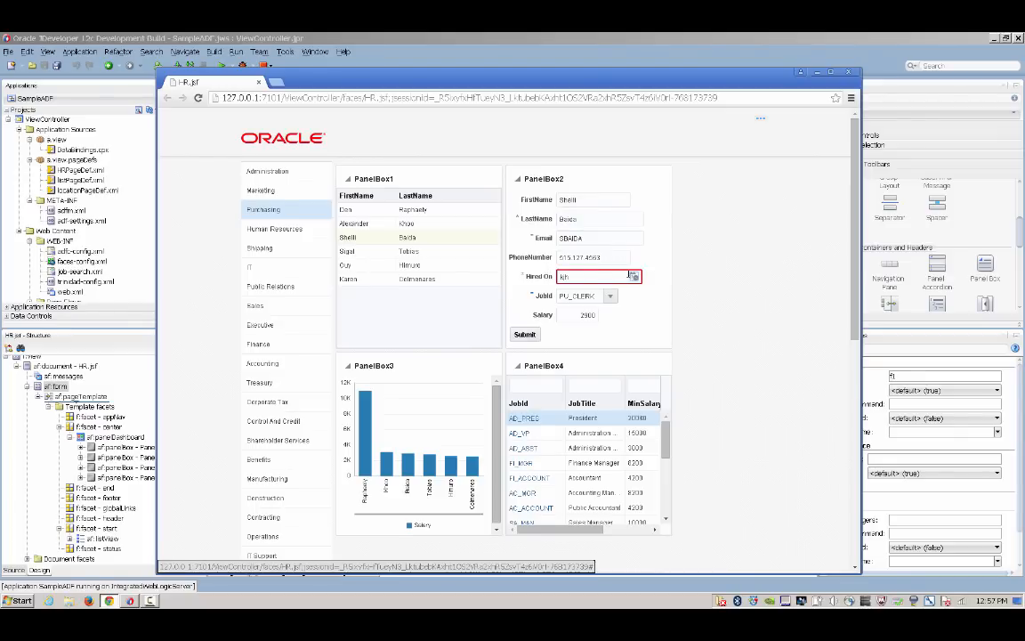
{"action": "left_click", "coordinate": [634, 278]}
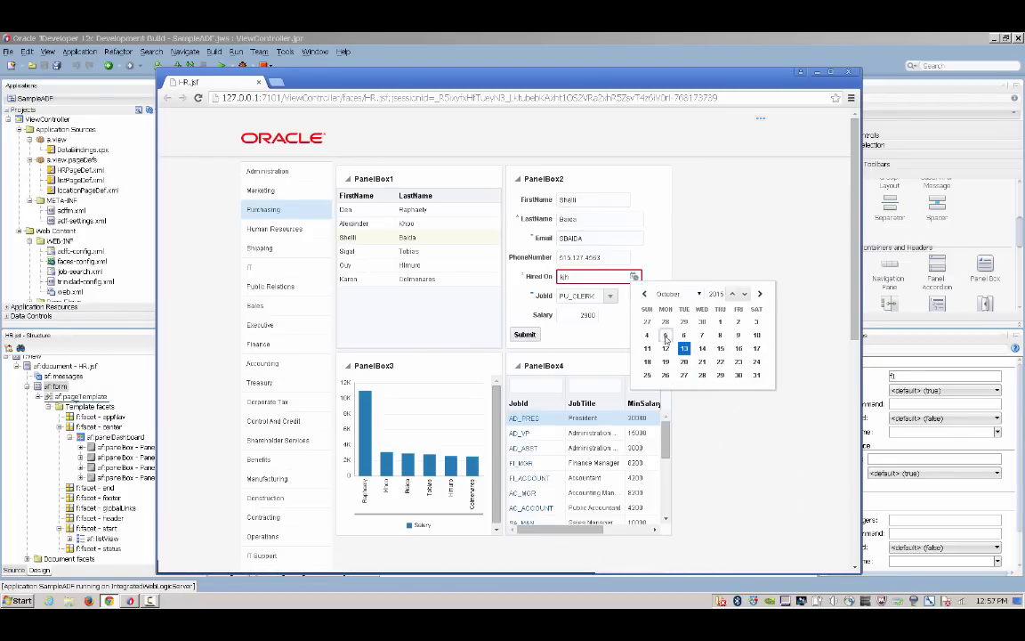
{"action": "left_click", "coordinate": [612, 296]}
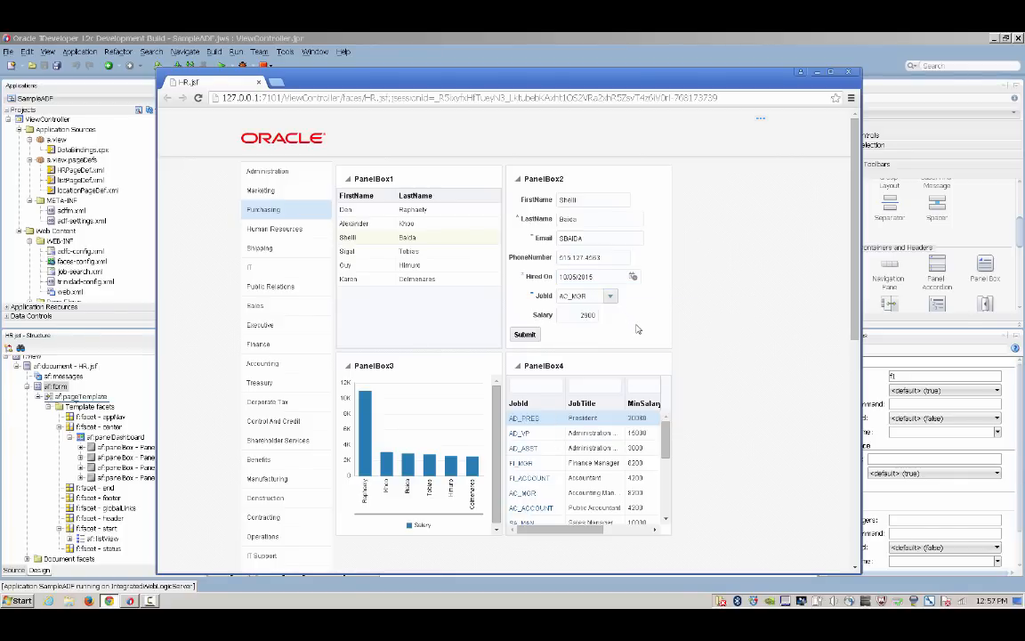
{"action": "mouse_move", "coordinate": [403, 416]}
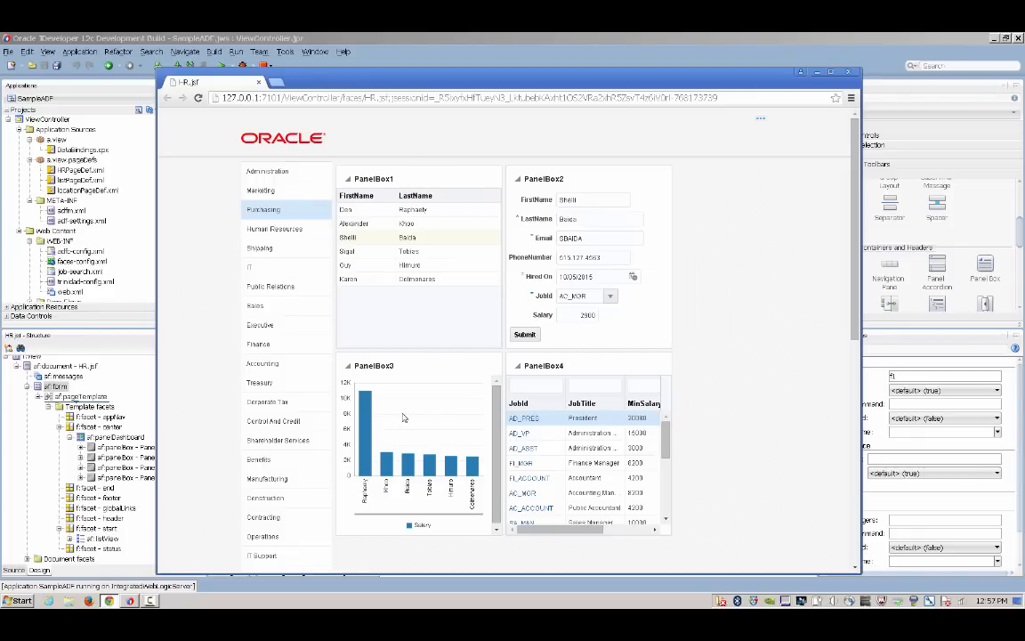
{"action": "mouse_move", "coordinate": [423, 477]}
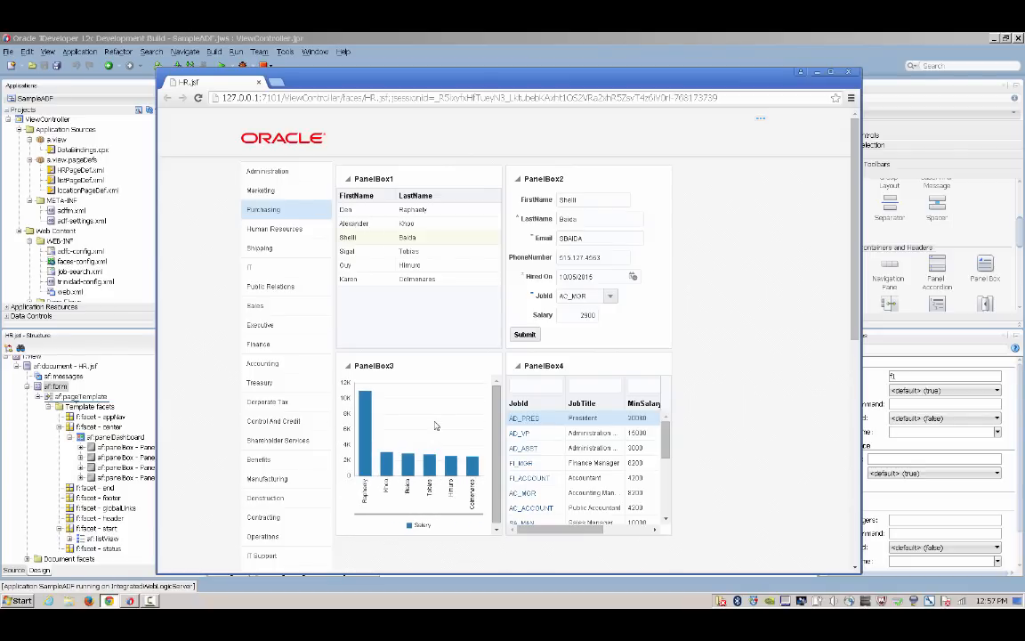
Step: Move the MinSalary column to sit right after JobId in the jobs table
{"action": "left_click", "coordinate": [594, 385]}
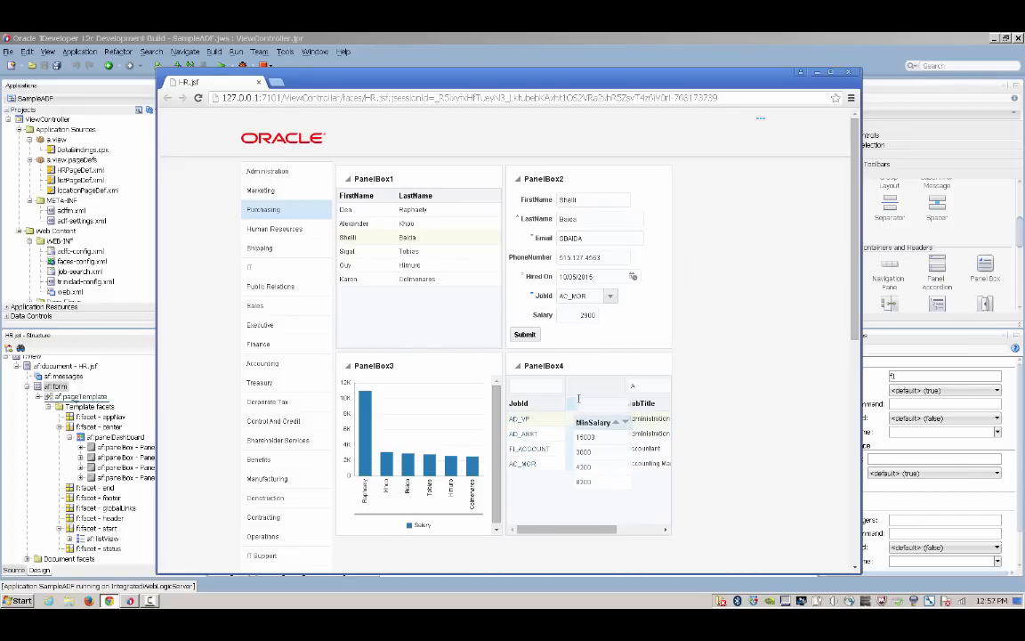
{"action": "left_click", "coordinate": [534, 418]}
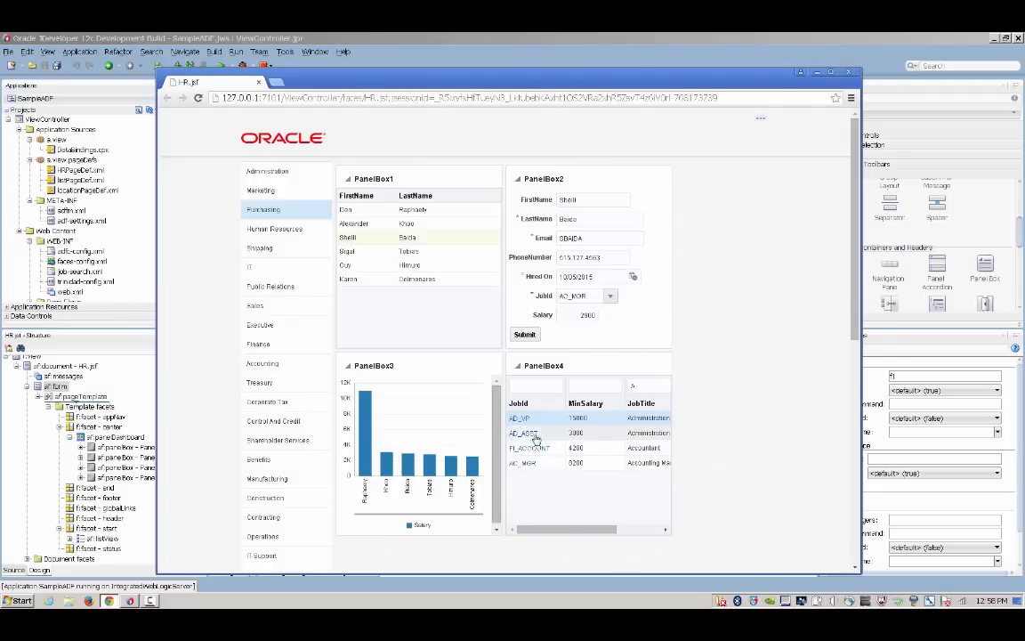